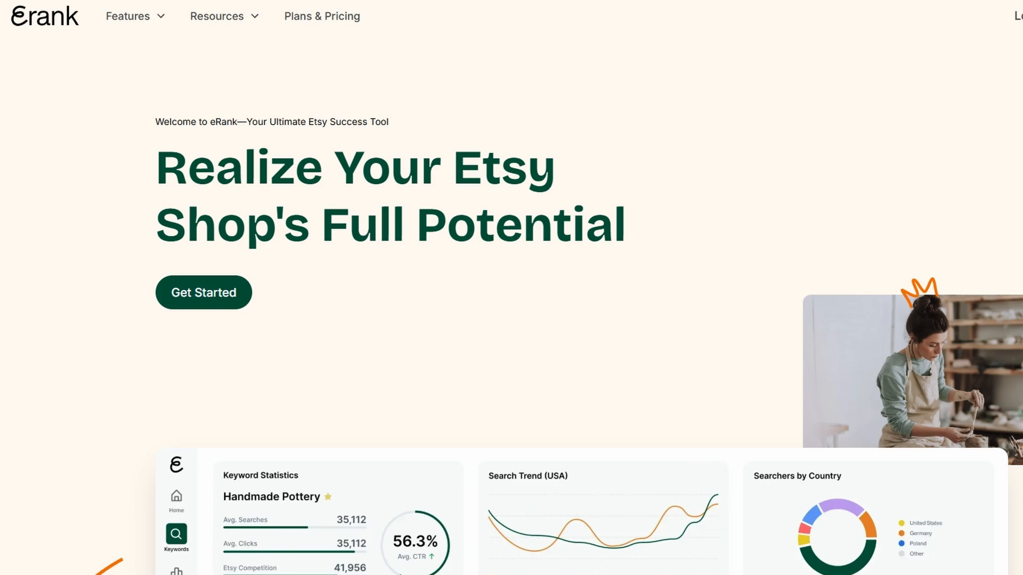
- Scroll past the hero banner to the Handmade pottery related-keywords table, starting with Custom Ceramics
{"action": "scroll", "scroll_direction": "down", "scroll_amount": 3}
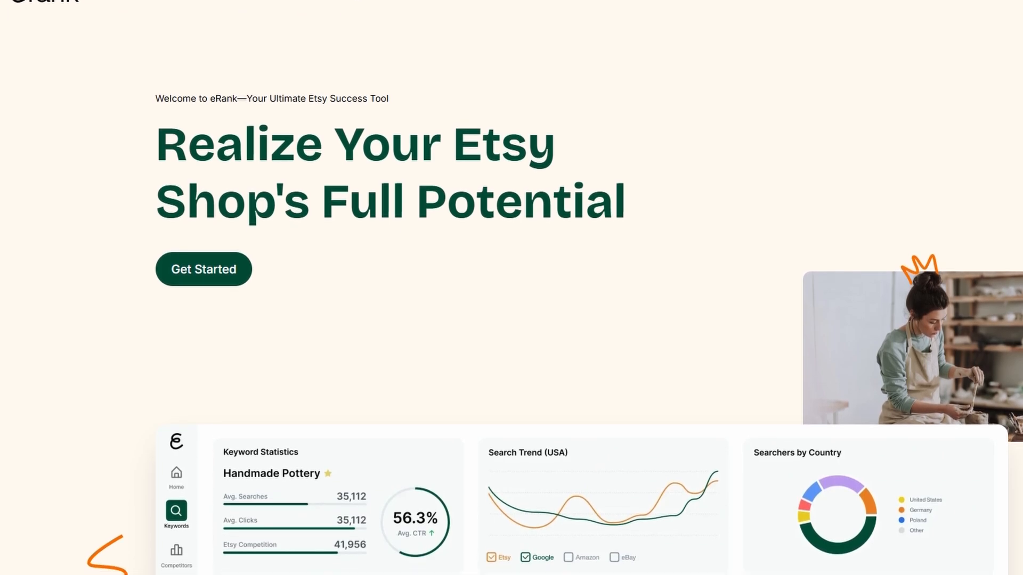
{"action": "scroll", "scroll_direction": "down", "scroll_amount": 3}
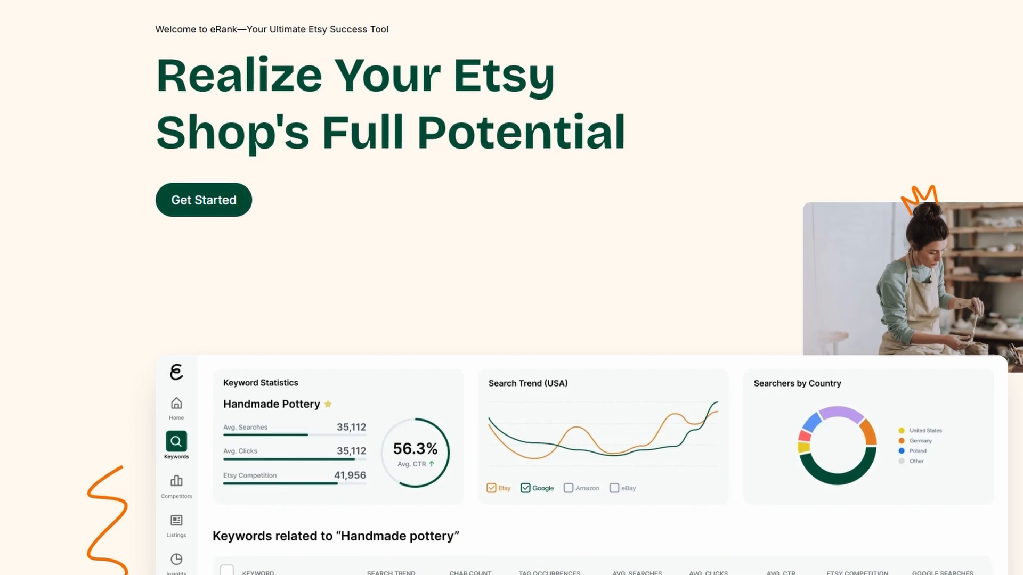
{"action": "scroll", "scroll_direction": "down", "scroll_amount": 3}
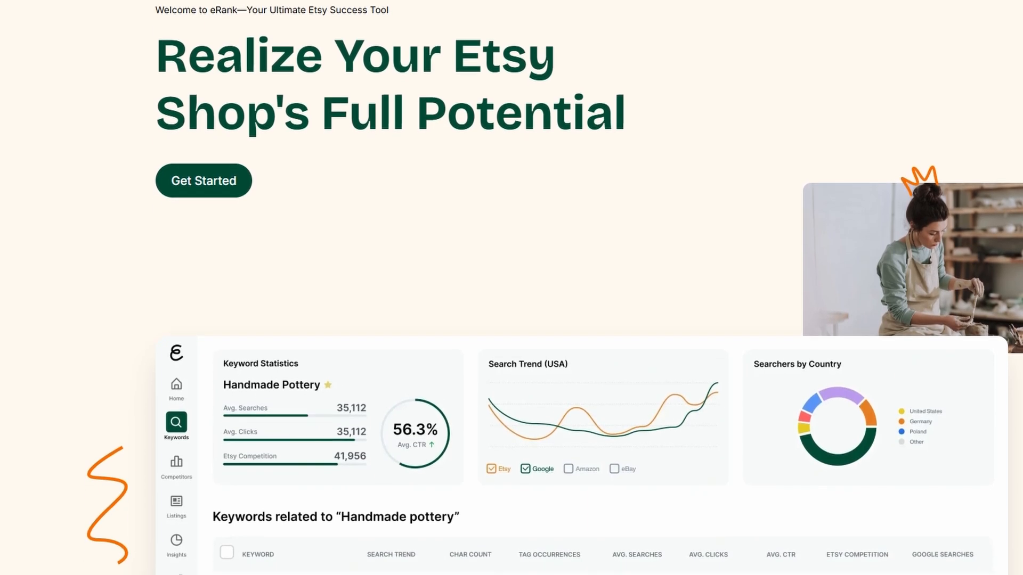
{"action": "scroll", "scroll_direction": "down", "scroll_amount": 3}
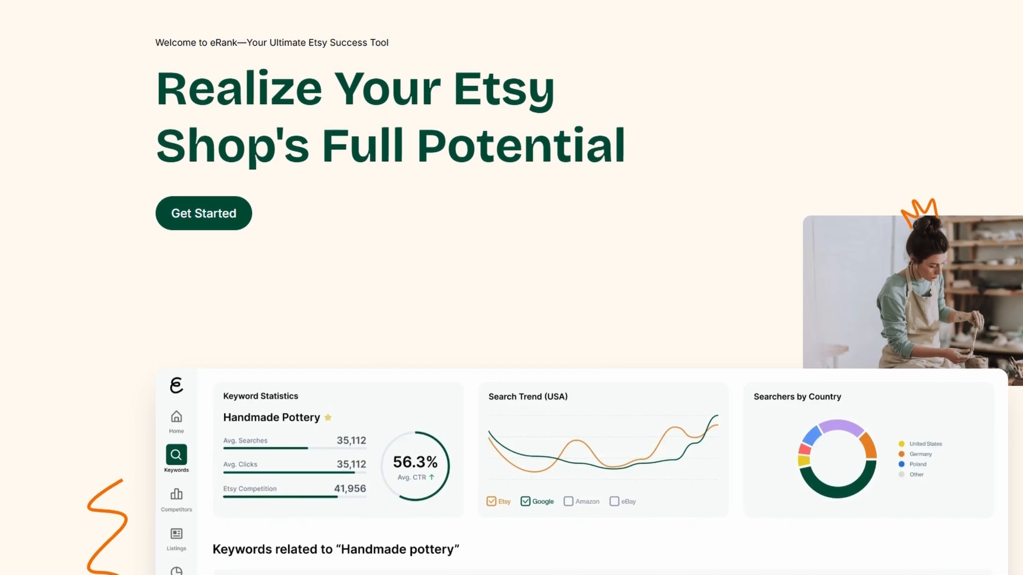
{"action": "scroll", "scroll_direction": "down", "scroll_amount": 3}
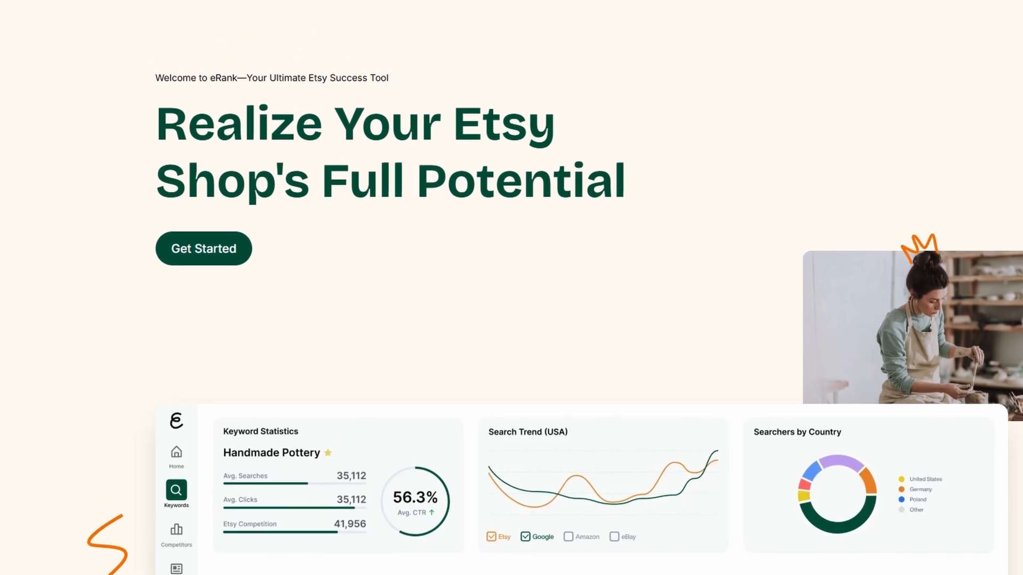
{"action": "scroll", "scroll_direction": "down", "scroll_amount": 3}
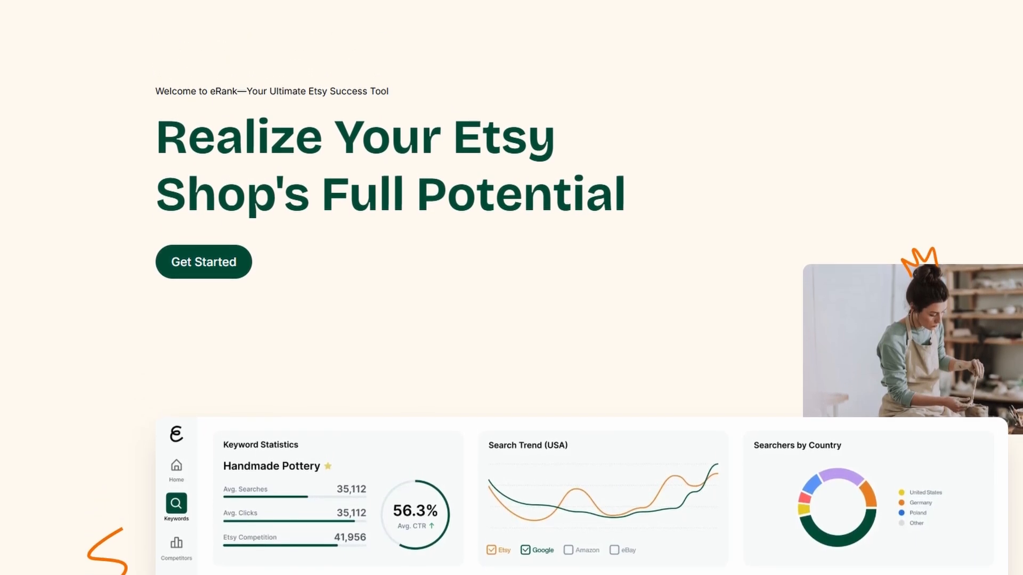
{"action": "scroll", "scroll_direction": "down", "scroll_amount": 3}
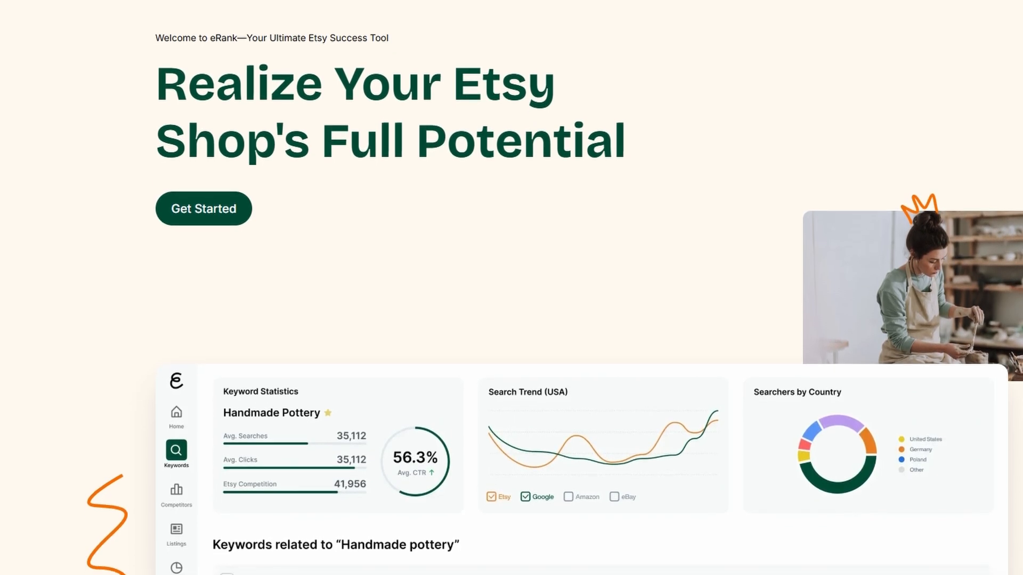
{"action": "scroll", "scroll_direction": "down", "scroll_amount": 3}
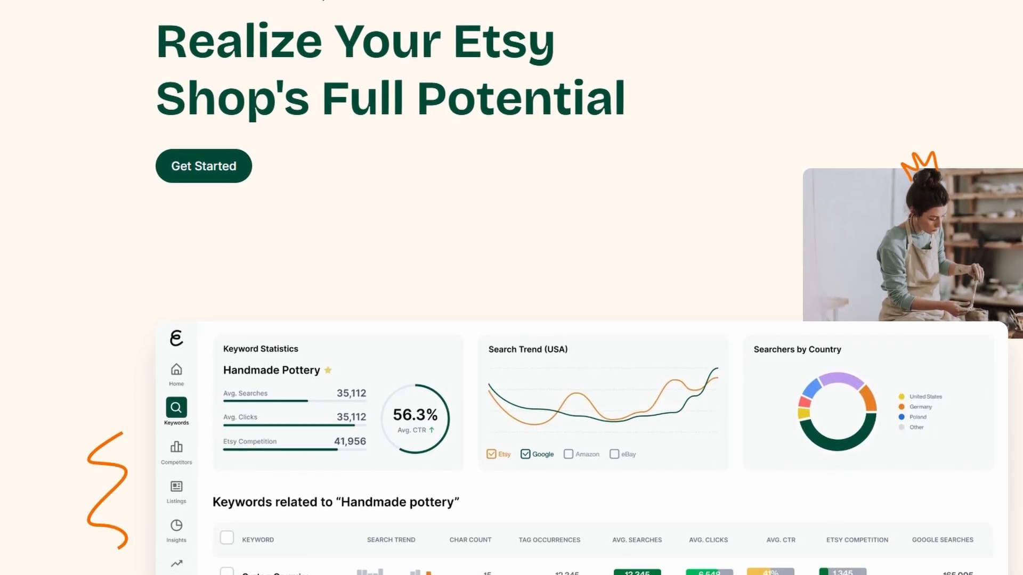
{"action": "scroll", "scroll_direction": "down", "scroll_amount": 3}
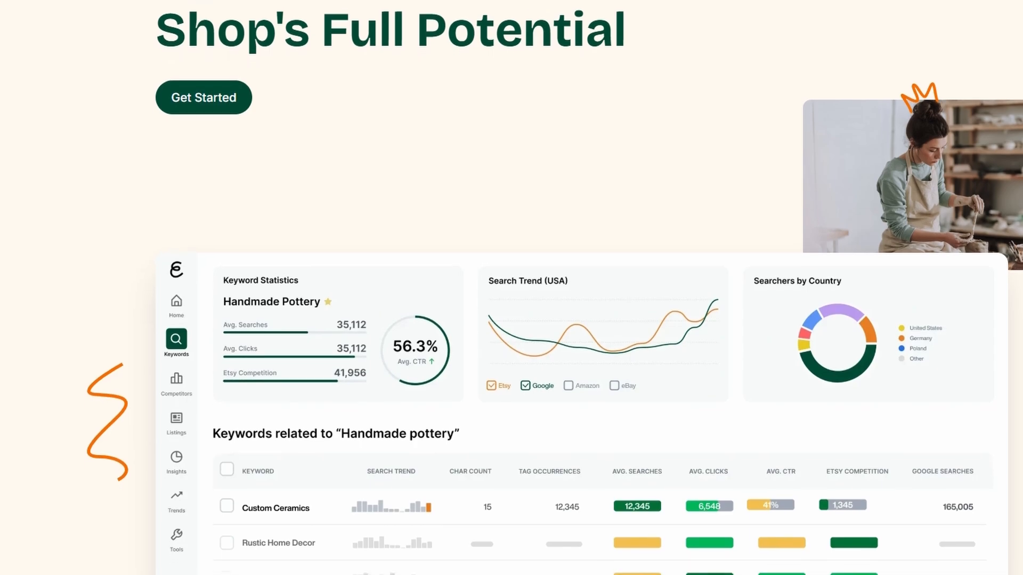
{"action": "scroll", "scroll_direction": "down", "scroll_amount": 3}
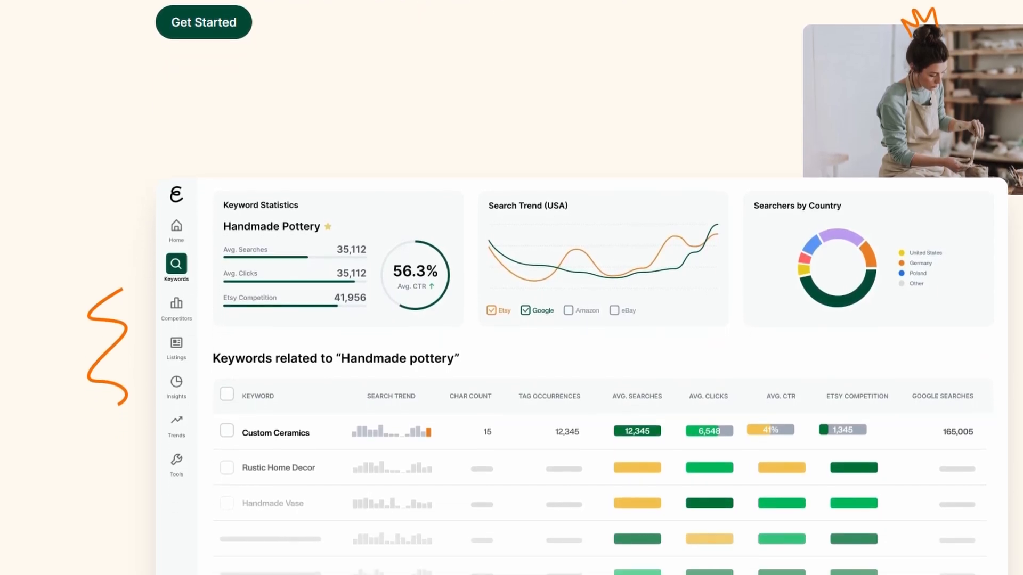
{"action": "scroll", "scroll_direction": "down", "scroll_amount": 3}
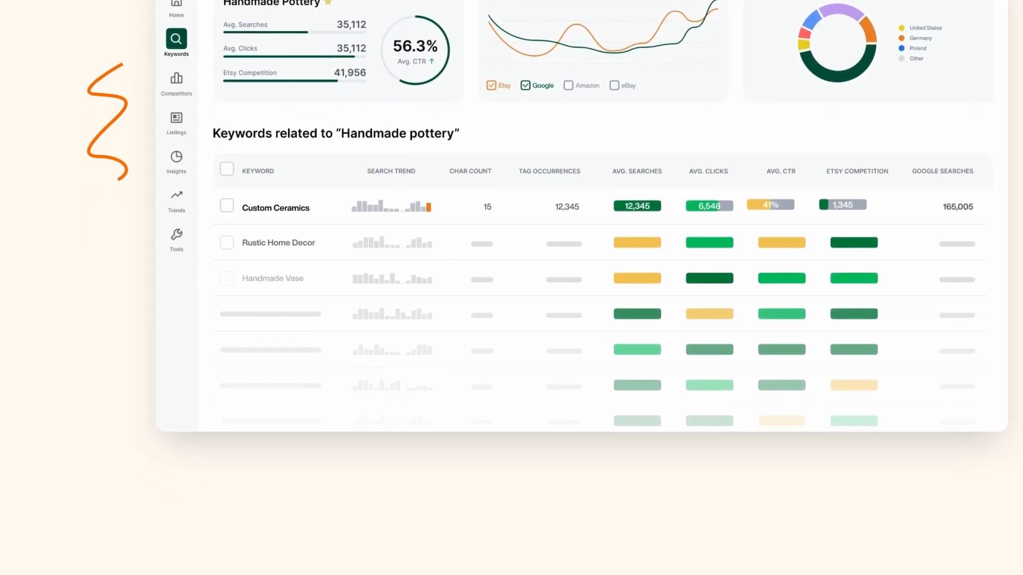
- Scroll down to the Stay Ahead and Make Informed Decisions cards with competitor sales stats
{"action": "scroll", "scroll_direction": "down", "scroll_amount": 3}
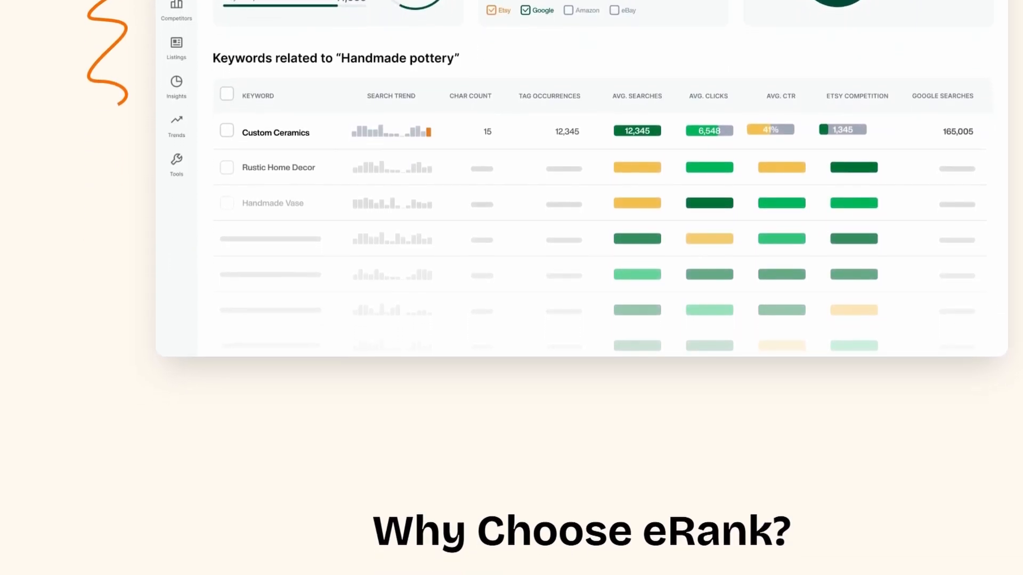
{"action": "scroll", "scroll_direction": "down", "scroll_amount": 3}
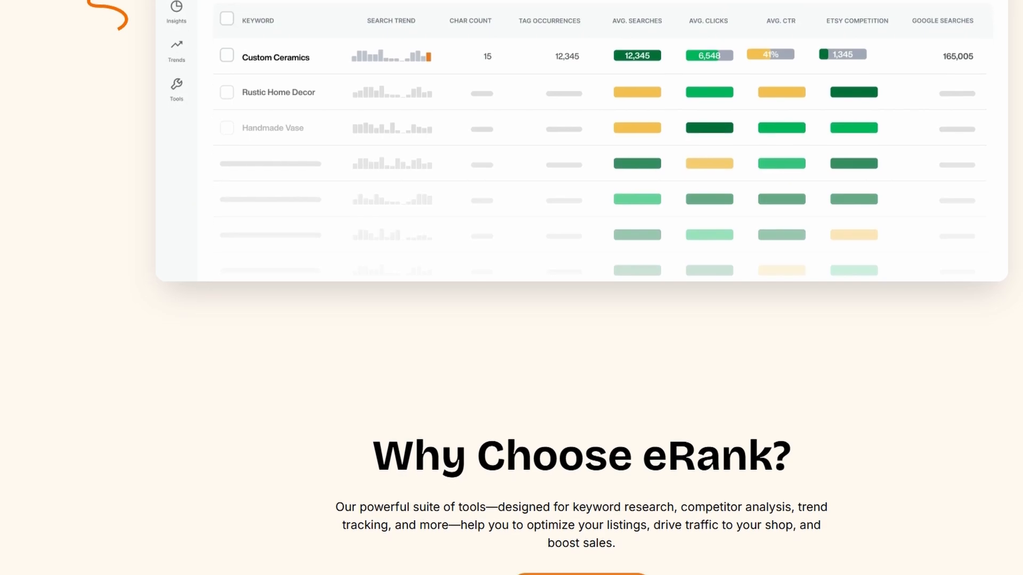
{"action": "scroll", "scroll_direction": "down", "scroll_amount": 3}
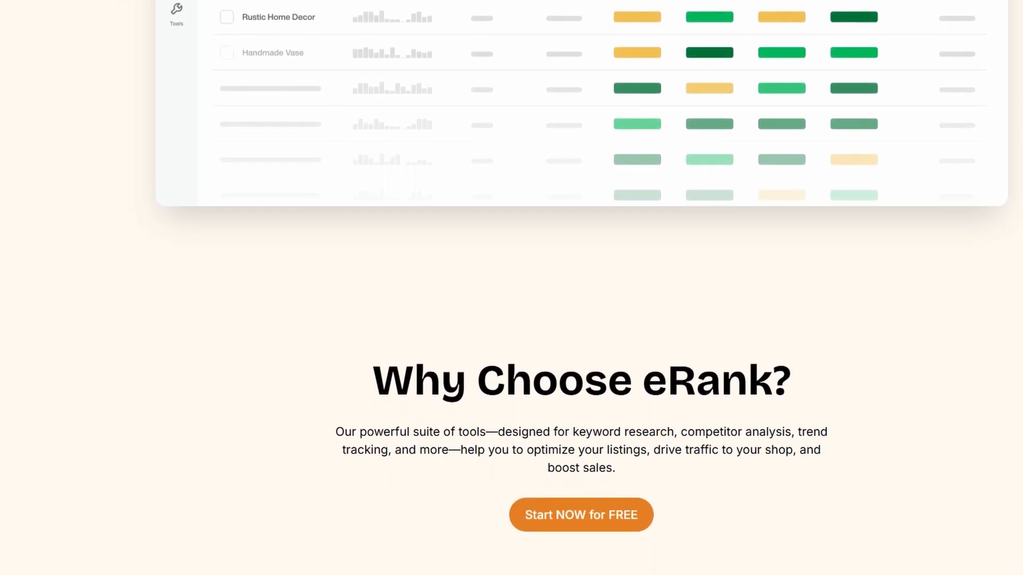
{"action": "scroll", "scroll_direction": "down", "scroll_amount": 3}
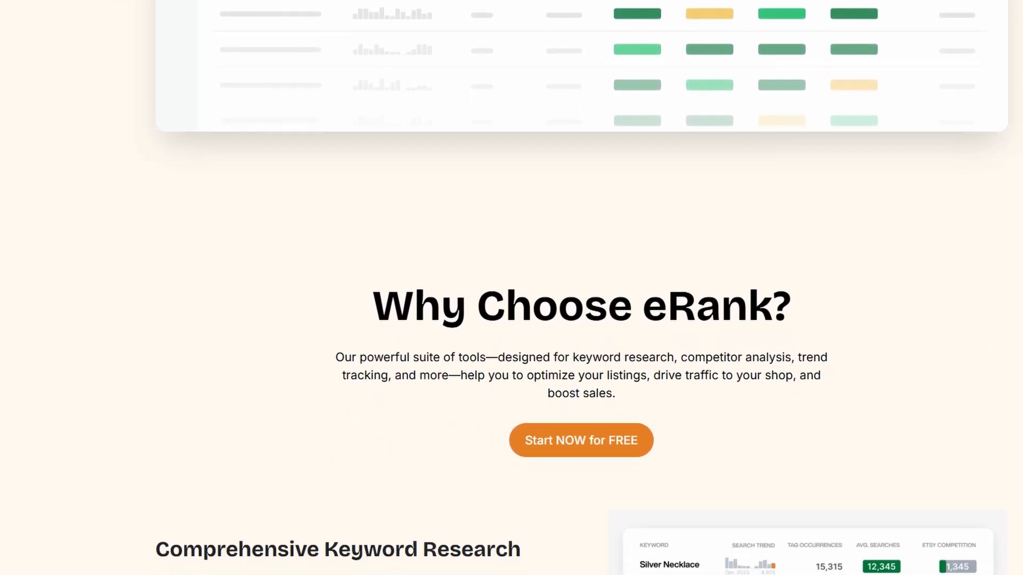
{"action": "scroll", "scroll_direction": "down", "scroll_amount": 3}
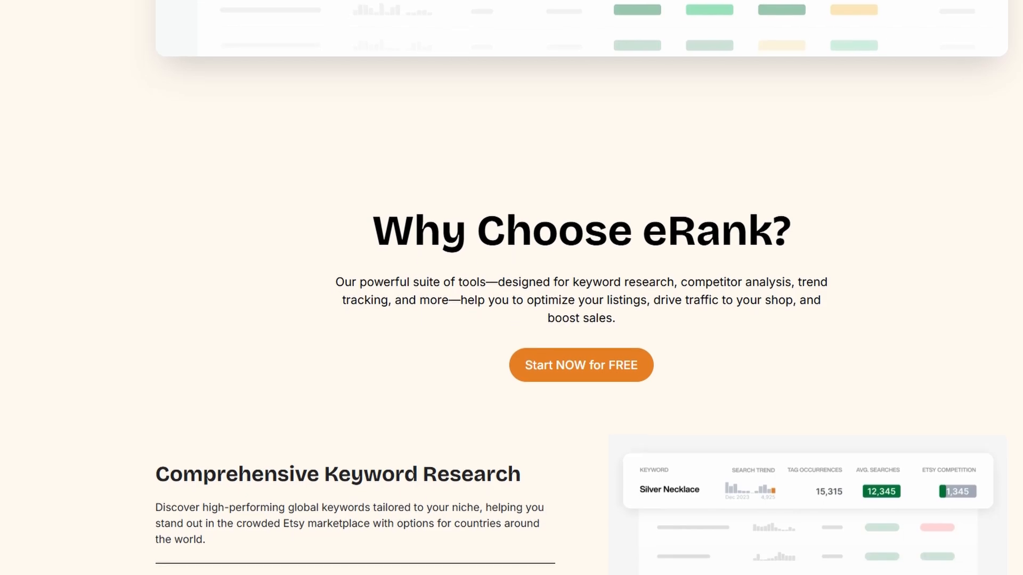
{"action": "scroll", "scroll_direction": "down", "scroll_amount": 3}
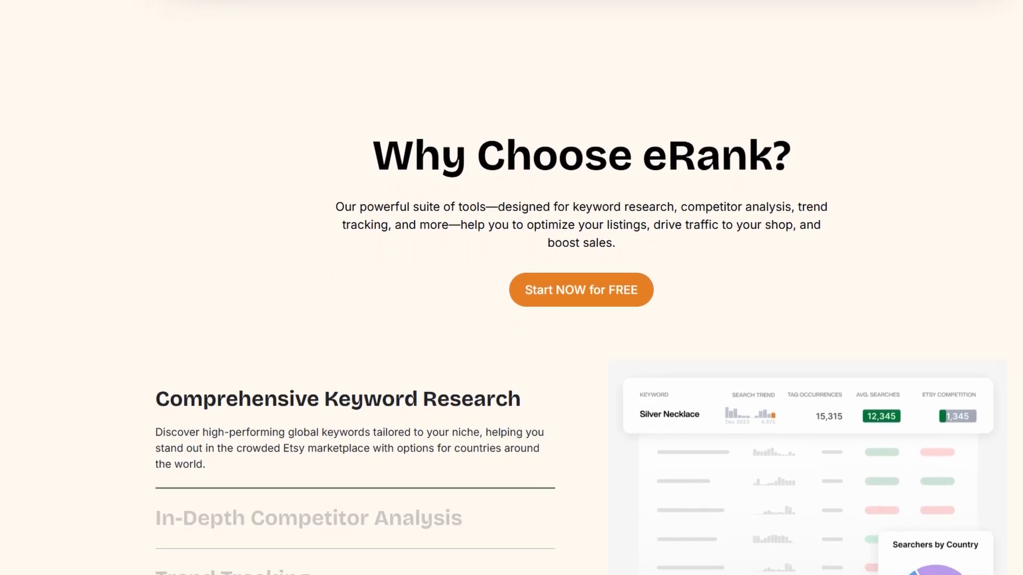
{"action": "scroll", "scroll_direction": "down", "scroll_amount": 3}
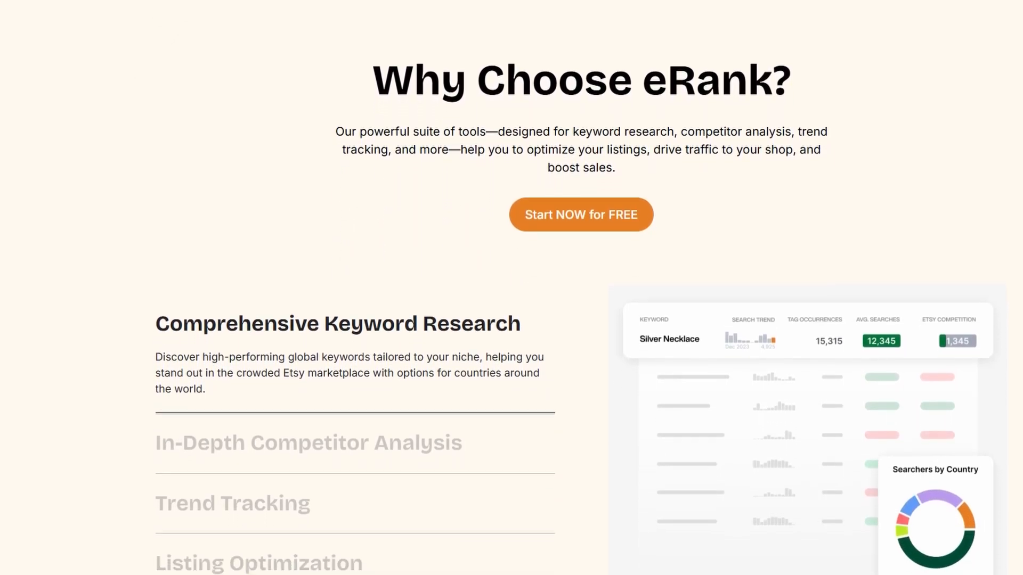
{"action": "scroll", "scroll_direction": "down", "scroll_amount": 3}
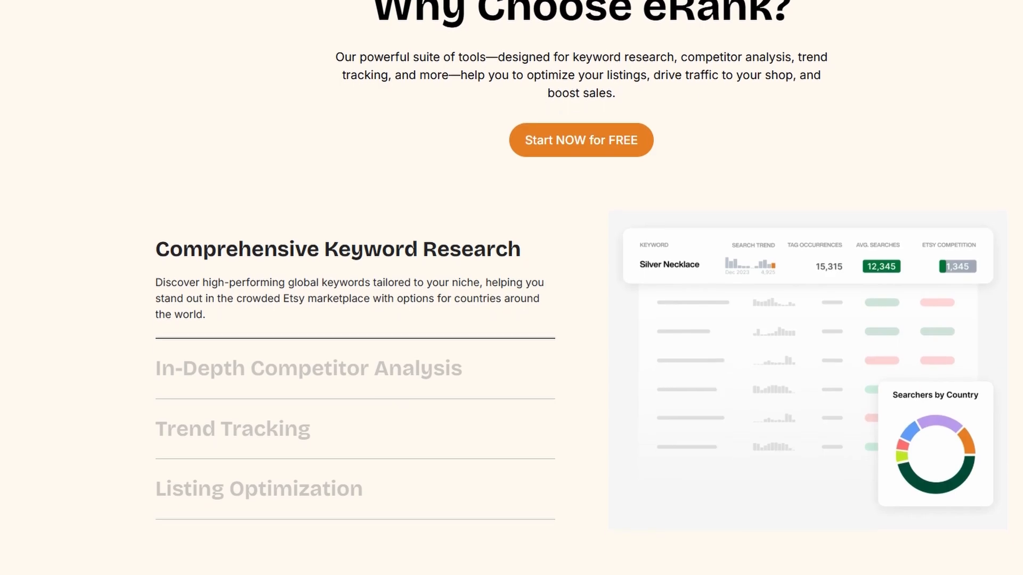
{"action": "scroll", "scroll_direction": "down", "scroll_amount": 3}
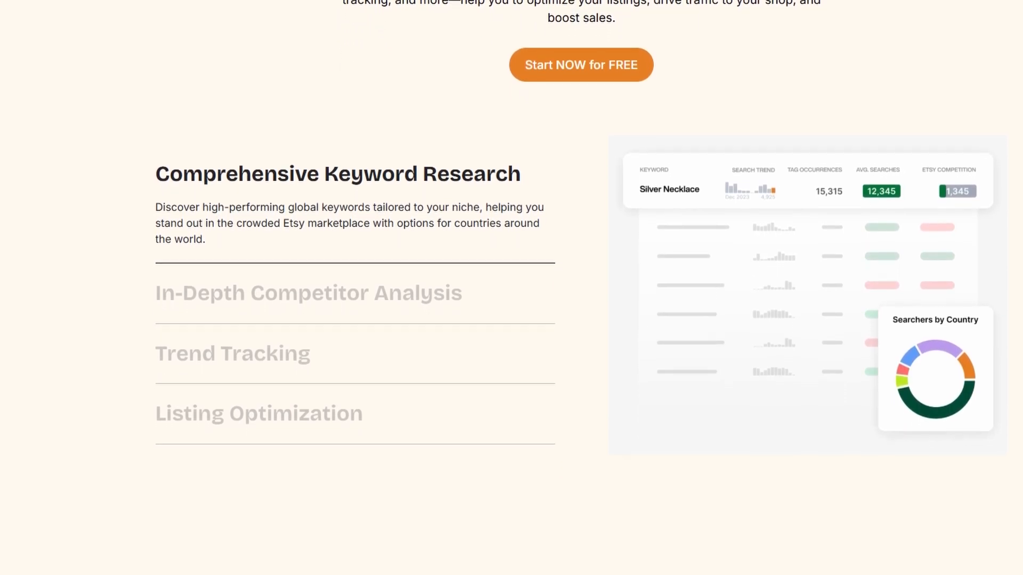
{"action": "scroll", "scroll_direction": "down", "scroll_amount": 3}
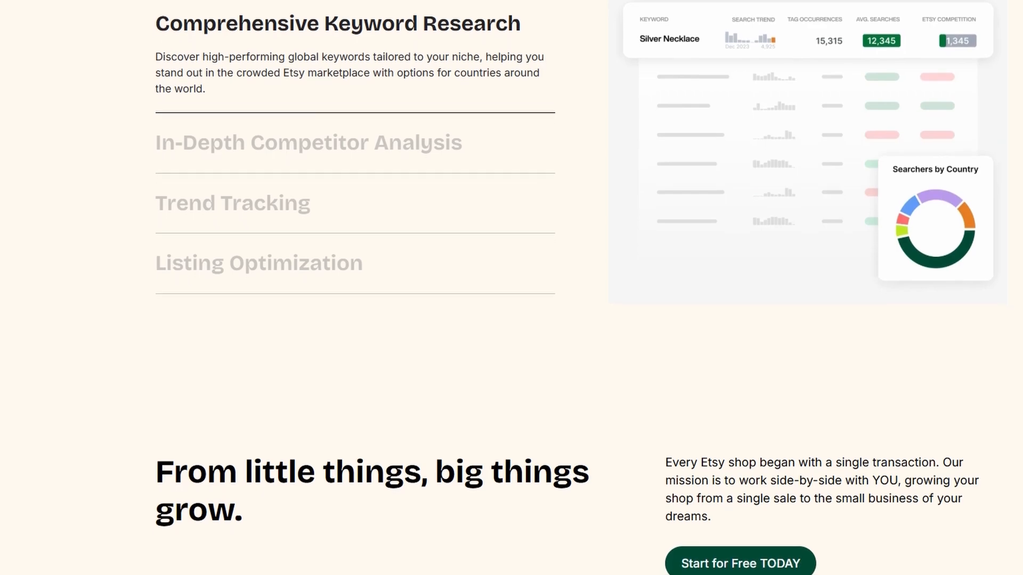
{"action": "scroll", "scroll_direction": "down", "scroll_amount": 3}
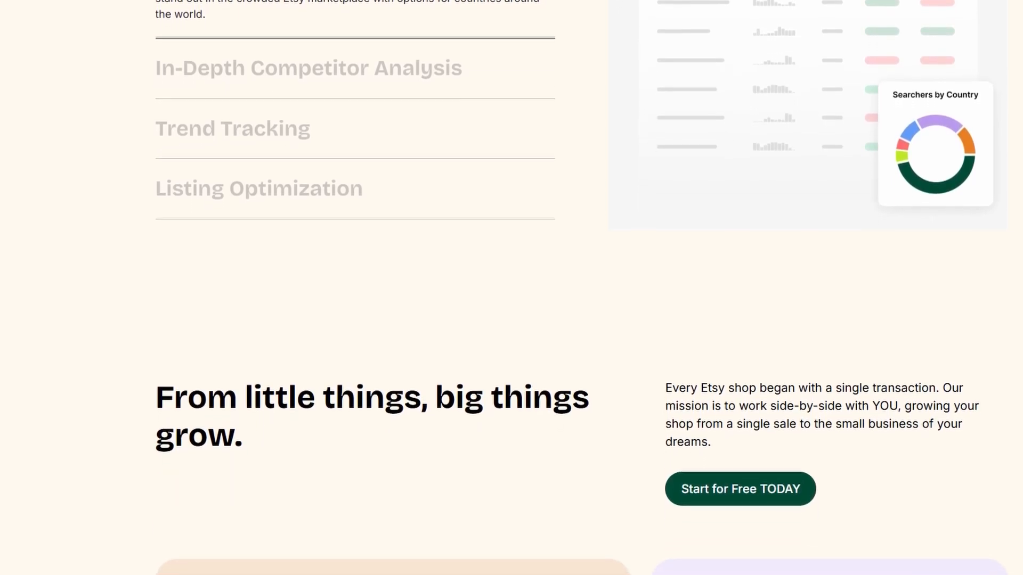
{"action": "scroll", "scroll_direction": "down", "scroll_amount": 3}
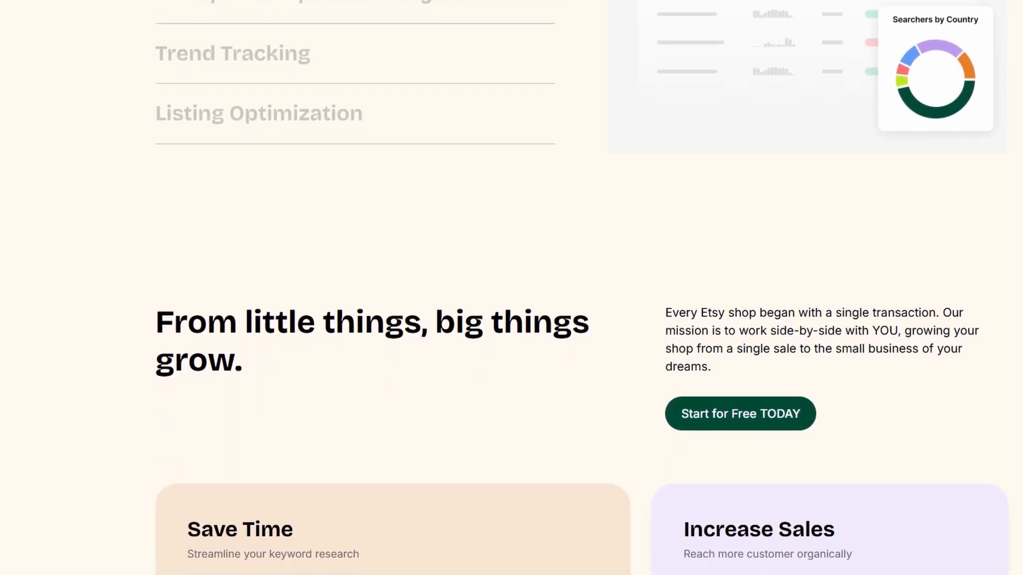
{"action": "scroll", "scroll_direction": "down", "scroll_amount": 3}
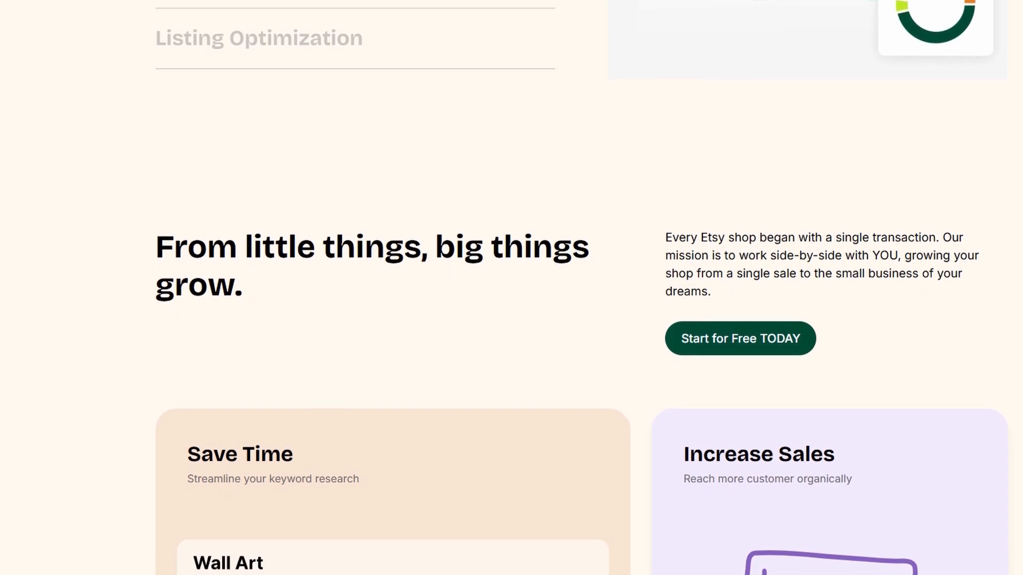
{"action": "scroll", "scroll_direction": "down", "scroll_amount": 3}
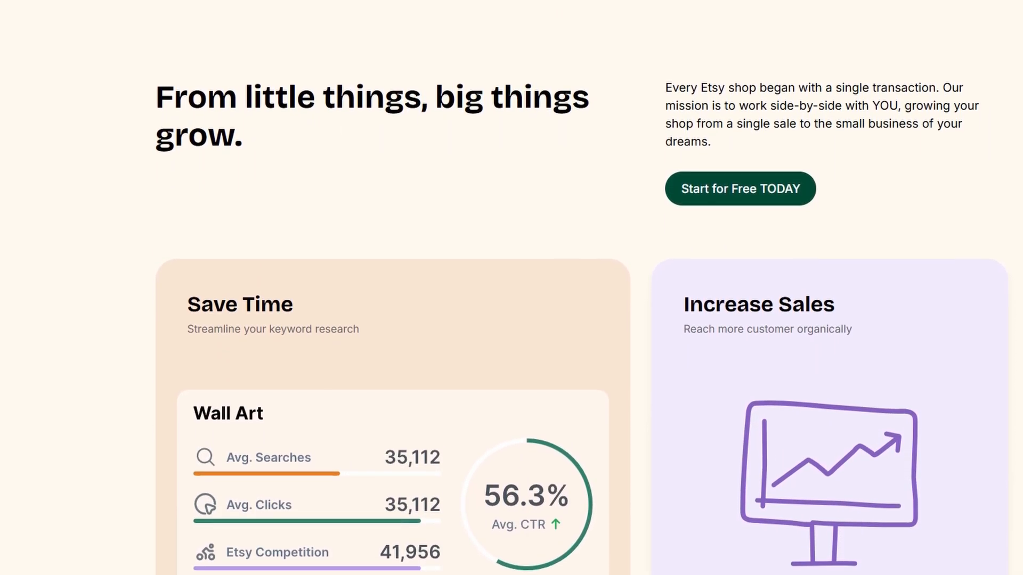
{"action": "scroll", "scroll_direction": "down", "scroll_amount": 3}
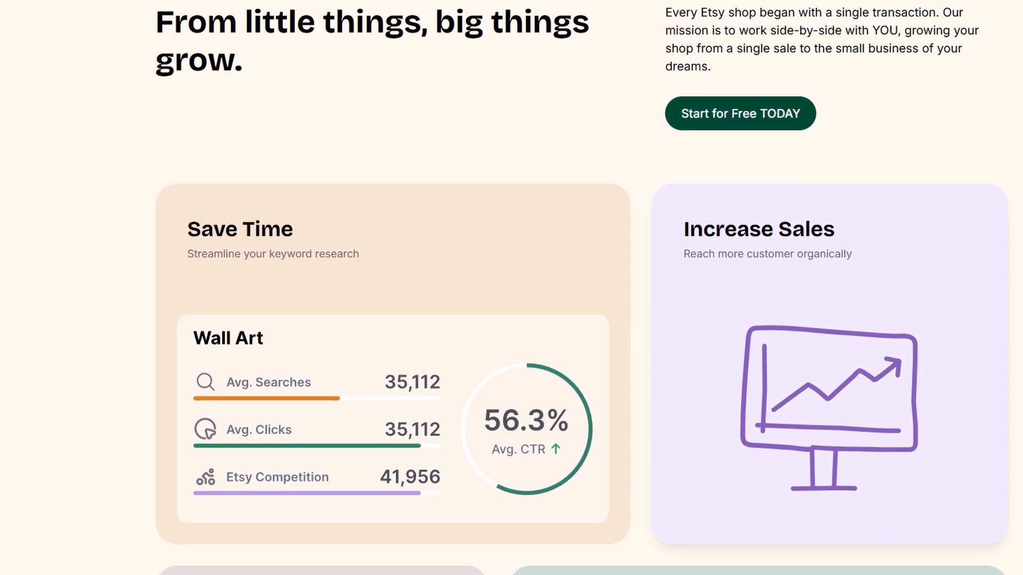
{"action": "scroll", "scroll_direction": "down", "scroll_amount": 3}
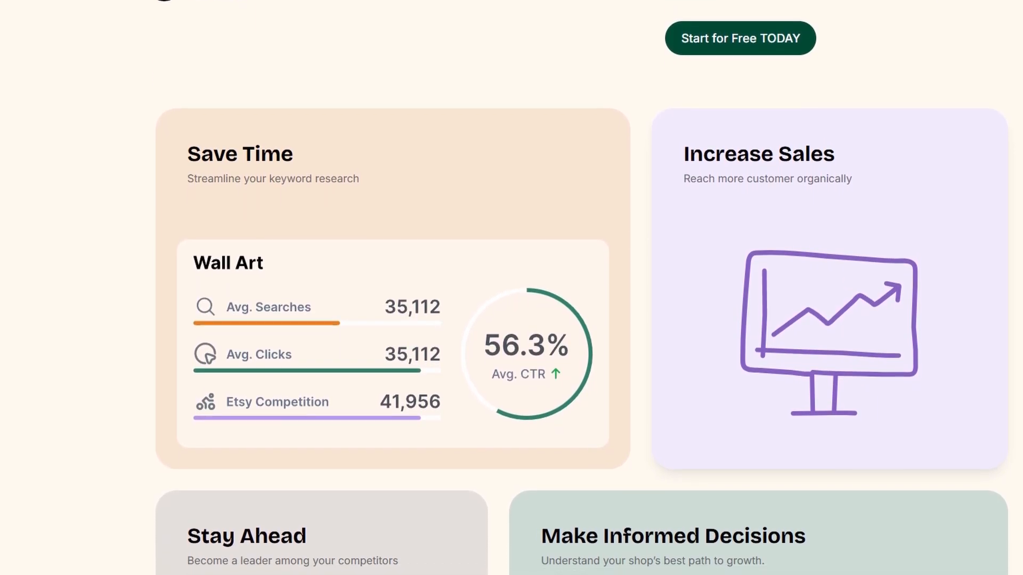
{"action": "scroll", "scroll_direction": "down", "scroll_amount": 3}
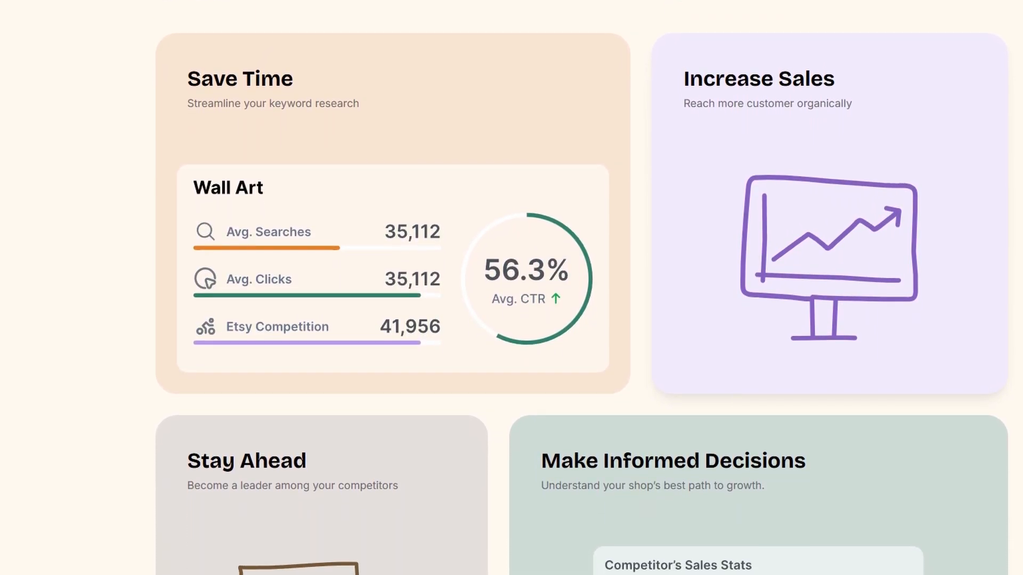
{"action": "scroll", "scroll_direction": "down", "scroll_amount": 3}
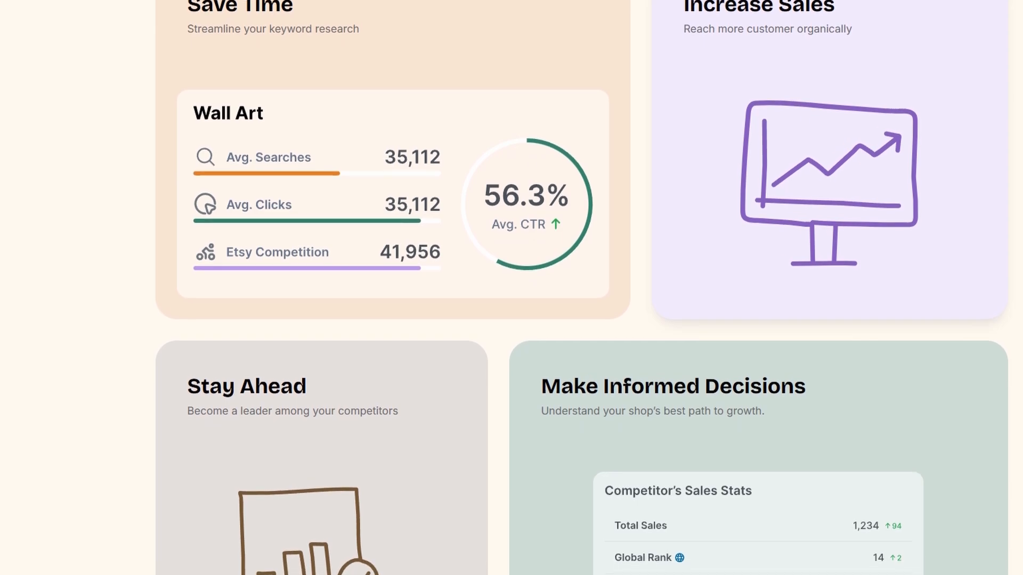
{"action": "scroll", "scroll_direction": "down", "scroll_amount": 3}
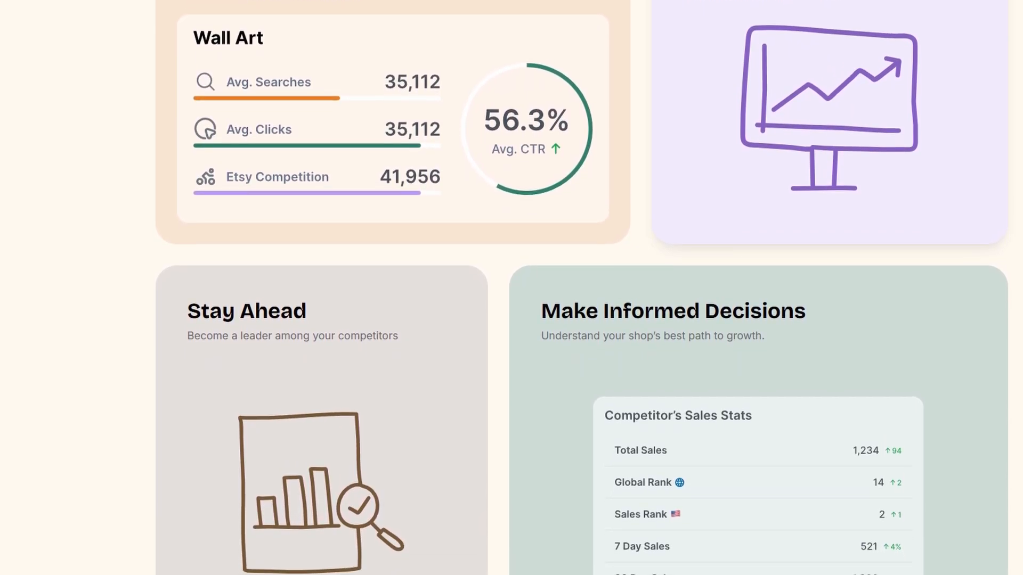
{"action": "scroll", "scroll_direction": "down", "scroll_amount": 3}
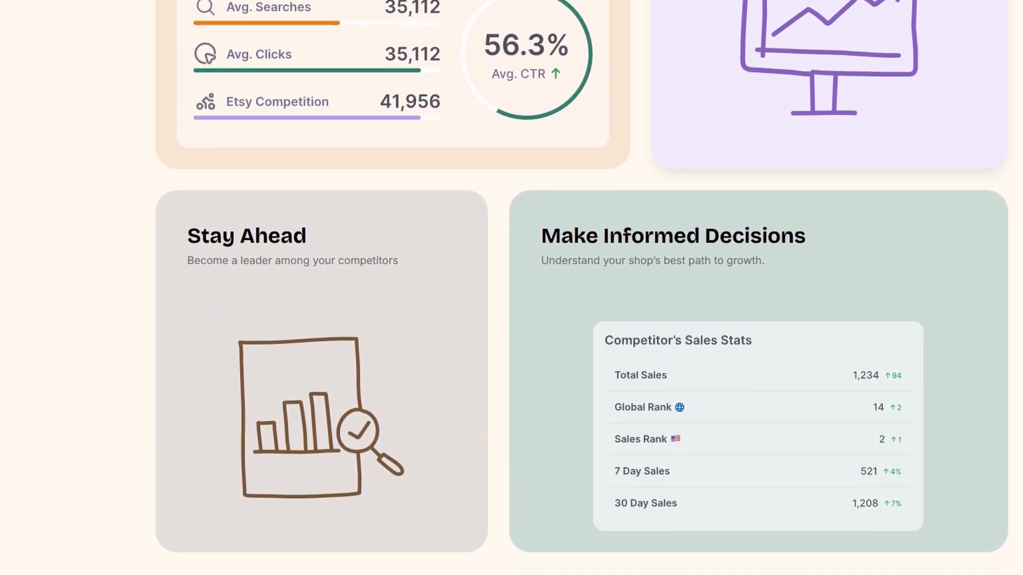
{"action": "scroll", "scroll_direction": "down", "scroll_amount": 3}
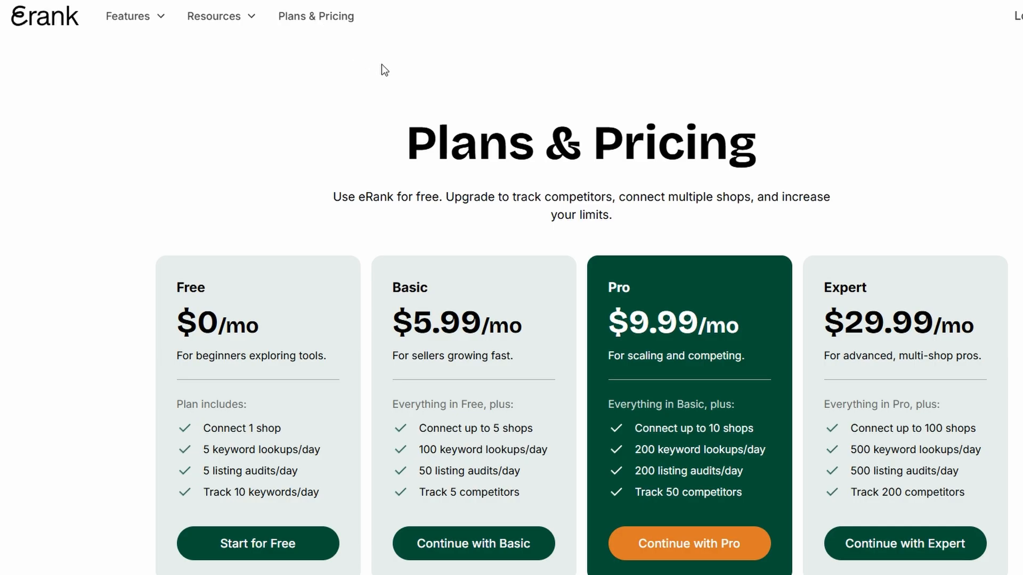
- Scroll to the Free, Basic, Pro and Expert plan cards with monthly prices
{"action": "scroll", "scroll_direction": "down", "scroll_amount": 3}
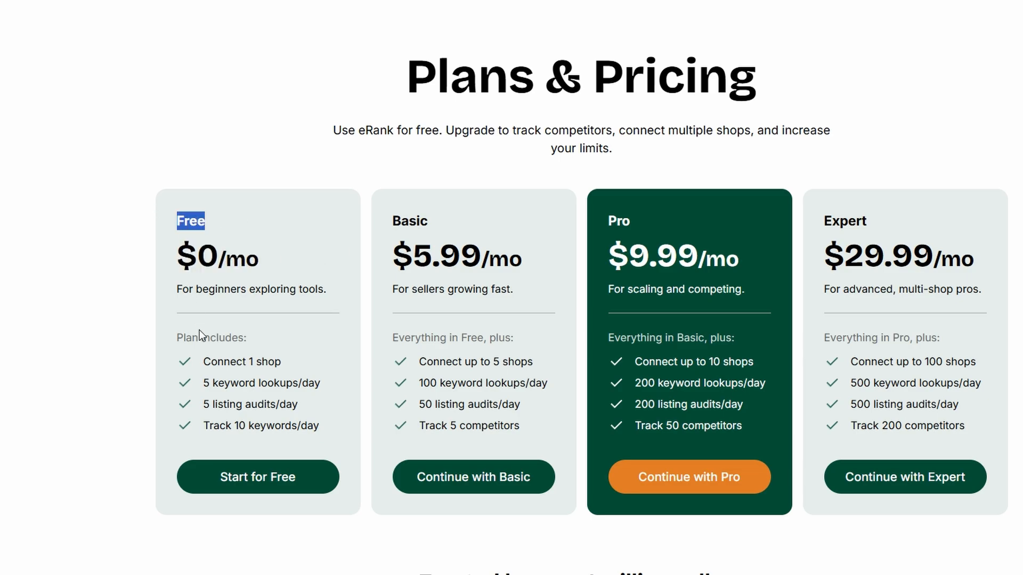
{"action": "scroll", "scroll_direction": "down", "scroll_amount": 3}
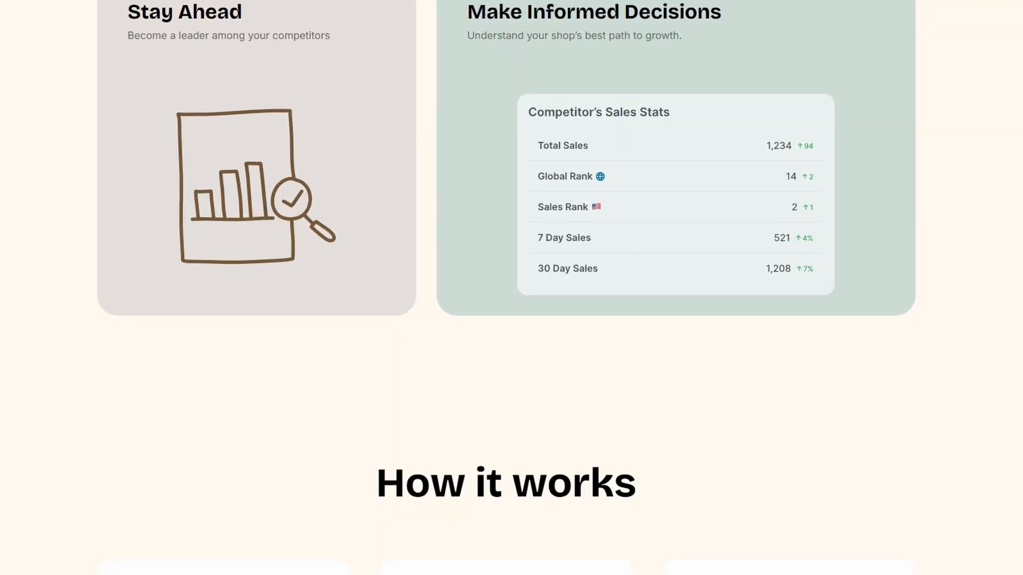
- Scroll past How it works and the Etsy seller testimonials to Affordable Plans
{"action": "scroll", "scroll_direction": "down", "scroll_amount": 3}
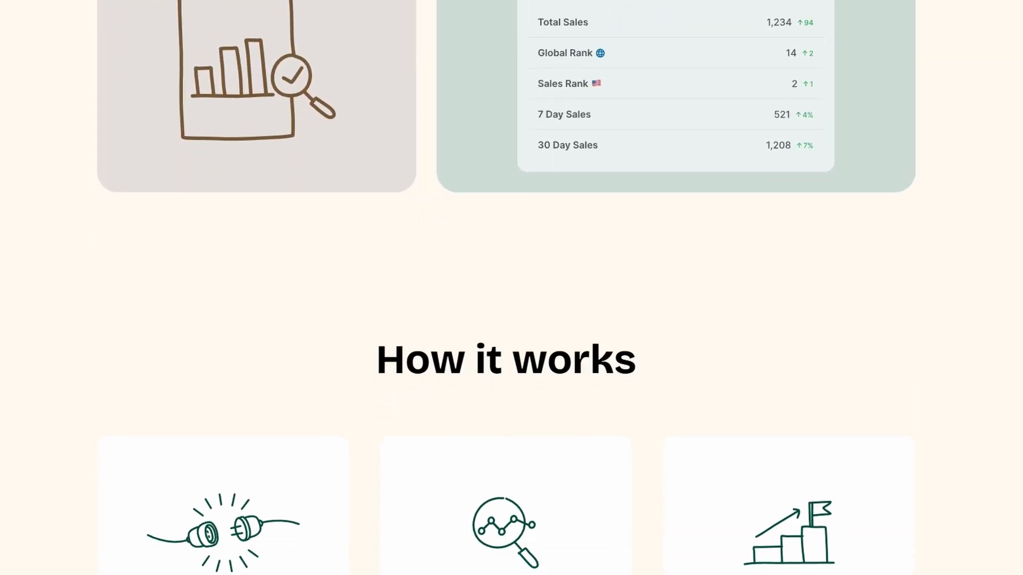
{"action": "scroll", "scroll_direction": "down", "scroll_amount": 3}
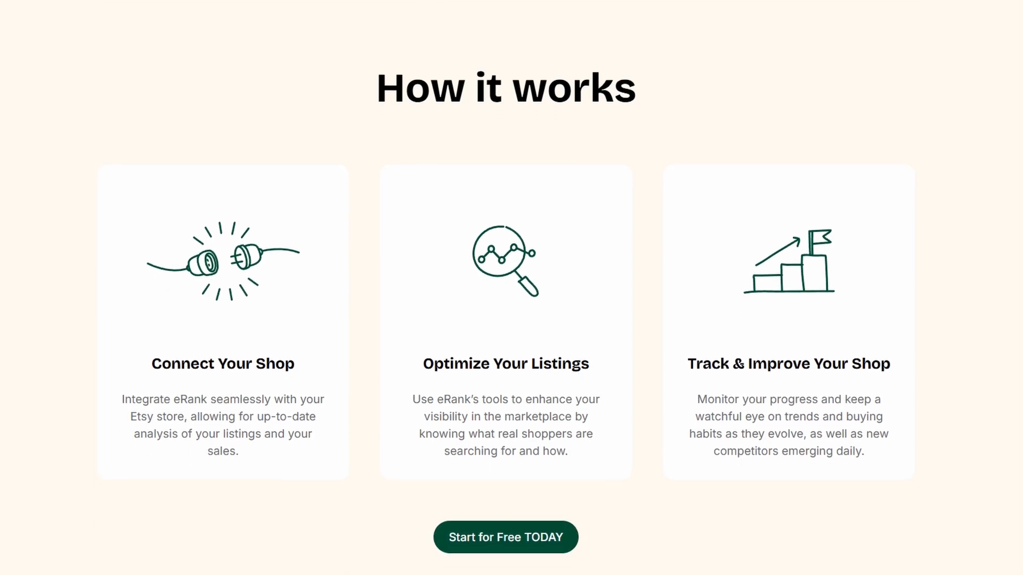
{"action": "scroll", "scroll_direction": "down", "scroll_amount": 3}
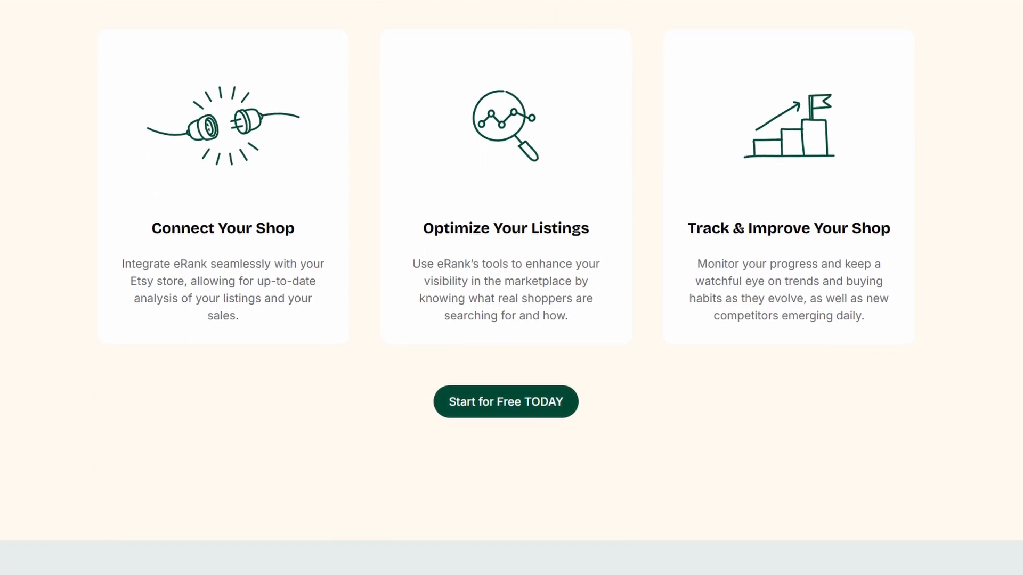
{"action": "scroll", "scroll_direction": "down", "scroll_amount": 3}
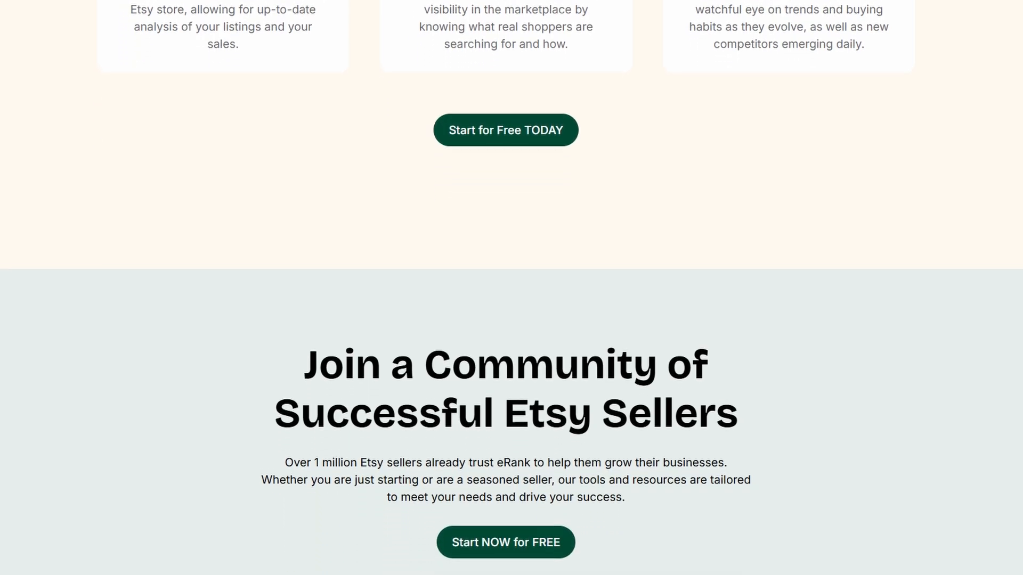
{"action": "scroll", "scroll_direction": "down", "scroll_amount": 3}
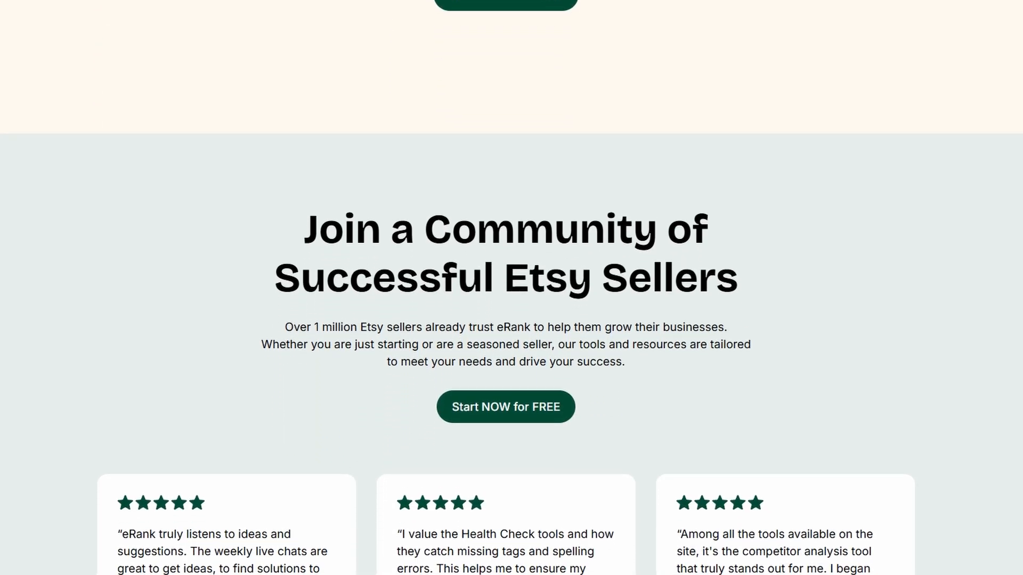
{"action": "scroll", "scroll_direction": "down", "scroll_amount": 3}
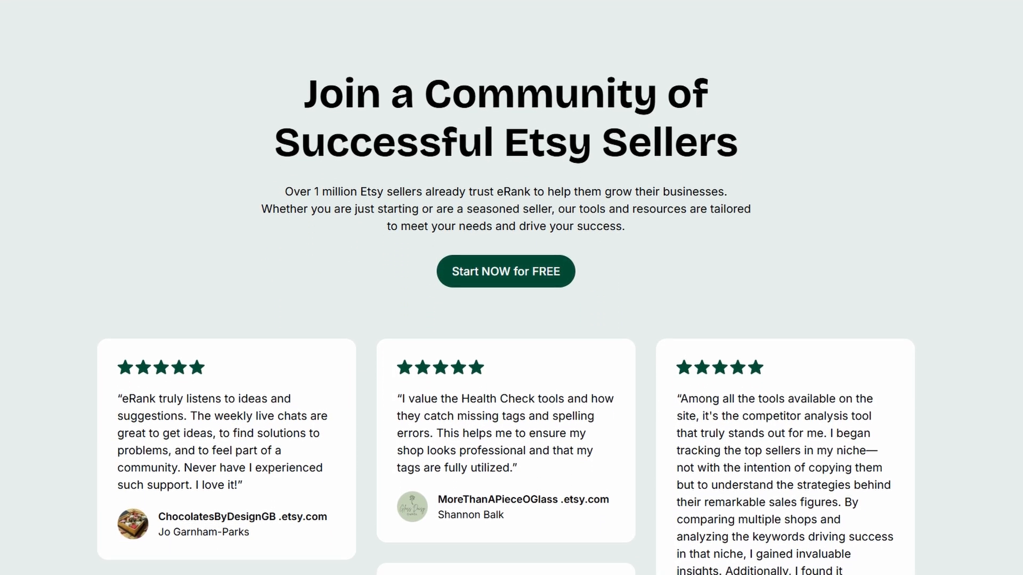
{"action": "scroll", "scroll_direction": "down", "scroll_amount": 3}
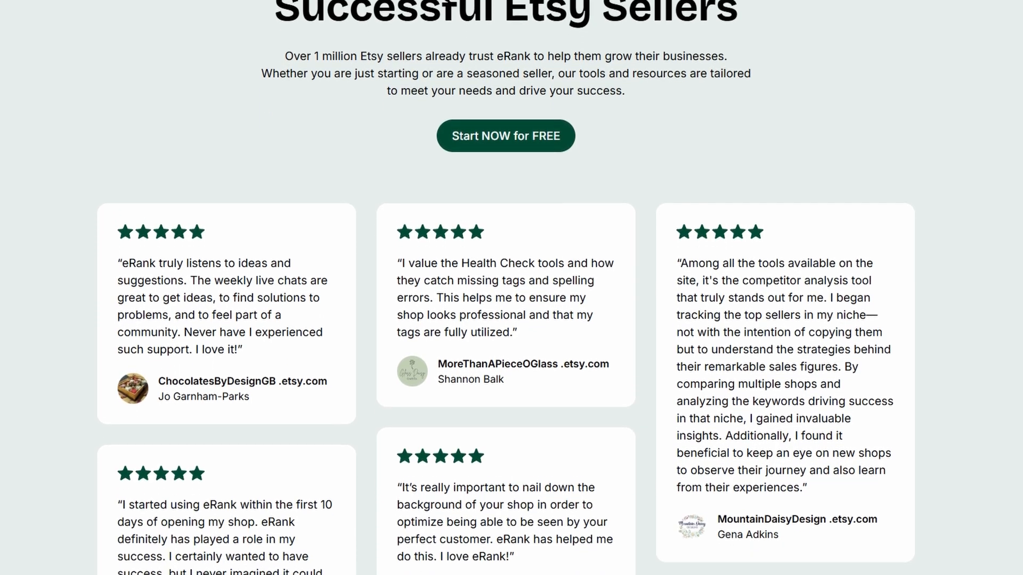
{"action": "scroll", "scroll_direction": "down", "scroll_amount": 3}
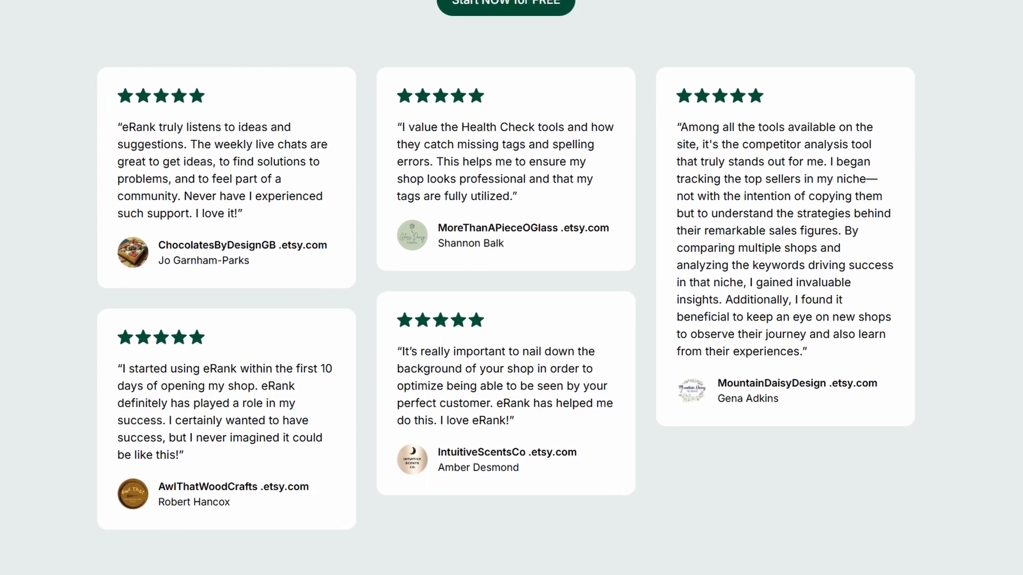
{"action": "scroll", "scroll_direction": "down", "scroll_amount": 3}
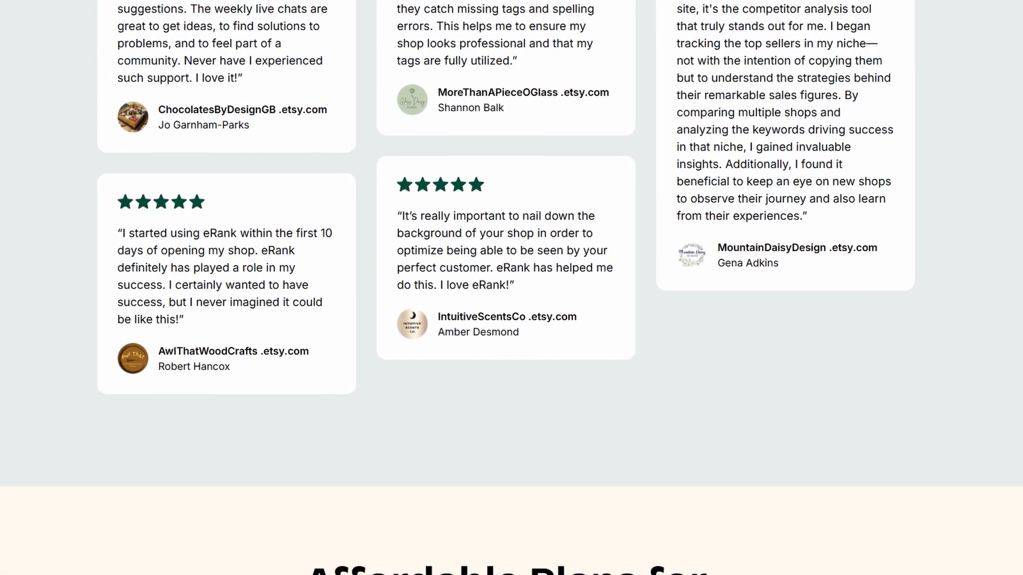
{"action": "scroll", "scroll_direction": "down", "scroll_amount": 3}
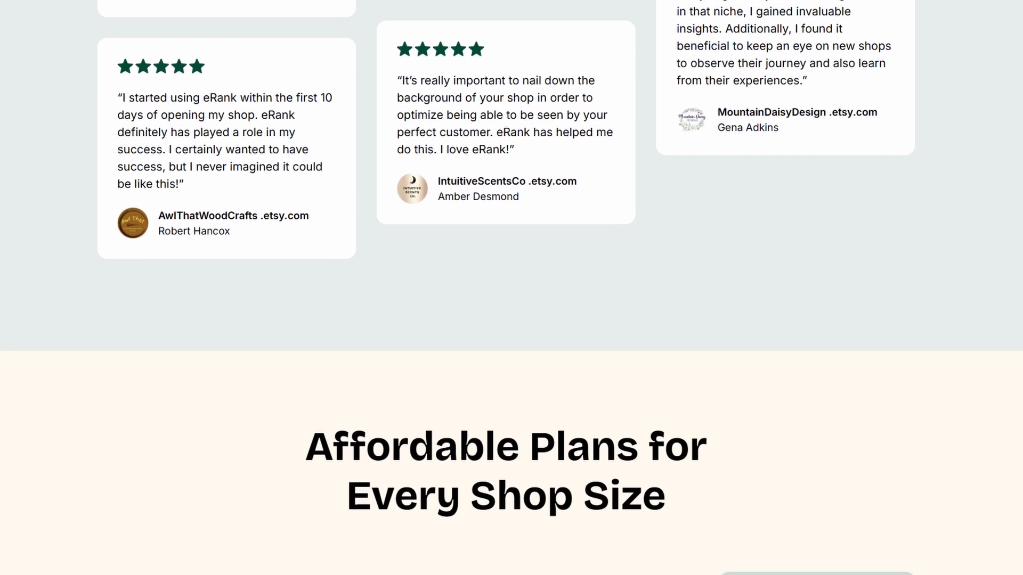
{"action": "scroll", "scroll_direction": "down", "scroll_amount": 3}
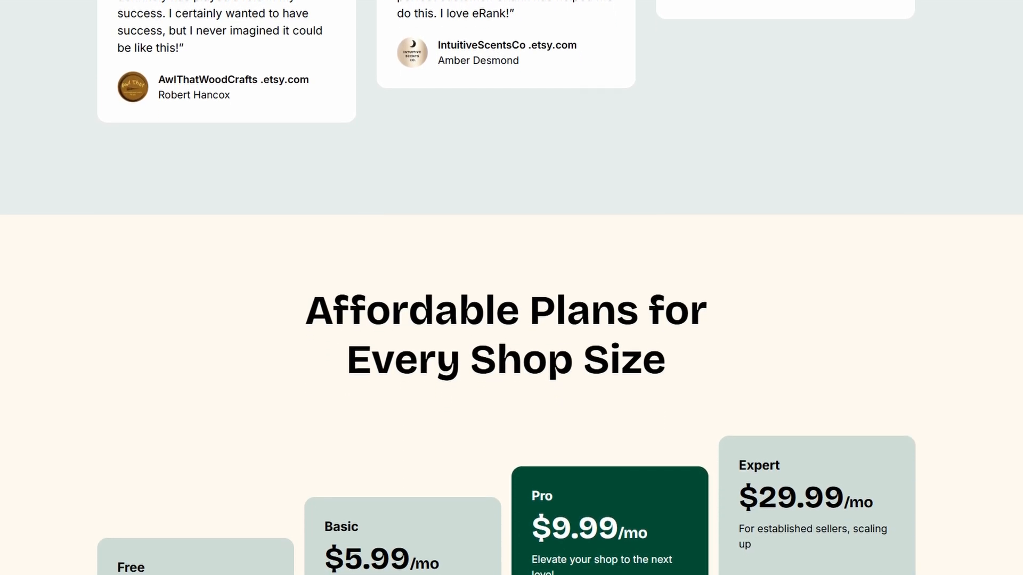
- Review plan prices: Free $0.00, Basic $5.99, Pro $9.99, Expert $29.99 per month
{"action": "scroll", "scroll_direction": "down", "scroll_amount": 3}
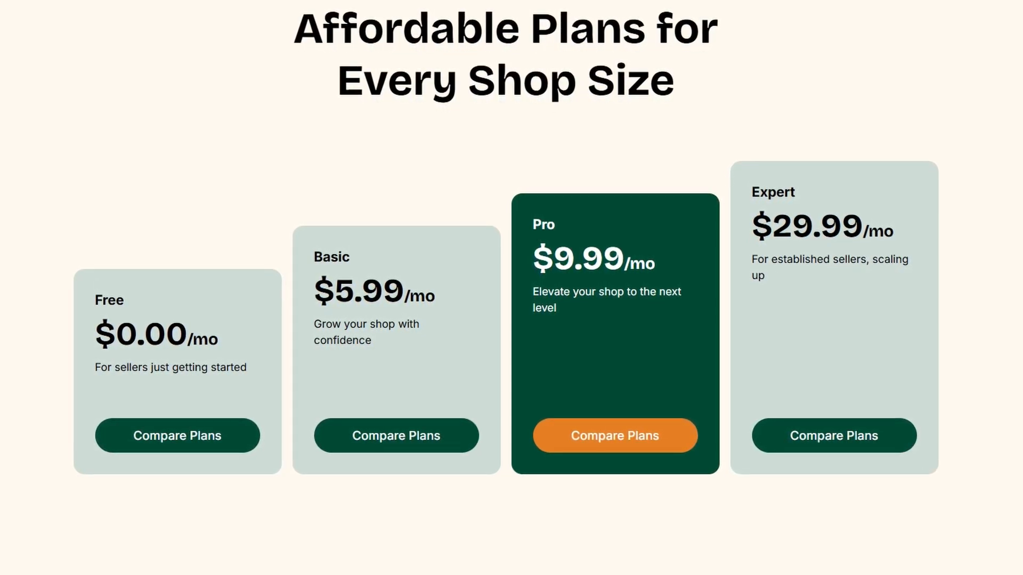
{"action": "scroll", "scroll_direction": "down", "scroll_amount": 3}
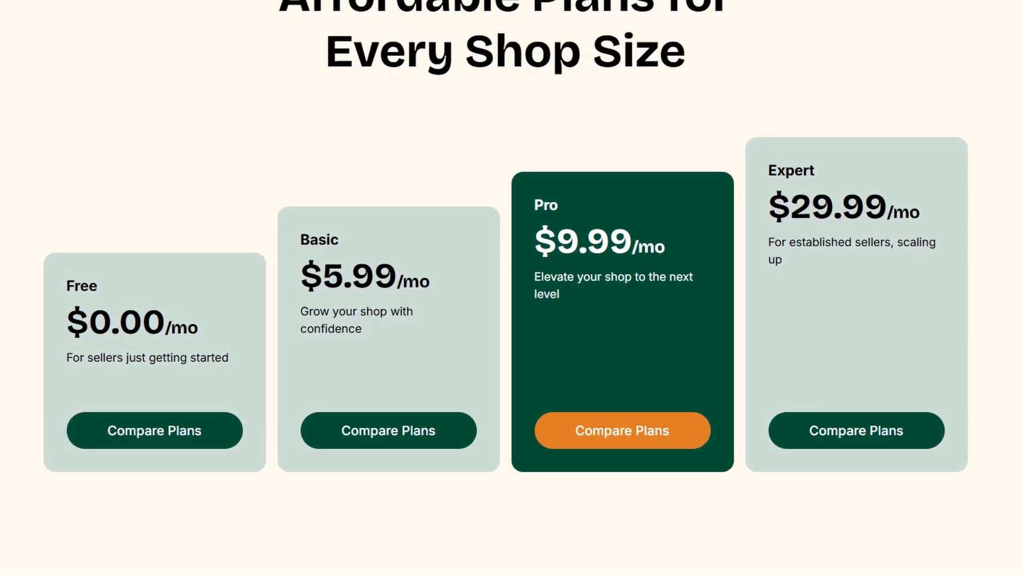
{"action": "scroll", "scroll_direction": "down", "scroll_amount": 3}
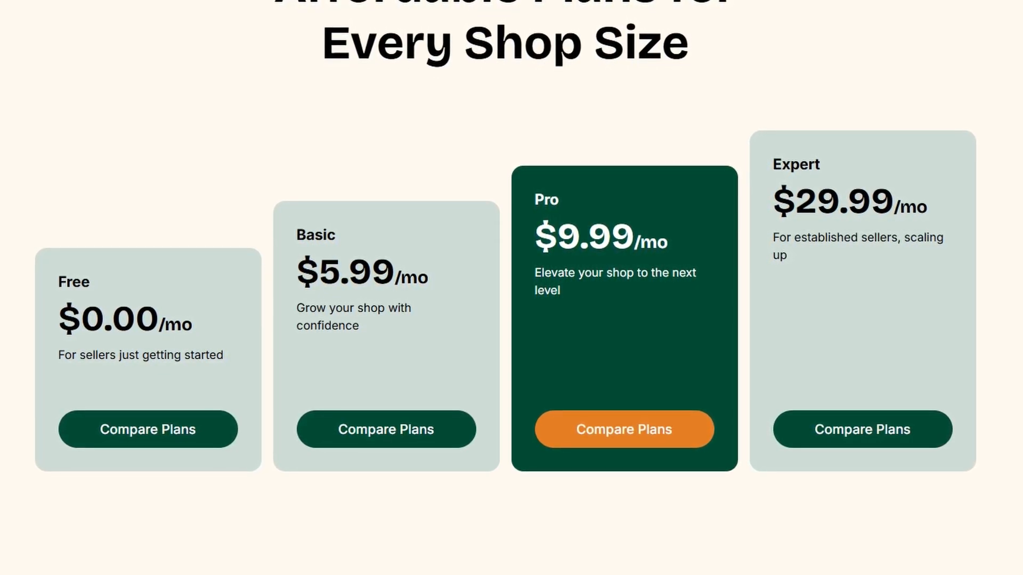
{"action": "scroll", "scroll_direction": "down", "scroll_amount": 3}
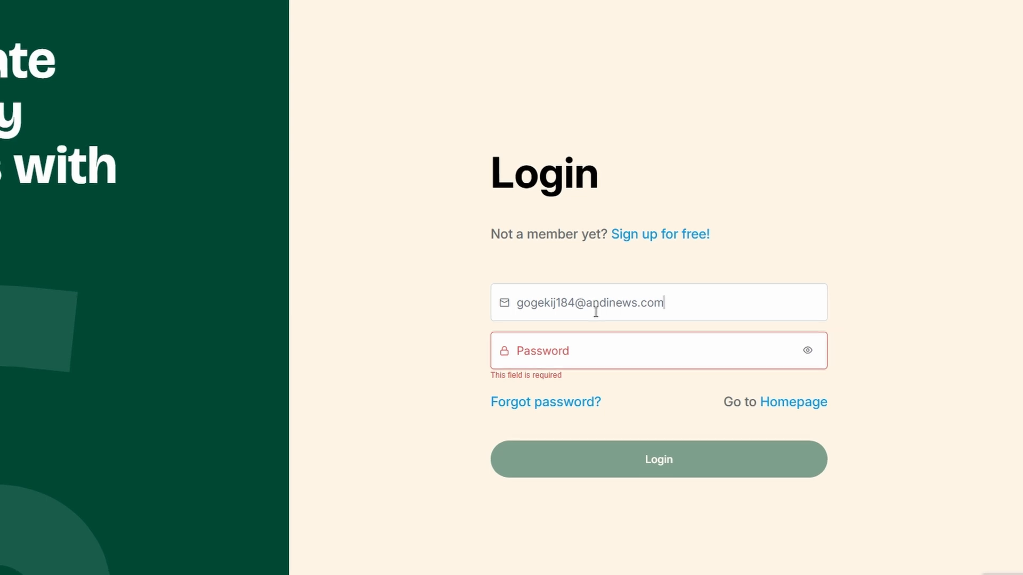
- Log in with the email and password to reach the Tasks welcome checklist
{"action": "left_click", "coordinate": [658, 459]}
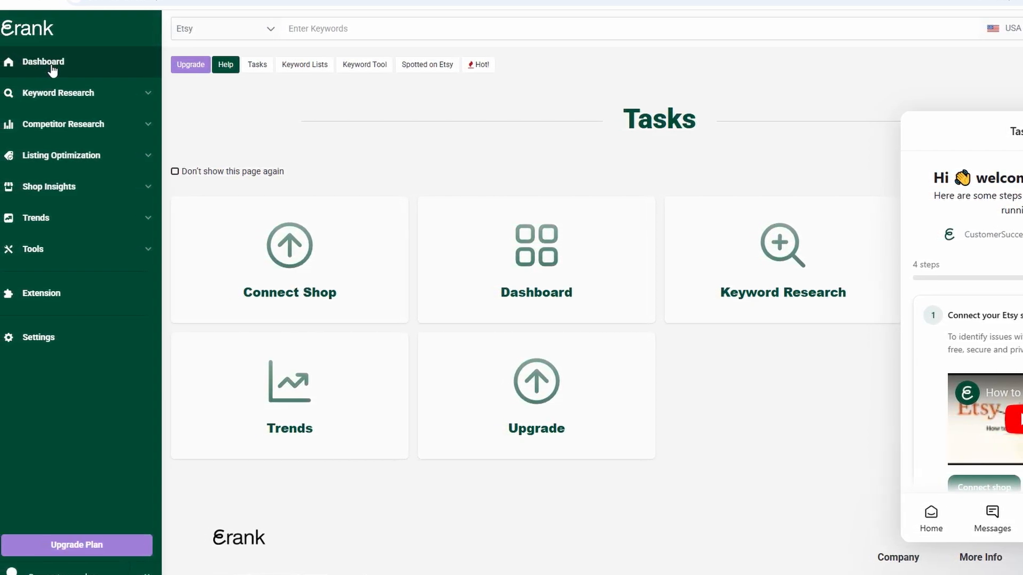
- Open the Dashboard showing Trending on Etsy and Most Sales on Etsy
{"action": "left_click", "coordinate": [42, 61]}
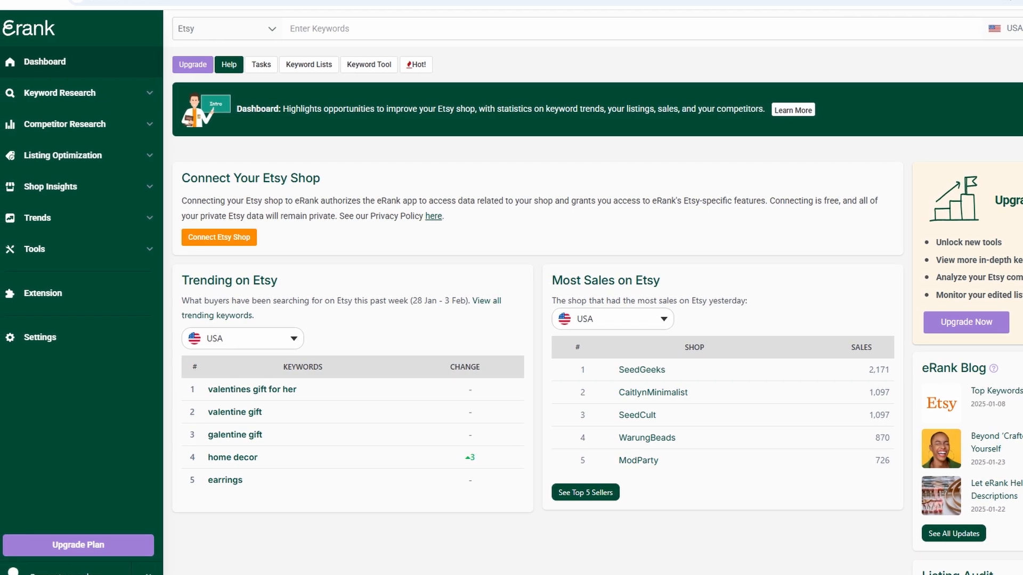
- Expand the Keyword Research group in the sidebar to list its tools
{"action": "scroll", "scroll_direction": "down", "scroll_amount": 3}
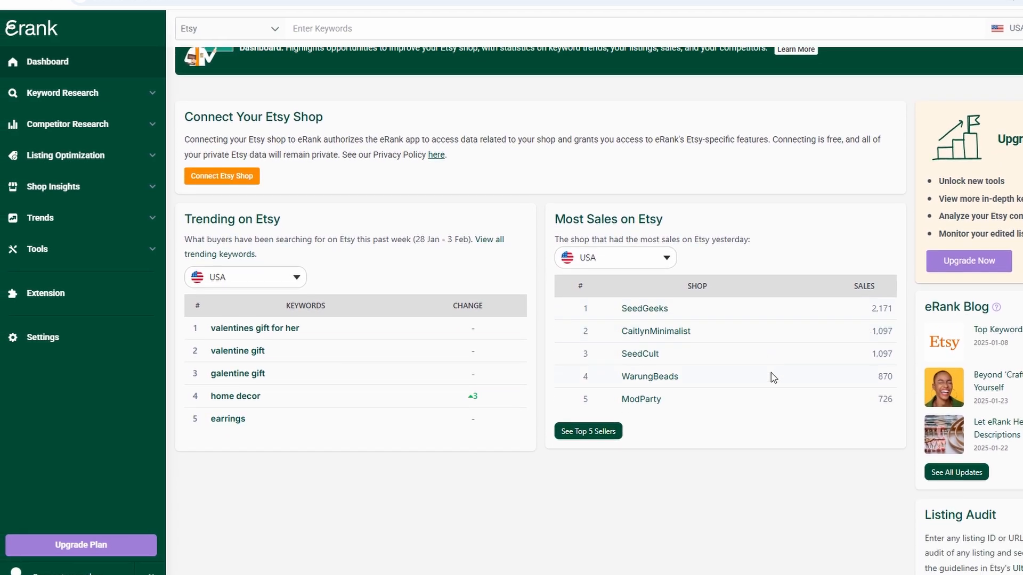
{"action": "mouse_move", "coordinate": [236, 175]}
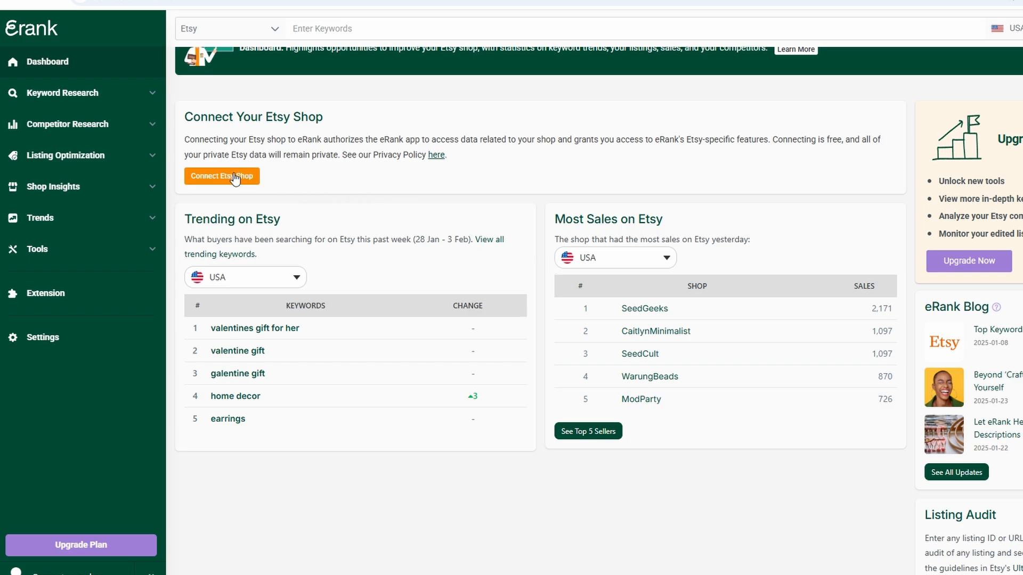
{"action": "mouse_move", "coordinate": [239, 178]}
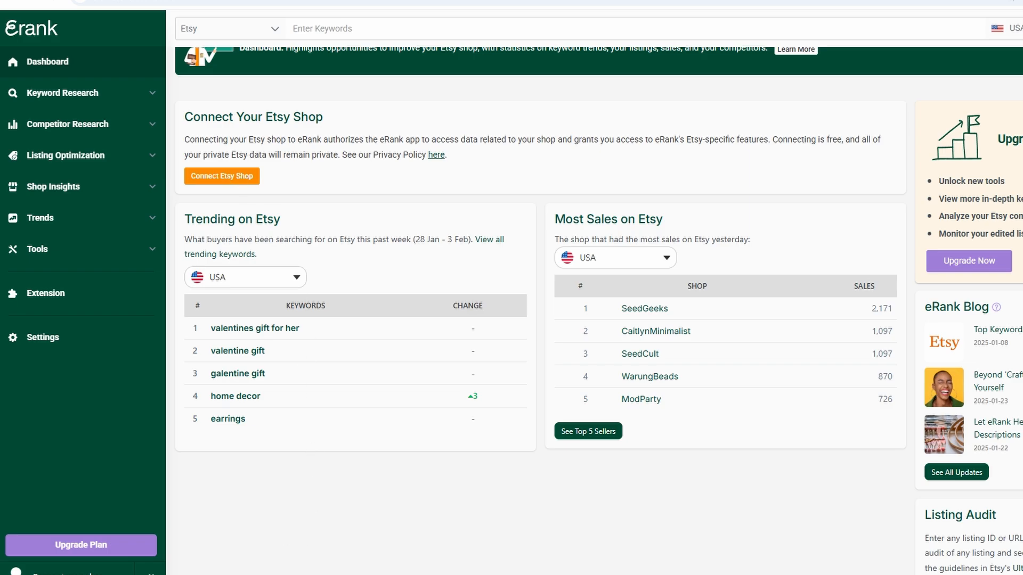
{"action": "mouse_move", "coordinate": [466, 335]}
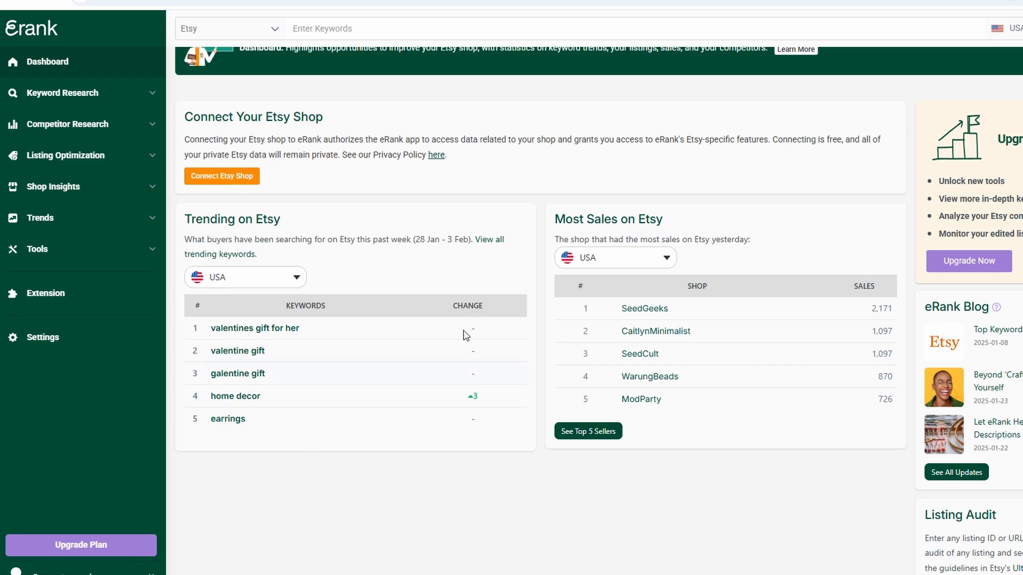
{"action": "mouse_move", "coordinate": [607, 262]}
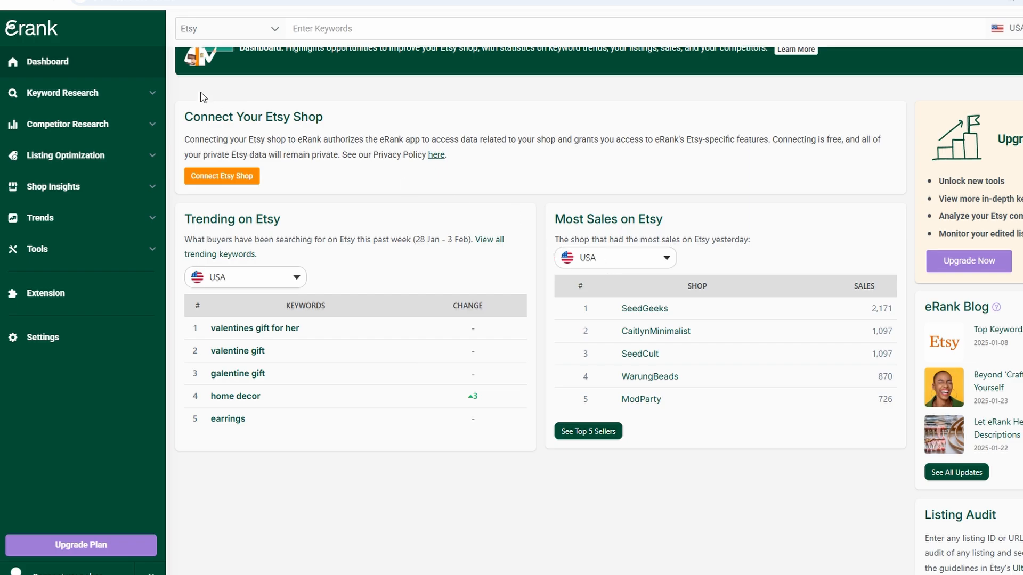
{"action": "left_click", "coordinate": [63, 92]}
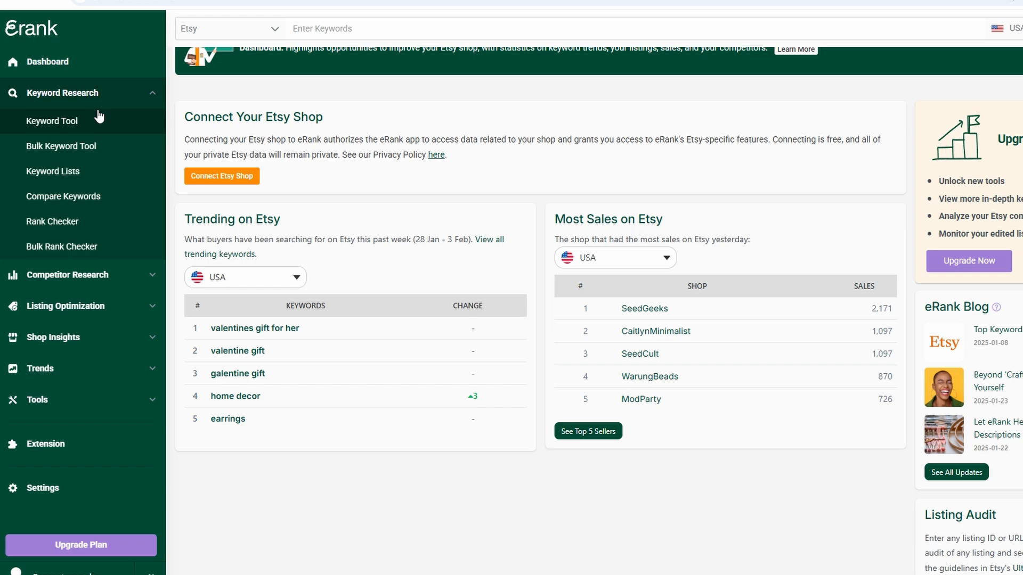
- Open the Keyword Tool, then the Compare Keywords page with four empty fields
{"action": "left_click", "coordinate": [52, 121]}
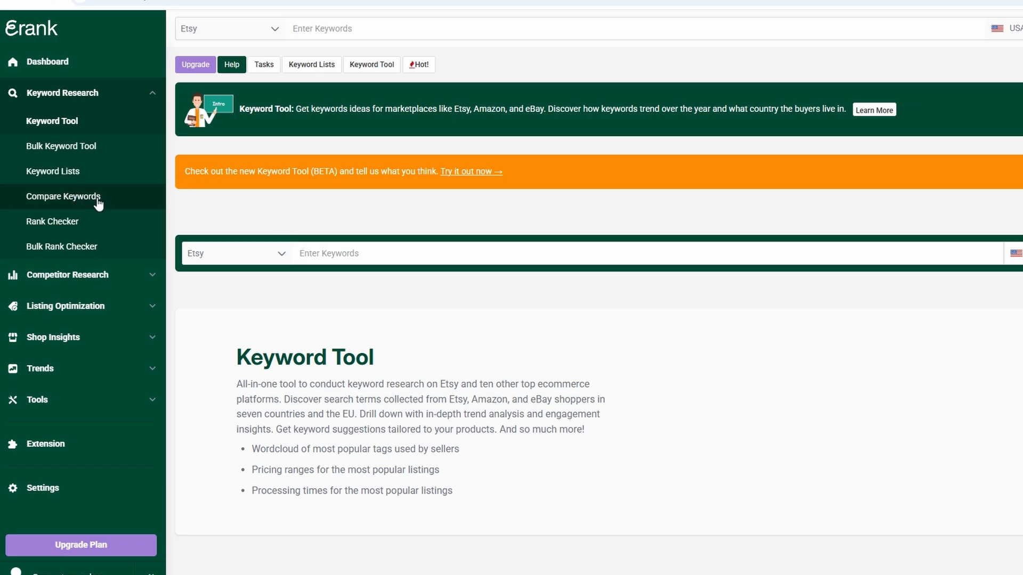
{"action": "left_click", "coordinate": [63, 197]}
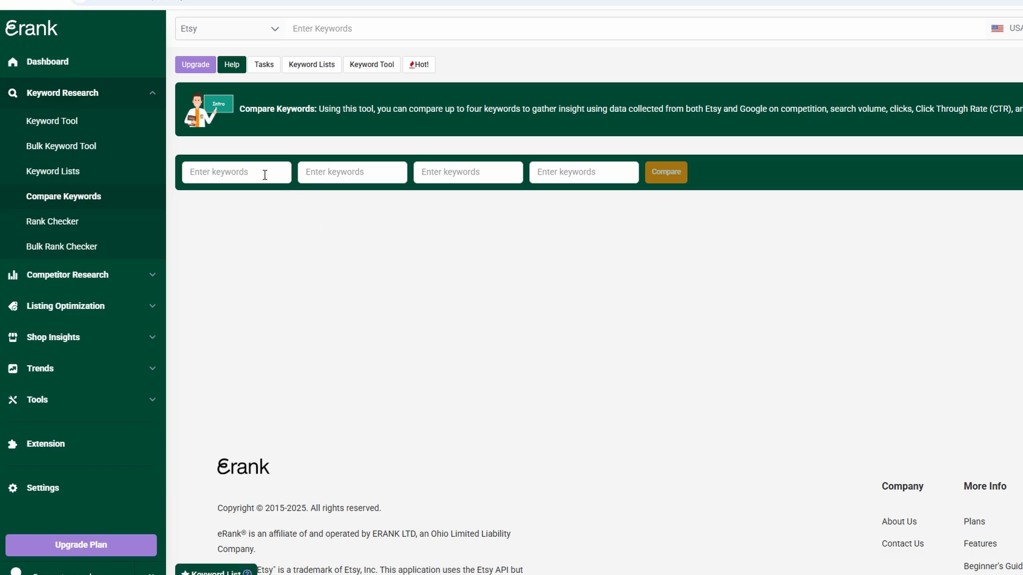
{"action": "left_click", "coordinate": [236, 172]}
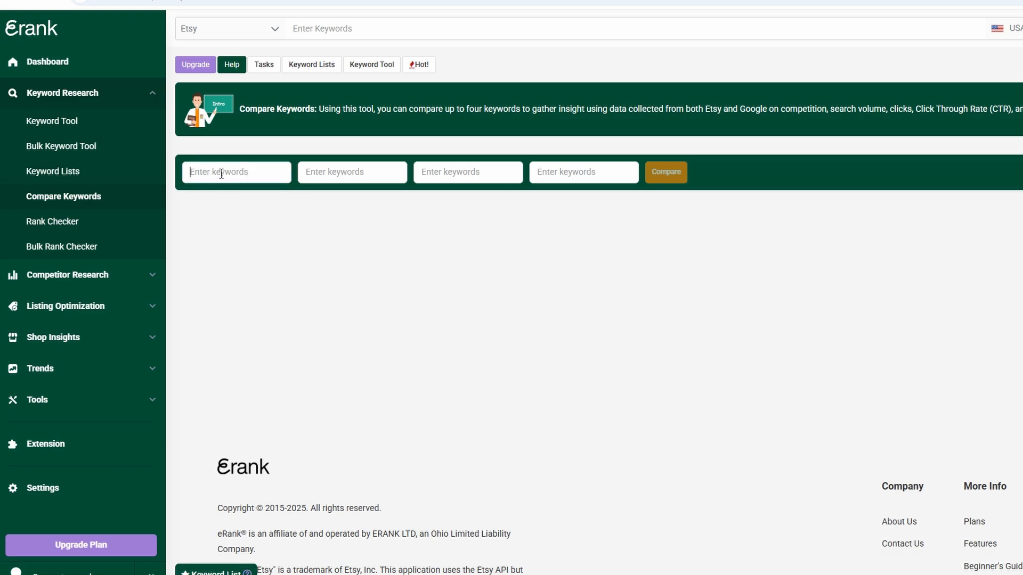
{"action": "scroll", "scroll_direction": "down", "scroll_amount": 3}
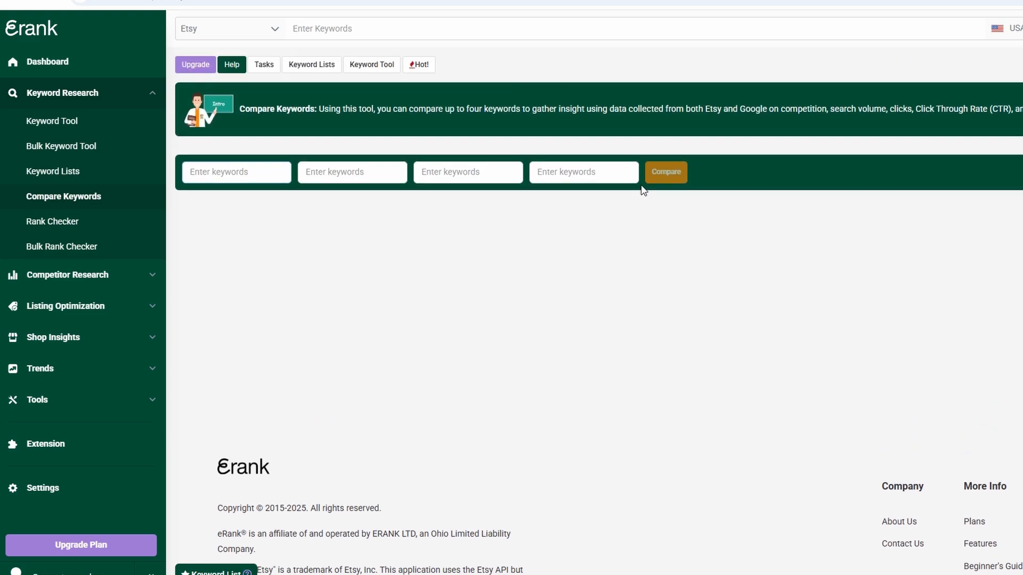
{"action": "left_click", "coordinate": [235, 171]}
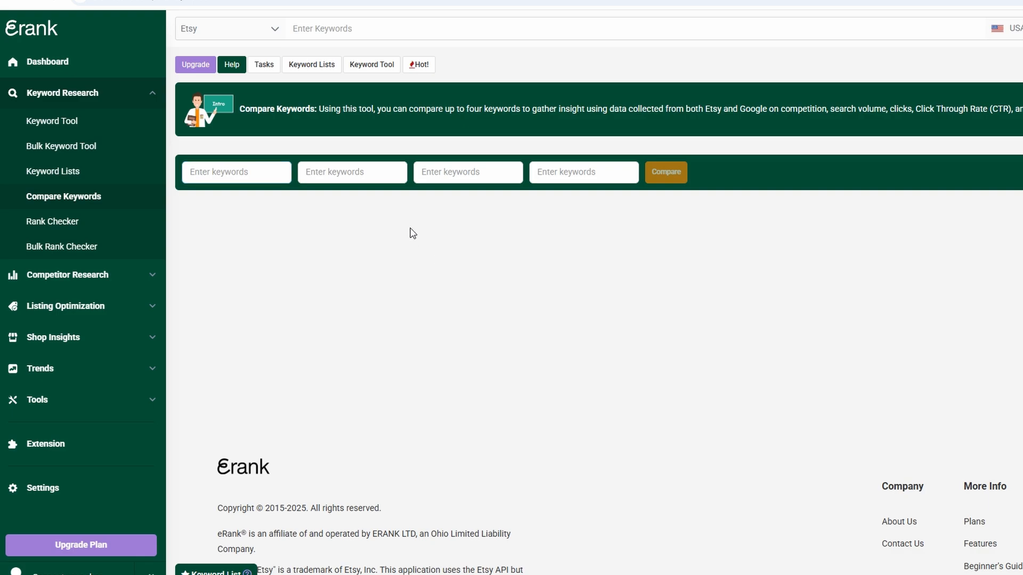
{"action": "mouse_move", "coordinate": [384, 215]}
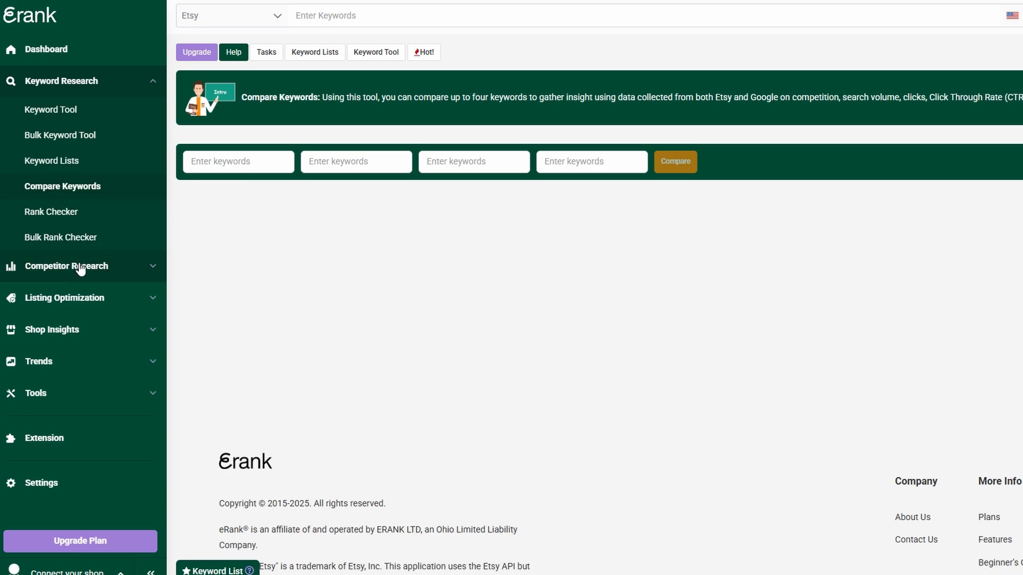
- Open Competitor Listings under Competitor Research and confirm connecting an Etsy shop
{"action": "left_click", "coordinate": [66, 267]}
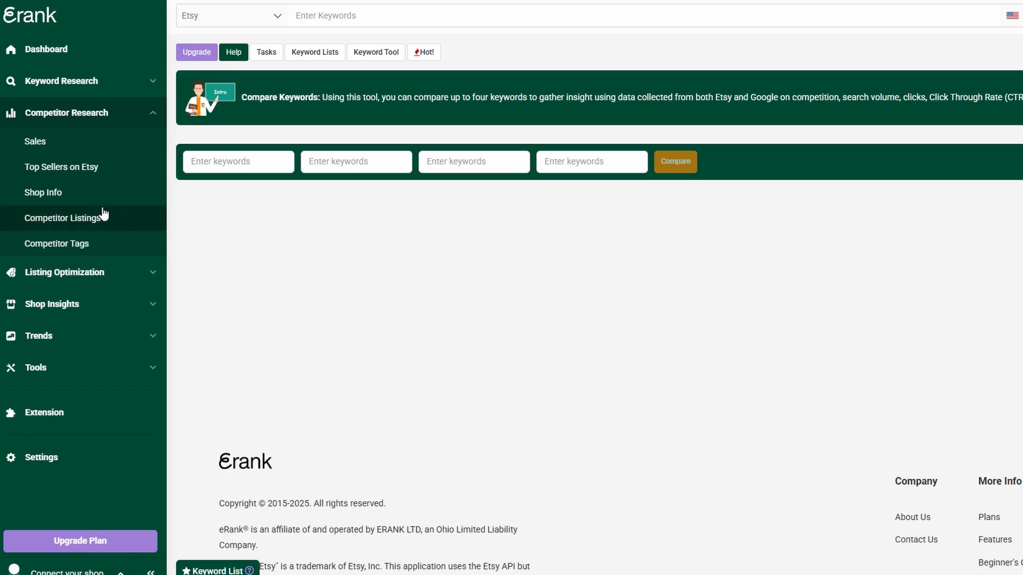
{"action": "left_click", "coordinate": [64, 217]}
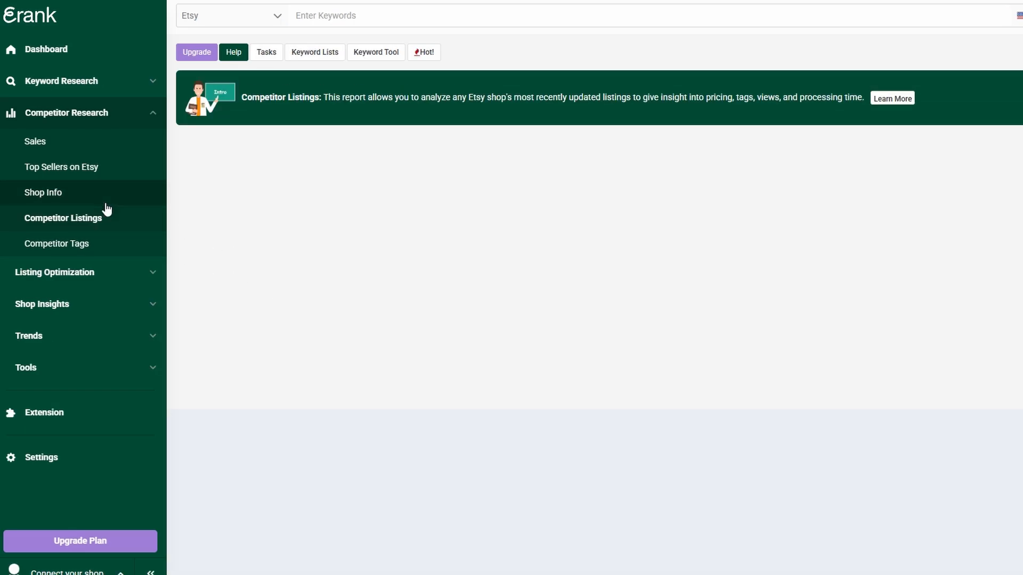
{"action": "left_click", "coordinate": [64, 218]}
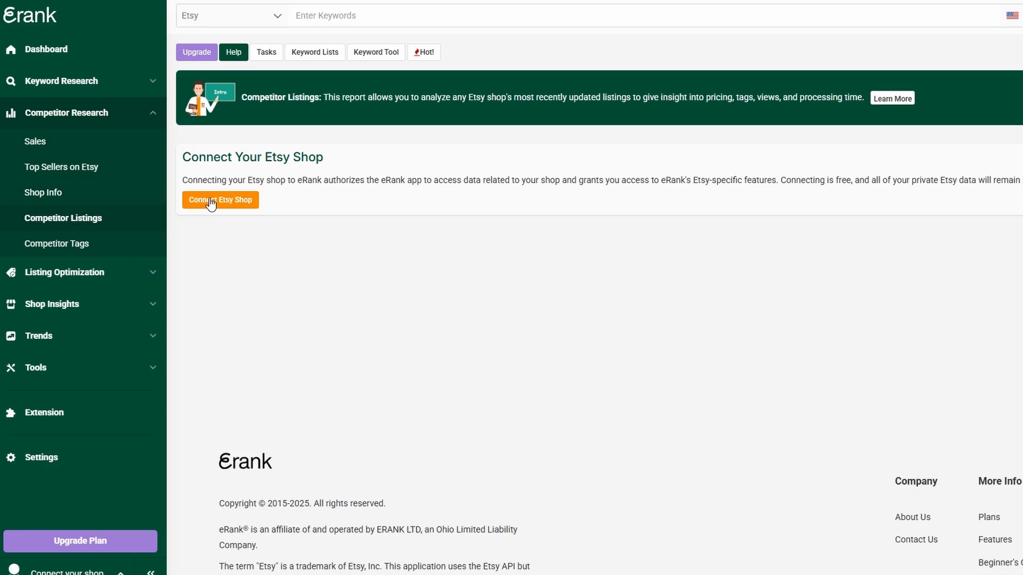
{"action": "left_click", "coordinate": [220, 200]}
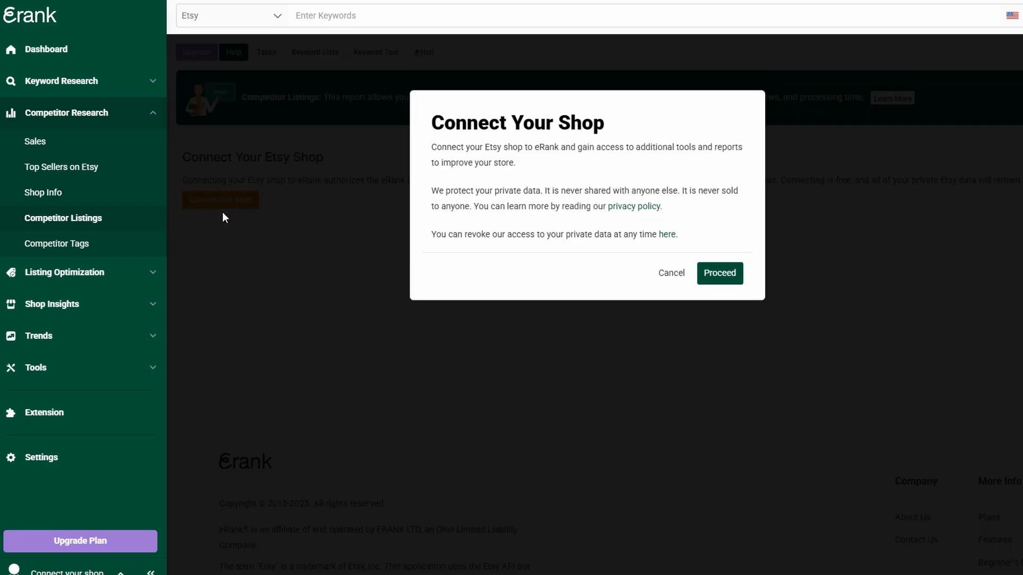
{"action": "left_click", "coordinate": [718, 273]}
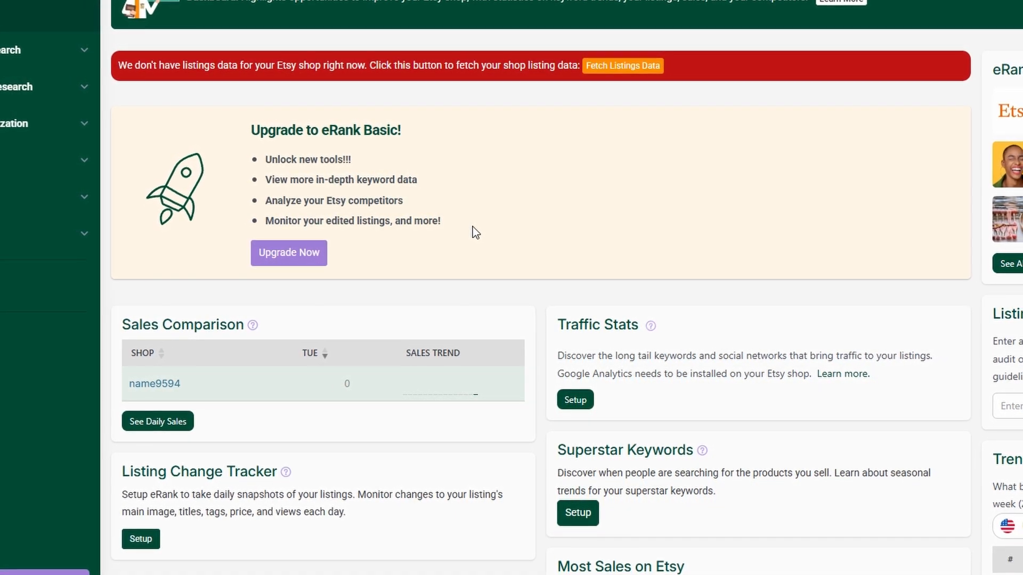
- Scroll the dashboard, then open Competitor Listings from the Competitor Research group
{"action": "scroll", "scroll_direction": "down", "scroll_amount": 3}
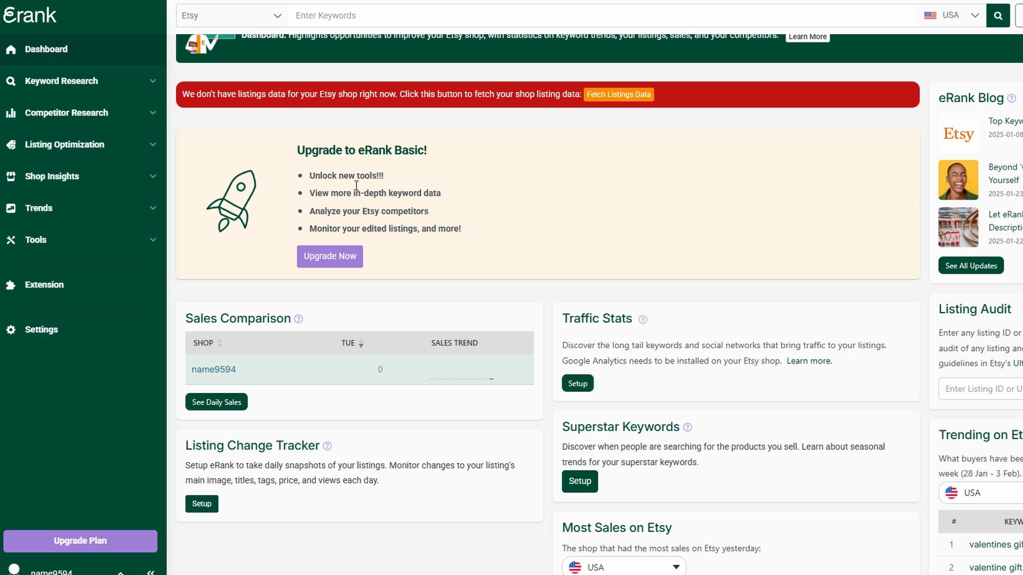
{"action": "left_click", "coordinate": [66, 112]}
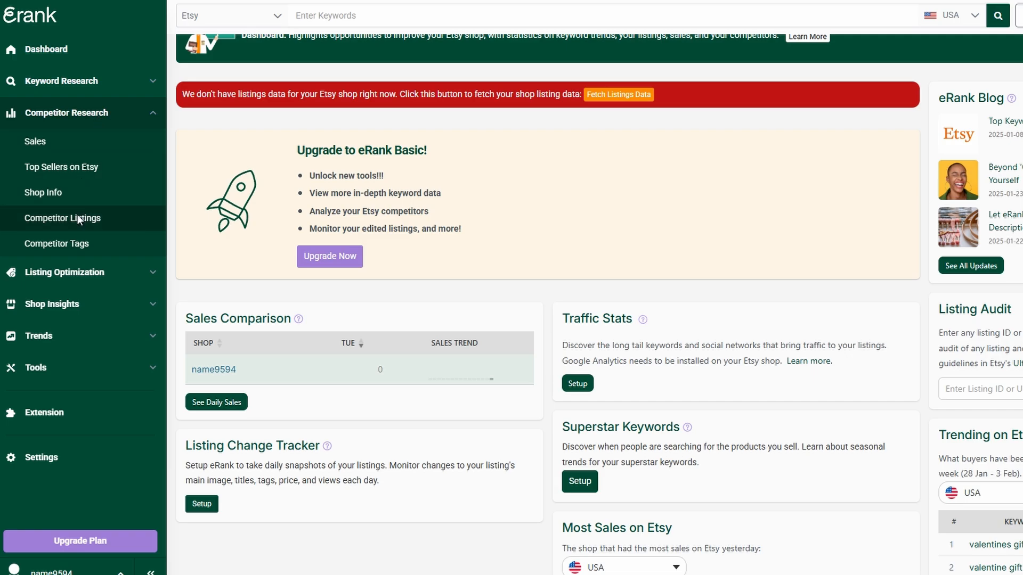
{"action": "left_click", "coordinate": [63, 218]}
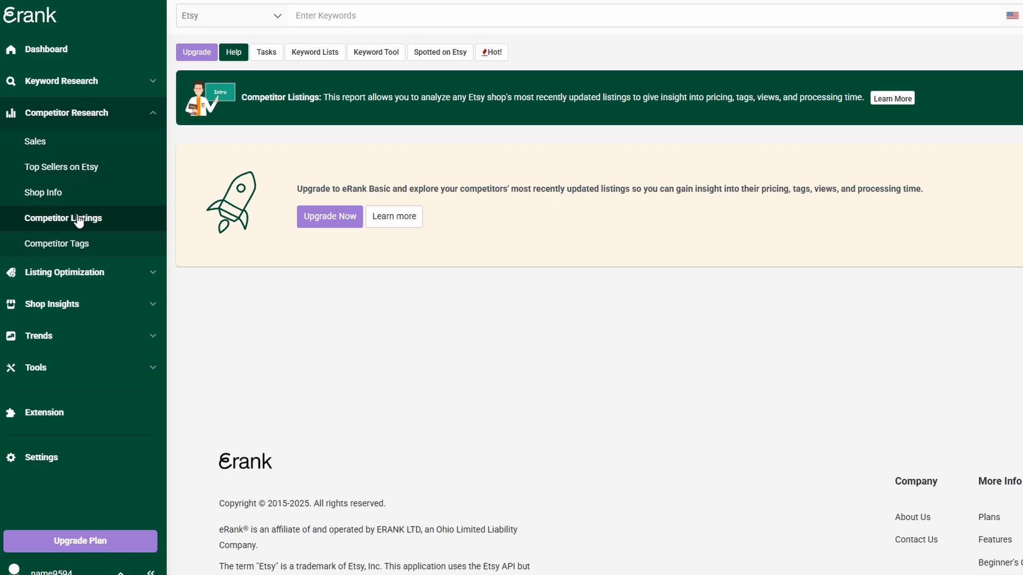
- Expand Listing Optimization to reveal Listing Audits, Health Check and AI Listing Helper
{"action": "left_click", "coordinate": [64, 145]}
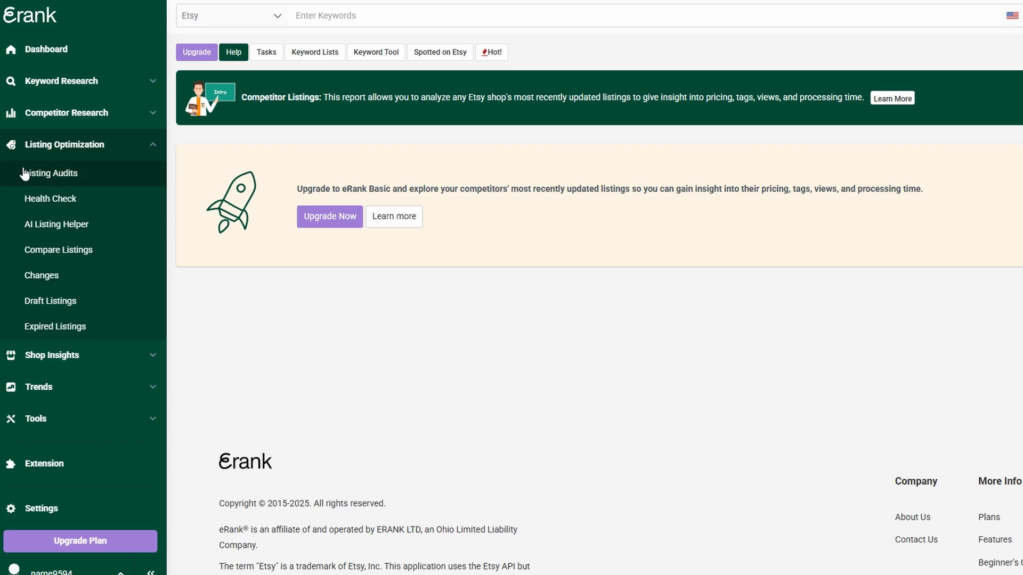
- Open the Listing Audits page under Listing Optimization
{"action": "left_click", "coordinate": [52, 173]}
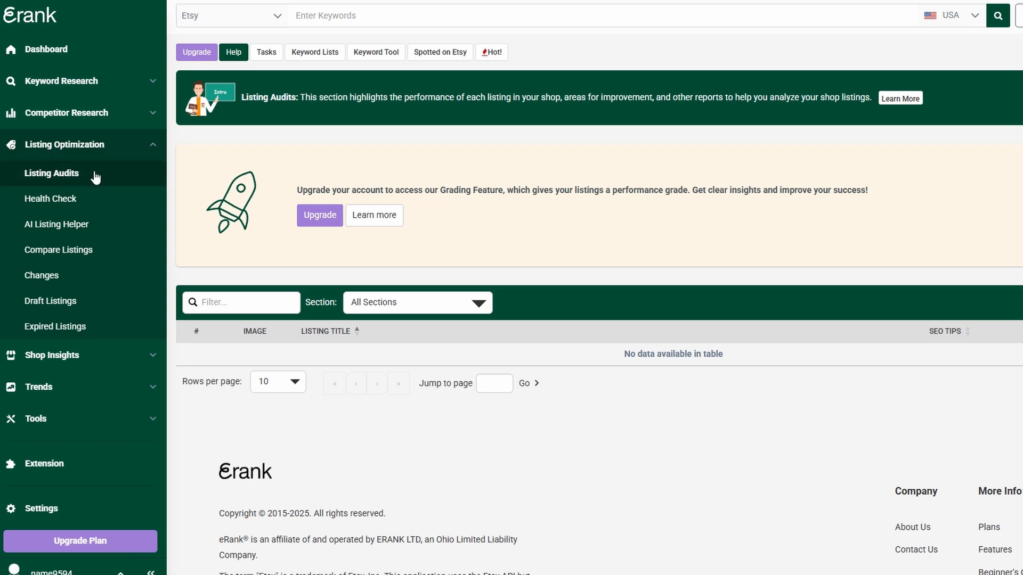
{"action": "left_click", "coordinate": [51, 173]}
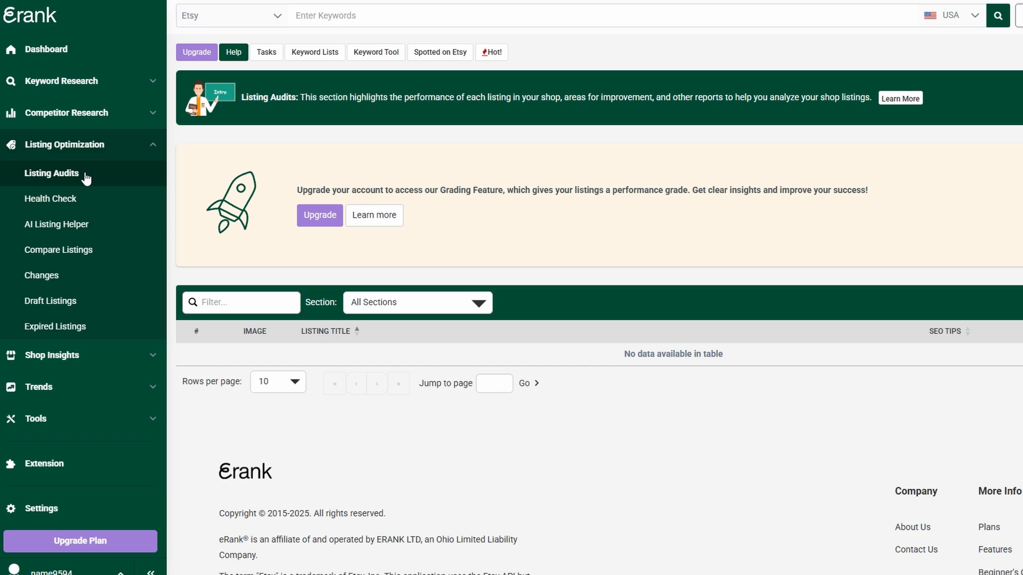
- Scroll down the empty Listing Audits page
{"action": "scroll", "scroll_direction": "down", "scroll_amount": 3}
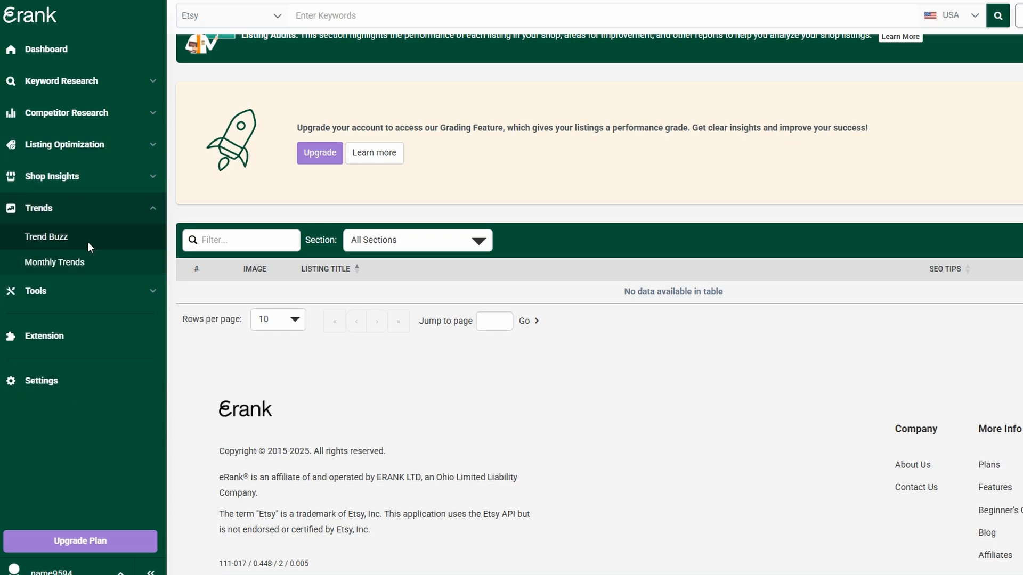
- Open Trend Buzz and limit trending keywords to the Past 7 Days
{"action": "left_click", "coordinate": [46, 237]}
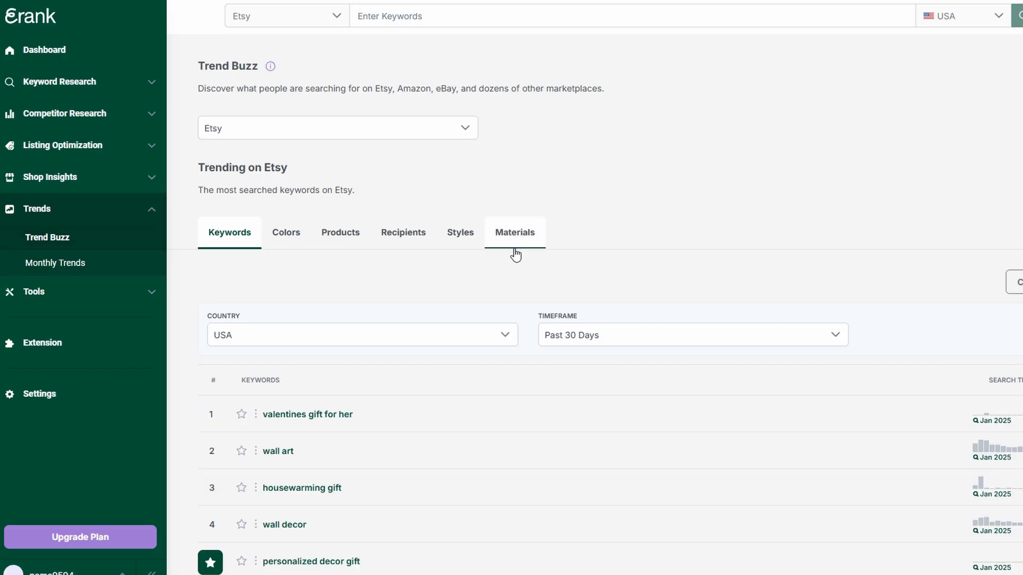
{"action": "left_click", "coordinate": [692, 209]}
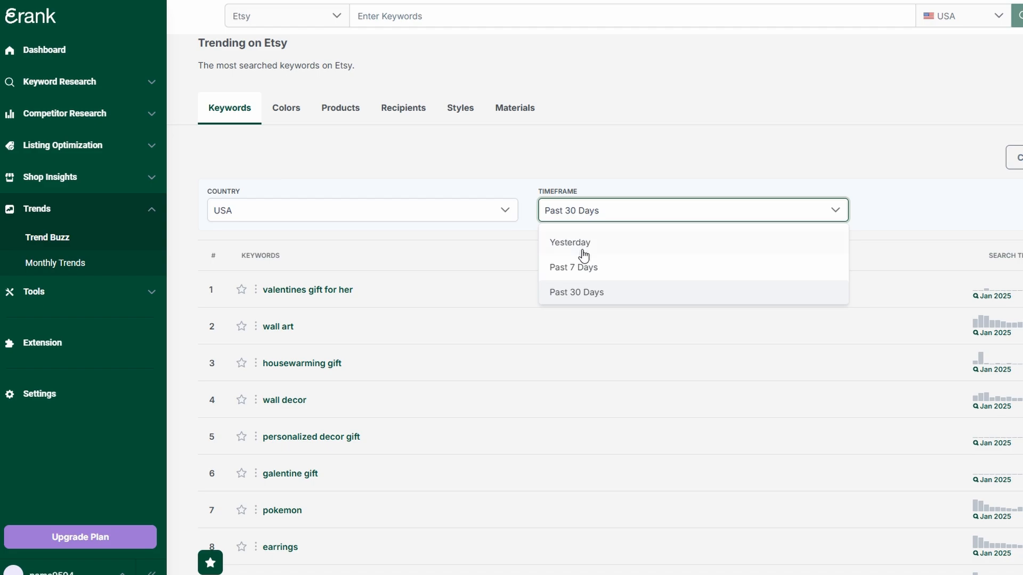
{"action": "mouse_move", "coordinate": [577, 272]}
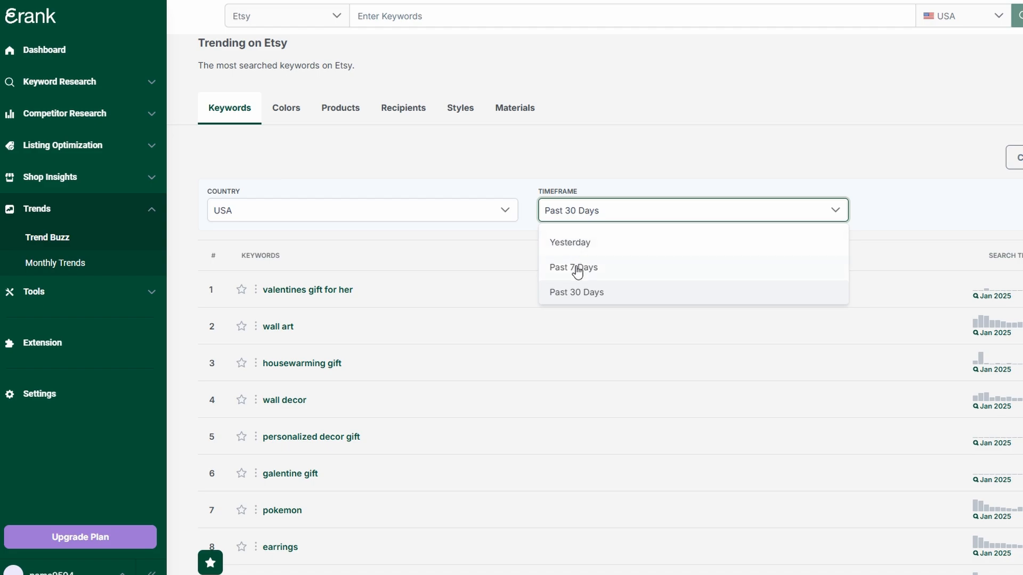
{"action": "mouse_move", "coordinate": [347, 293]}
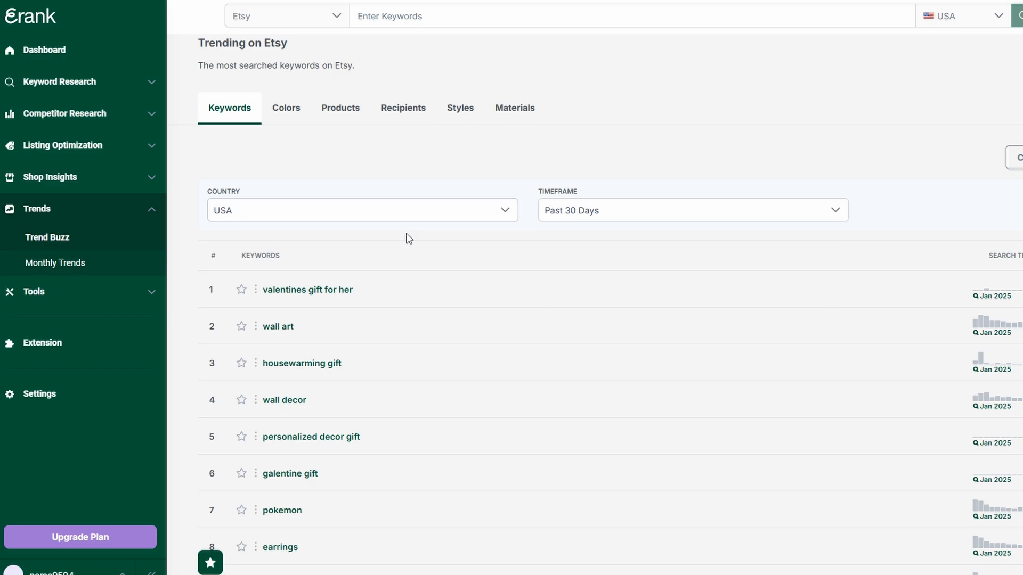
{"action": "scroll", "scroll_direction": "down", "scroll_amount": 3}
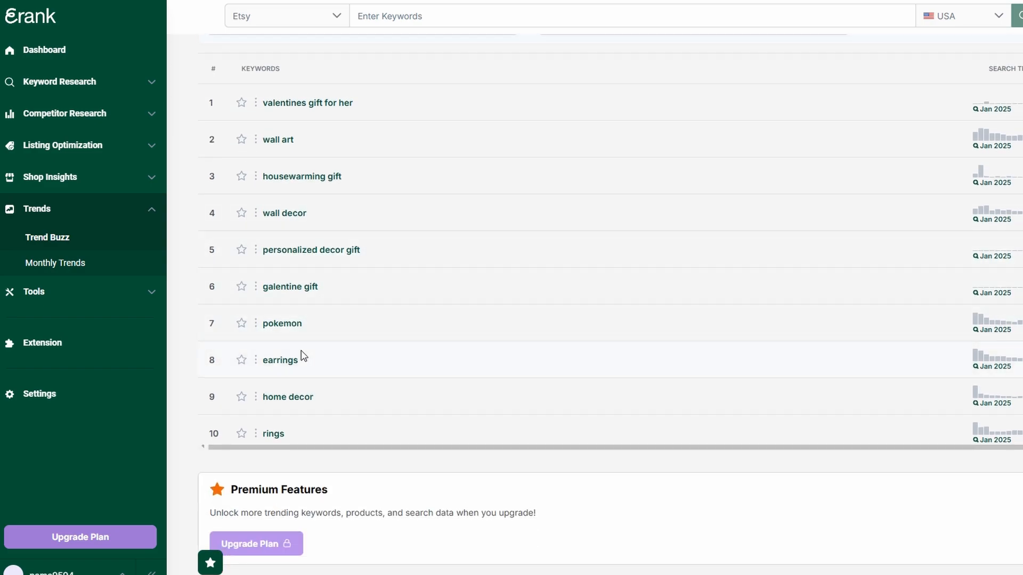
{"action": "mouse_move", "coordinate": [287, 397]}
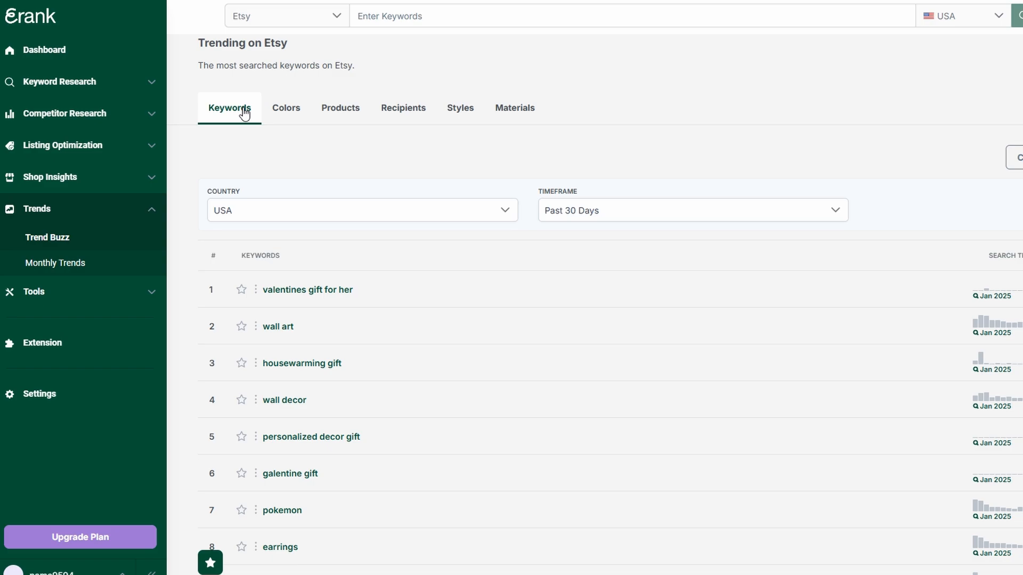
{"action": "left_click", "coordinate": [692, 209]}
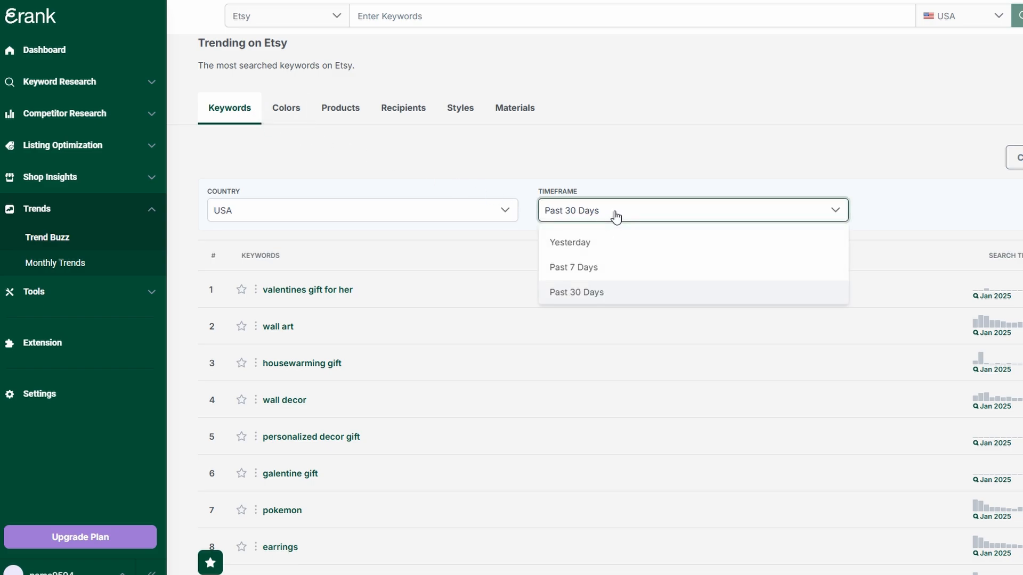
{"action": "left_click", "coordinate": [573, 267]}
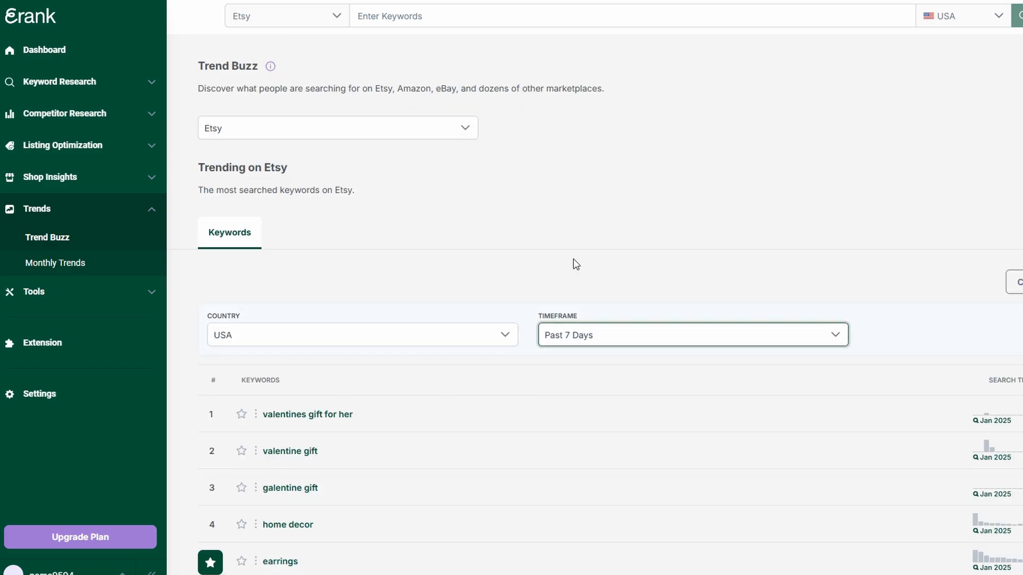
- Compare trending keywords for CAN and DEU, then open Monthly Trends
{"action": "scroll", "scroll_direction": "down", "scroll_amount": 3}
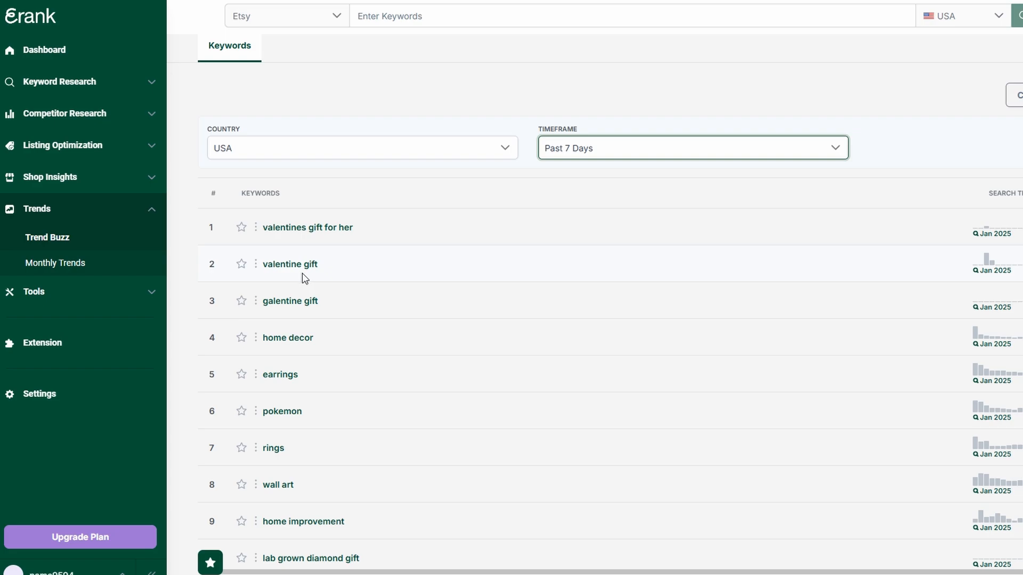
{"action": "mouse_move", "coordinate": [436, 148]}
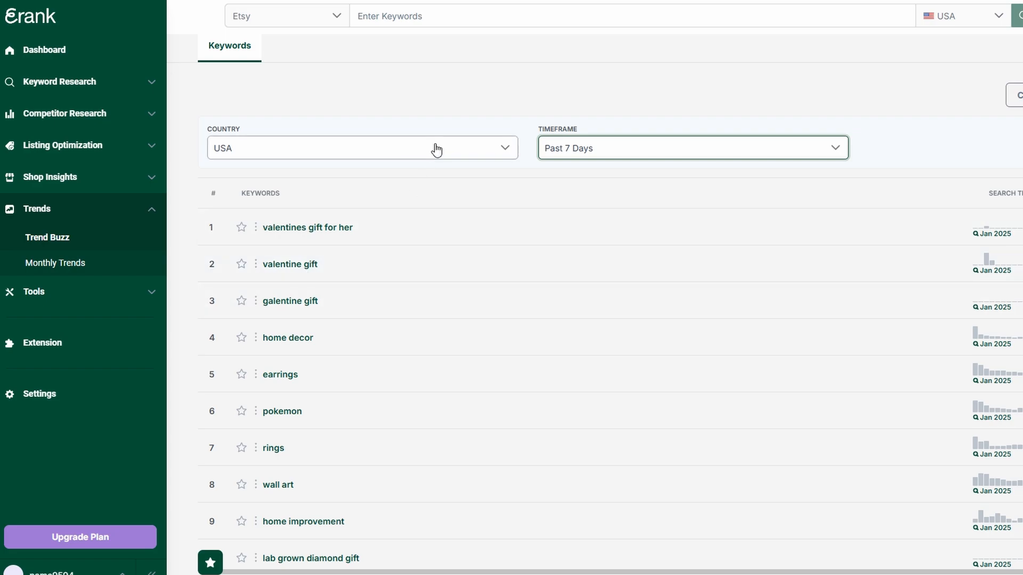
{"action": "left_click", "coordinate": [361, 147]}
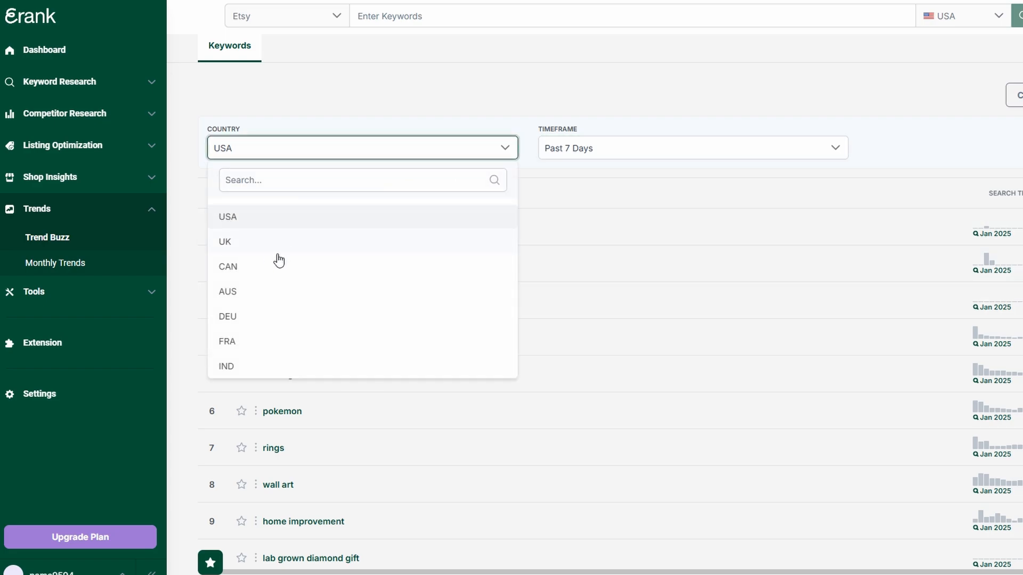
{"action": "left_click", "coordinate": [227, 266]}
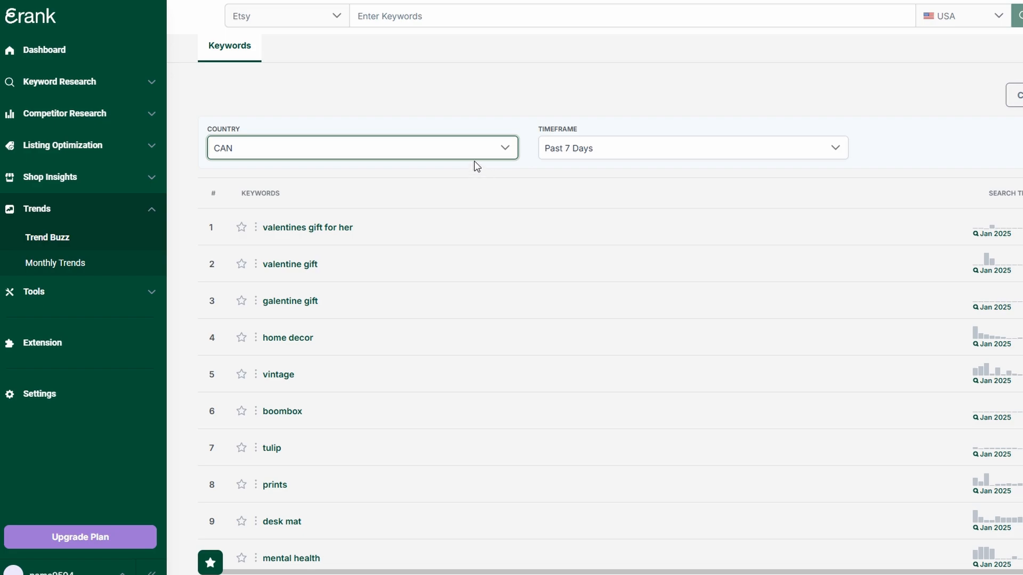
{"action": "left_click", "coordinate": [361, 147]}
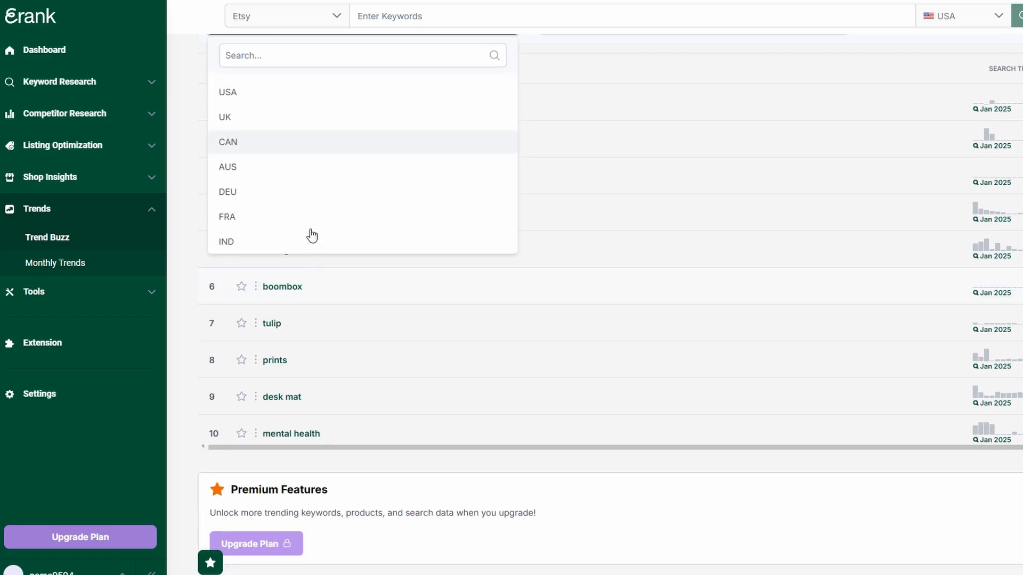
{"action": "left_click", "coordinate": [227, 192]}
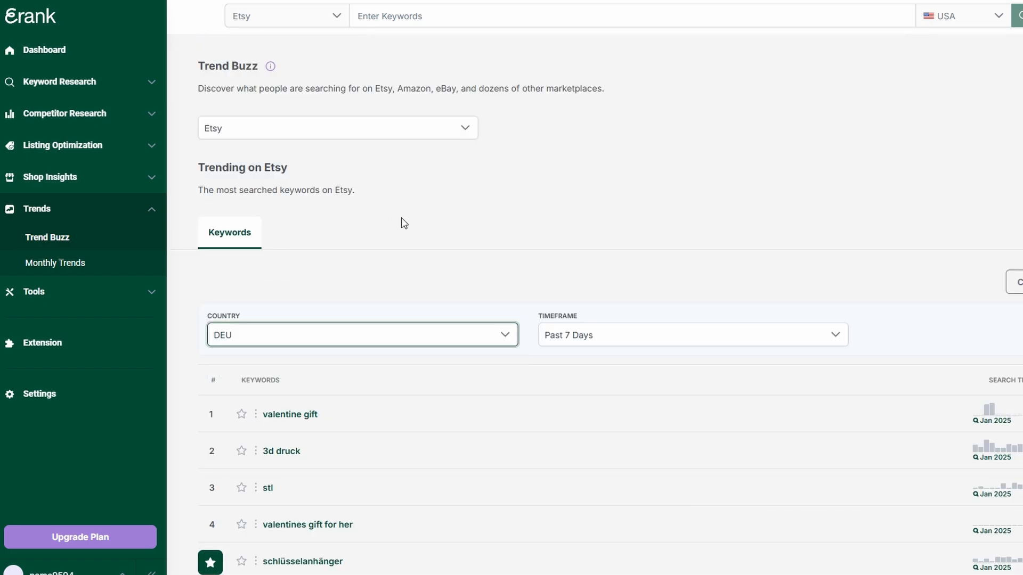
{"action": "scroll", "scroll_direction": "down", "scroll_amount": 3}
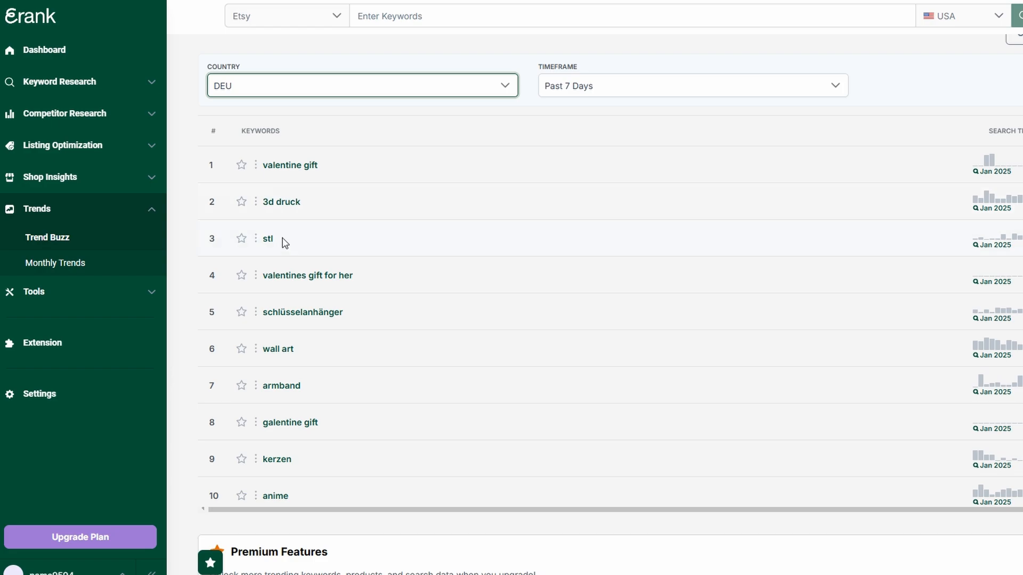
{"action": "mouse_move", "coordinate": [337, 474]}
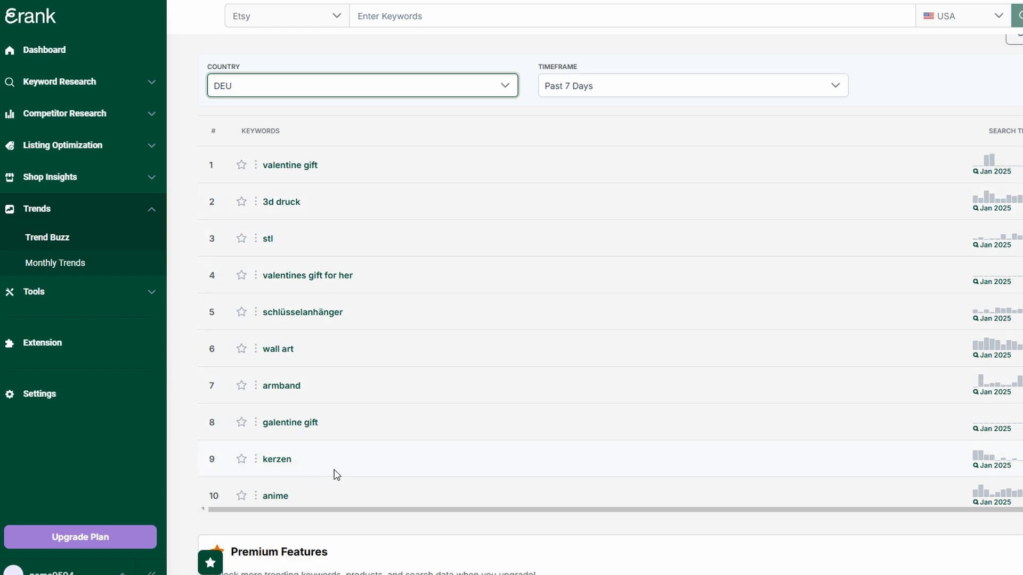
{"action": "mouse_move", "coordinate": [421, 366]}
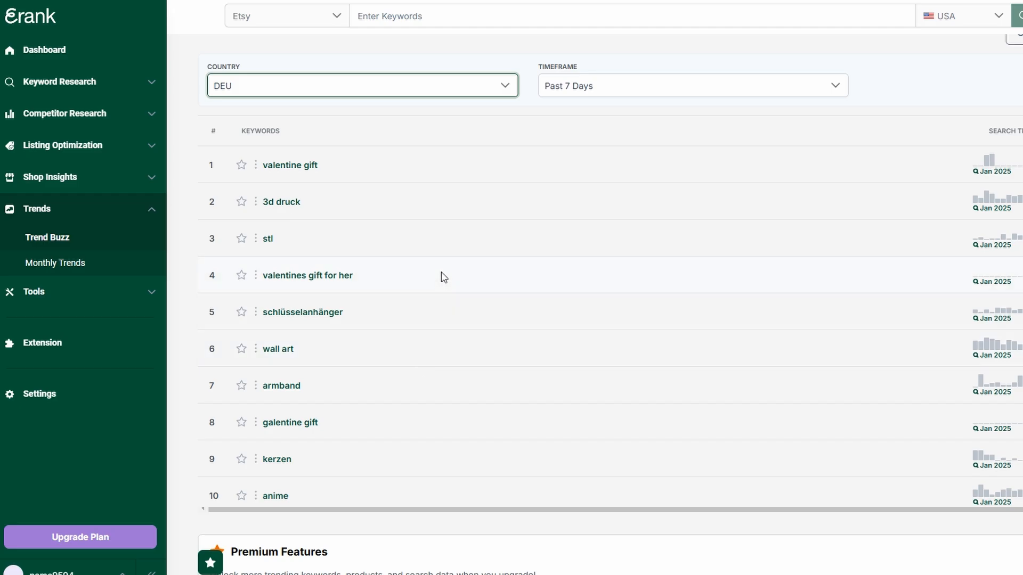
{"action": "left_click", "coordinate": [59, 262]}
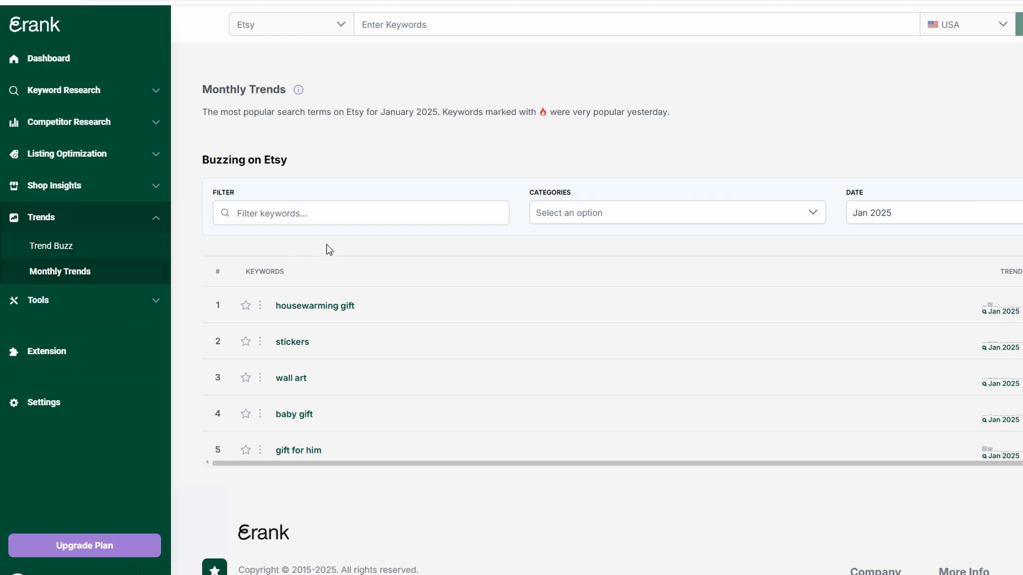
- Keep the date at Jan 2025 and set the category filter to All
{"action": "left_click", "coordinate": [927, 212]}
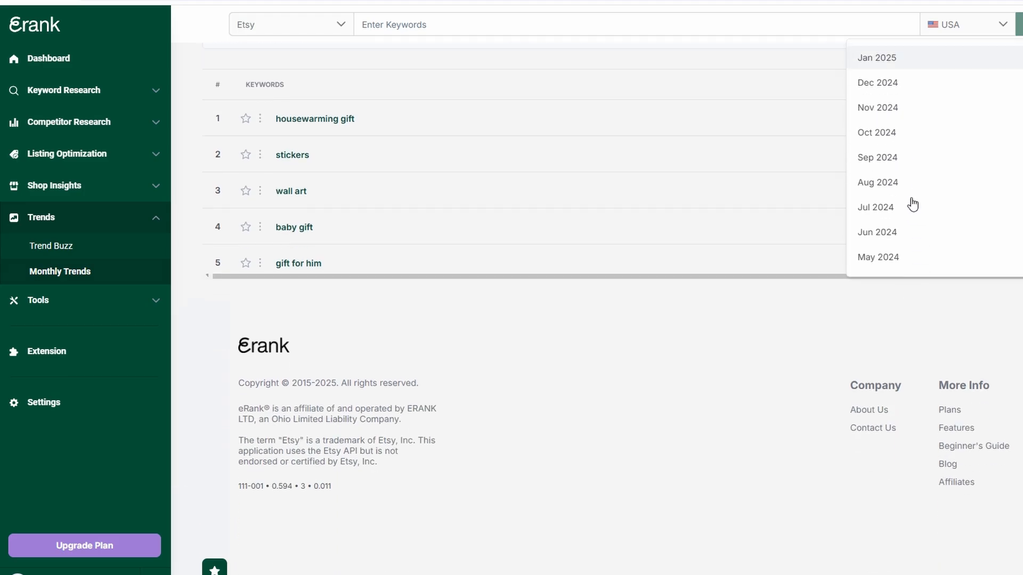
{"action": "left_click", "coordinate": [877, 183]}
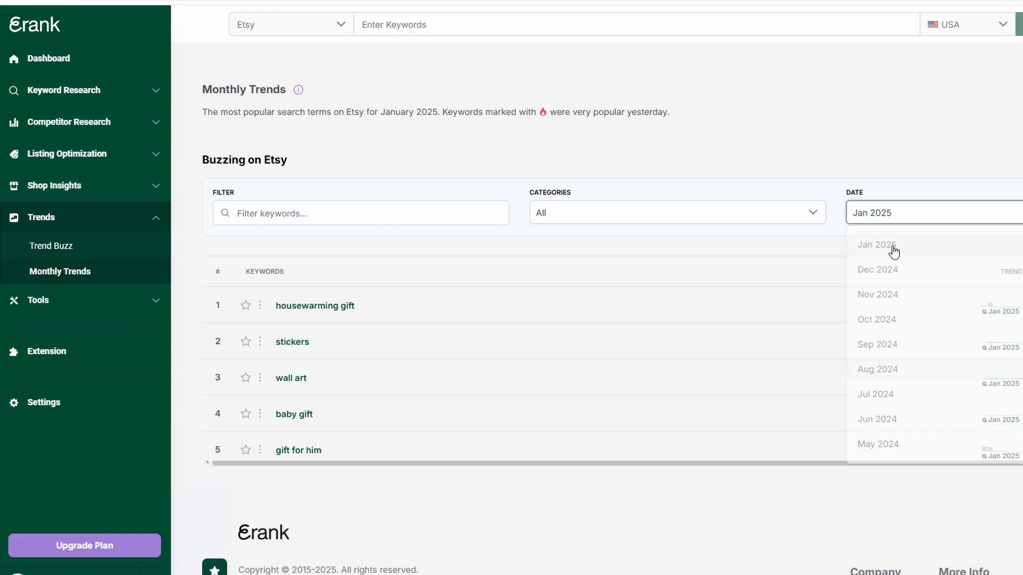
{"action": "left_click", "coordinate": [876, 244]}
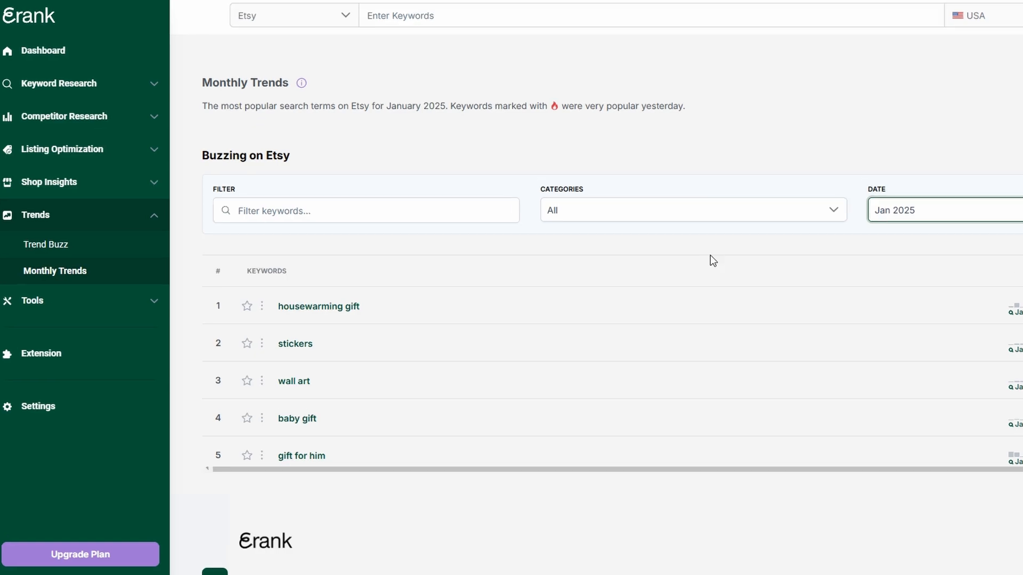
{"action": "mouse_move", "coordinate": [640, 228]}
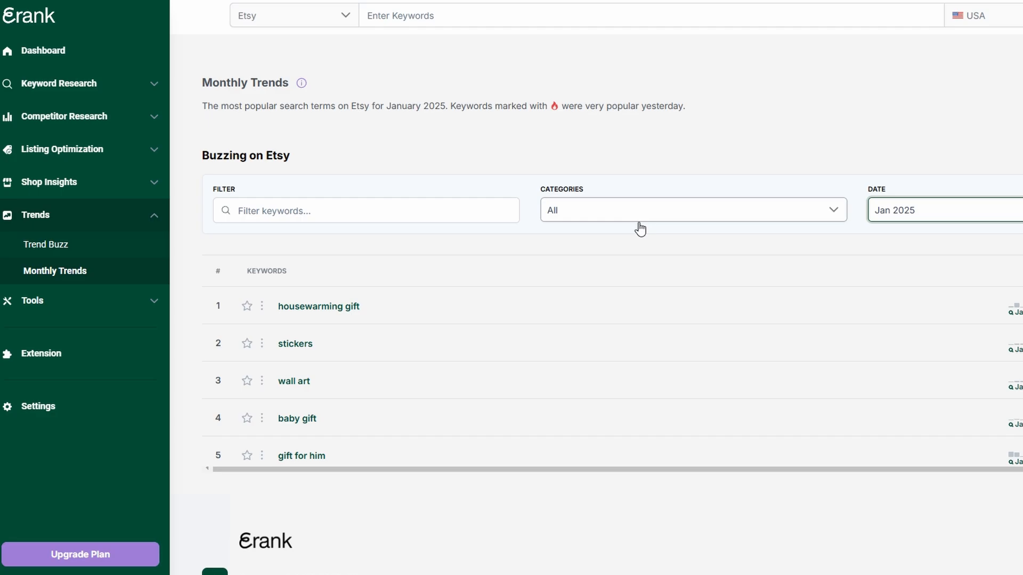
{"action": "mouse_move", "coordinate": [494, 199]}
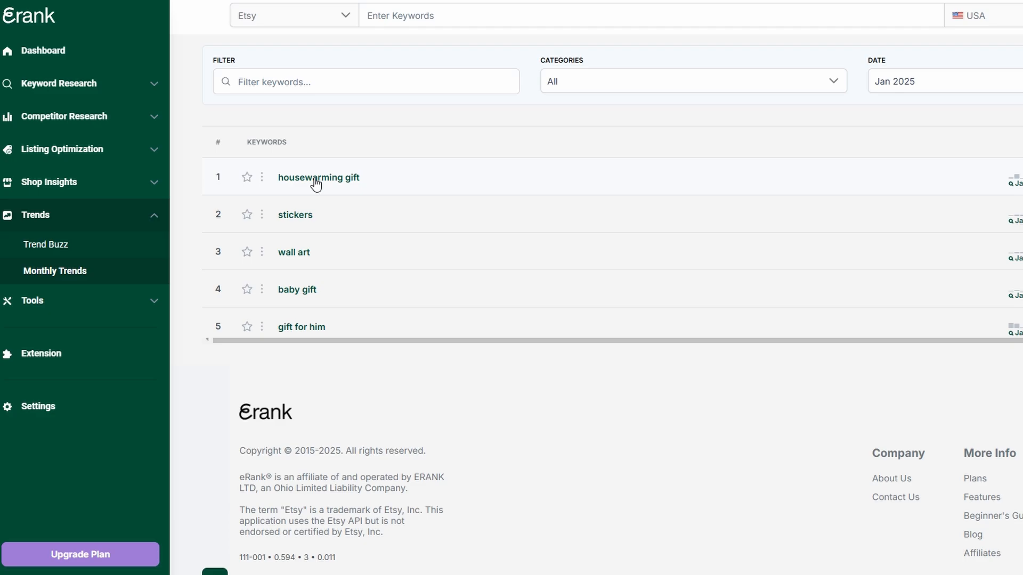
- Research 'housewarming gift' through its Near Matches, SERP Analysis and Top Listings tabs
{"action": "left_click", "coordinate": [319, 177]}
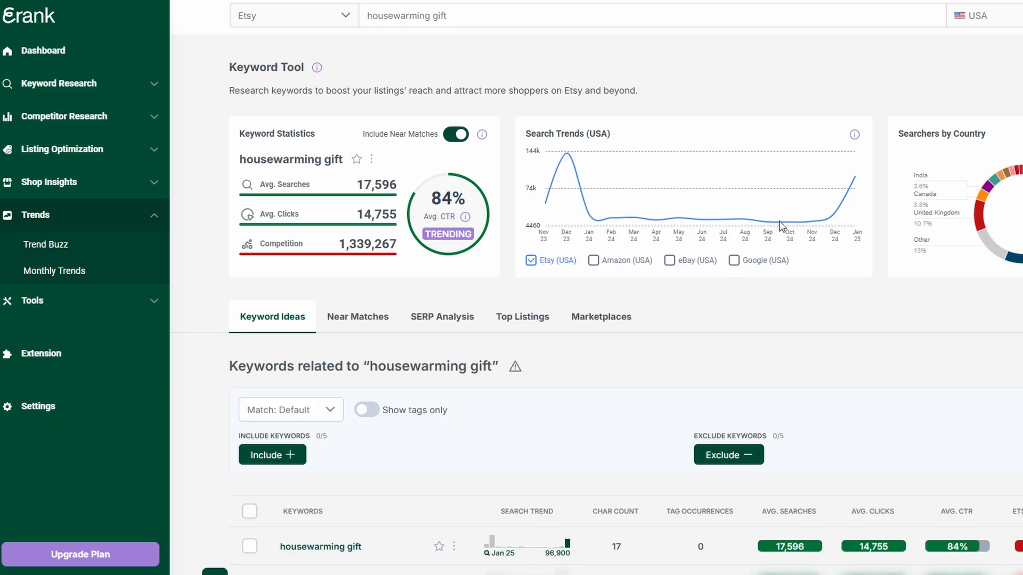
{"action": "mouse_move", "coordinate": [809, 225]}
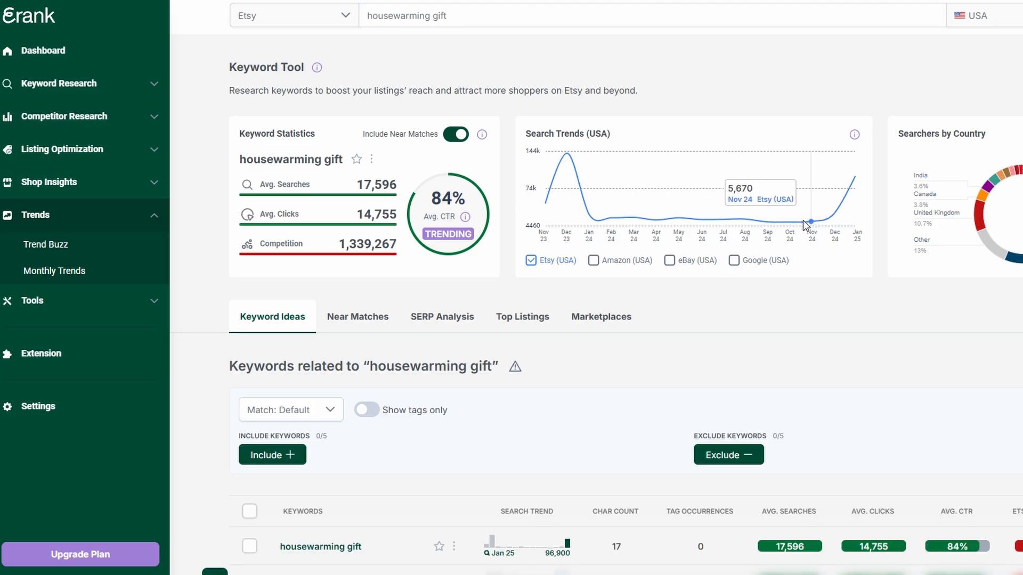
{"action": "mouse_move", "coordinate": [736, 230]}
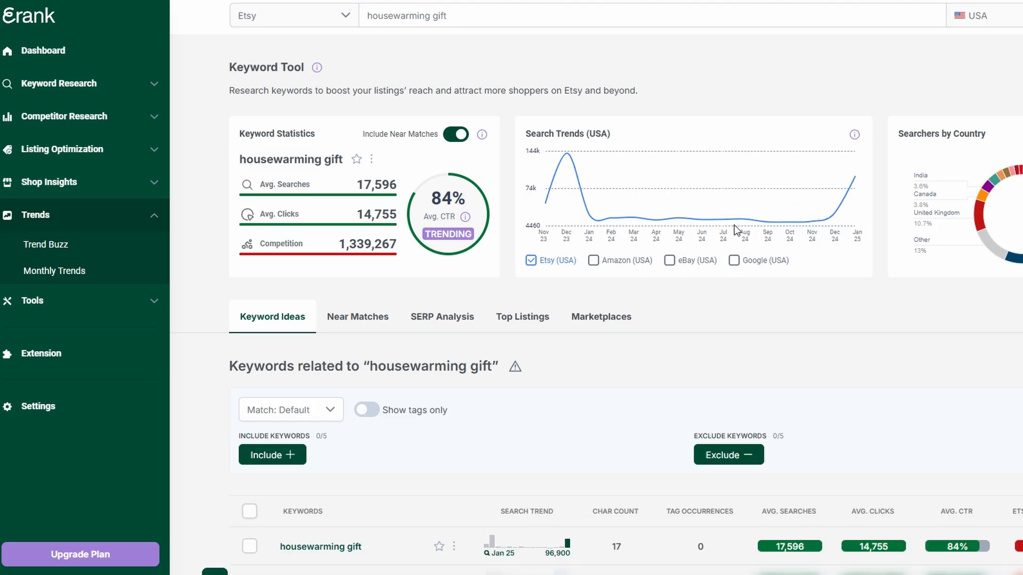
{"action": "left_click", "coordinate": [358, 317]}
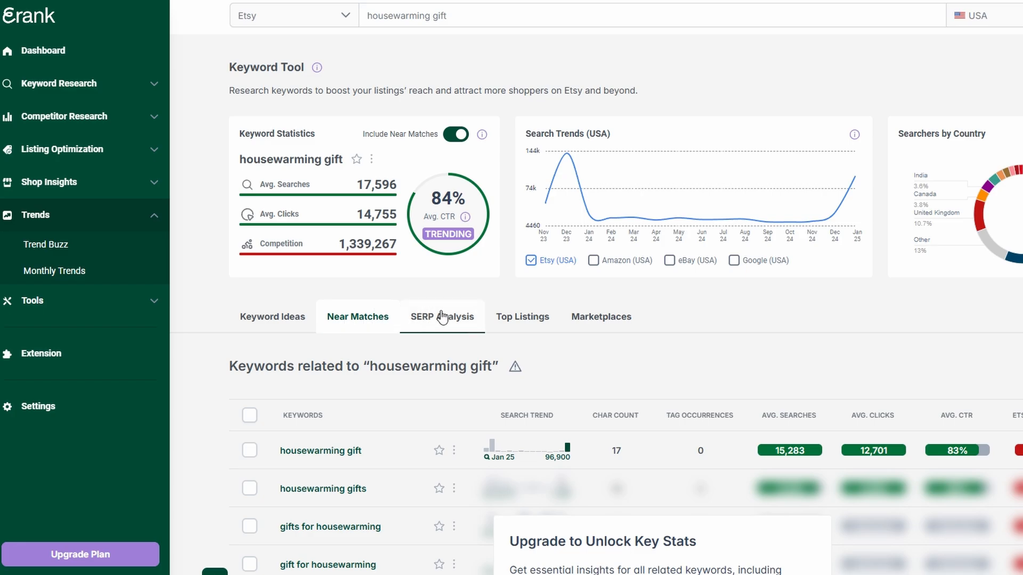
{"action": "left_click", "coordinate": [442, 317]}
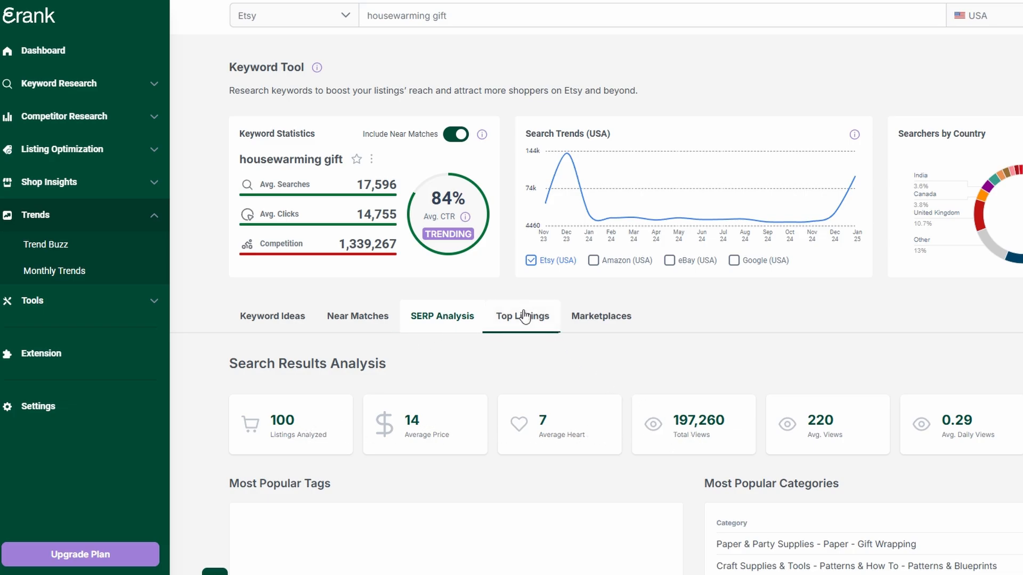
{"action": "left_click", "coordinate": [522, 316]}
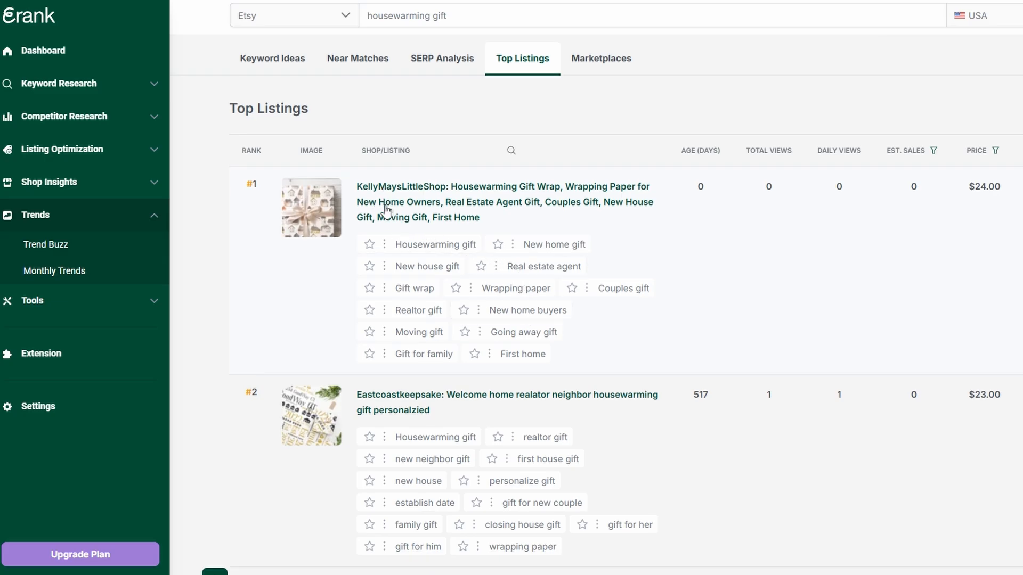
{"action": "scroll", "scroll_direction": "down", "scroll_amount": 3}
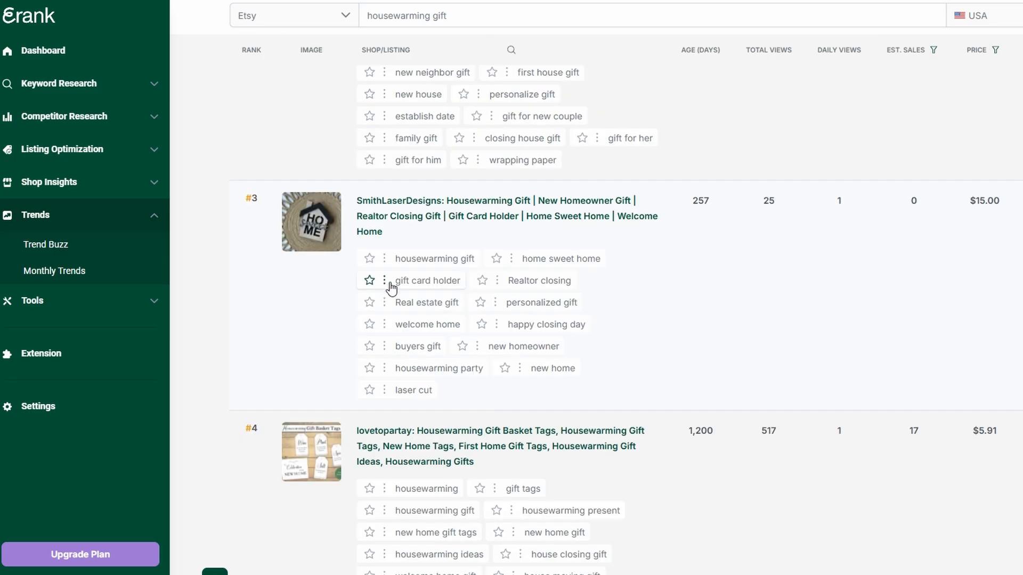
{"action": "scroll", "scroll_direction": "down", "scroll_amount": 3}
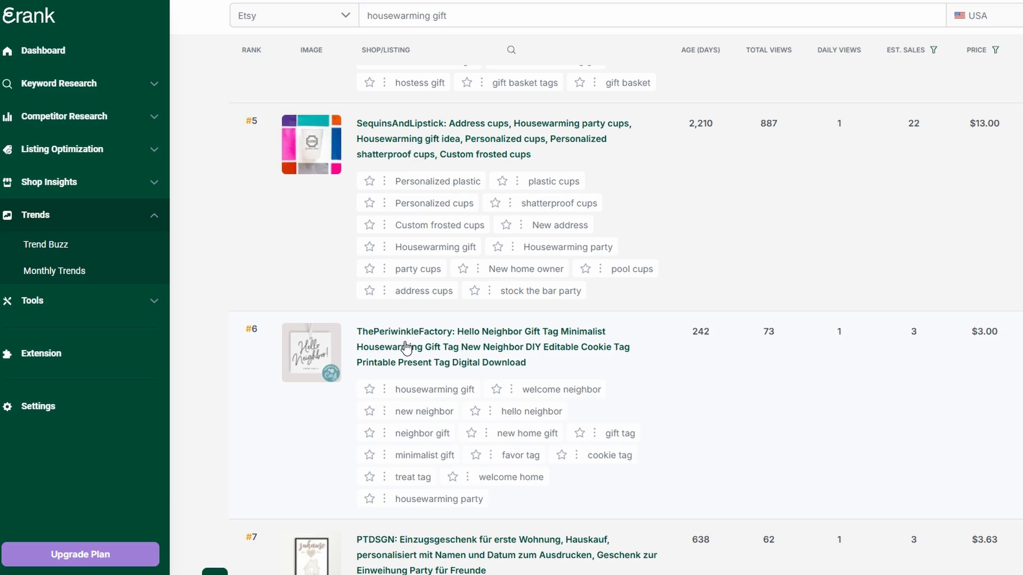
- Audit the Hello Neighbor gift tag listing's title and tags, then return to the Dashboard
{"action": "left_click", "coordinate": [482, 331]}
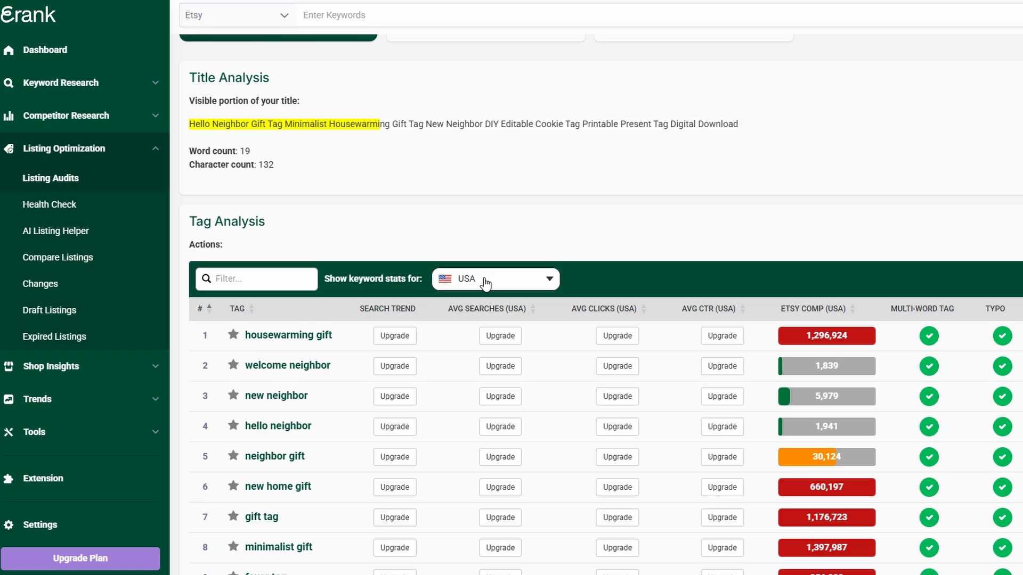
{"action": "scroll", "scroll_direction": "down", "scroll_amount": 3}
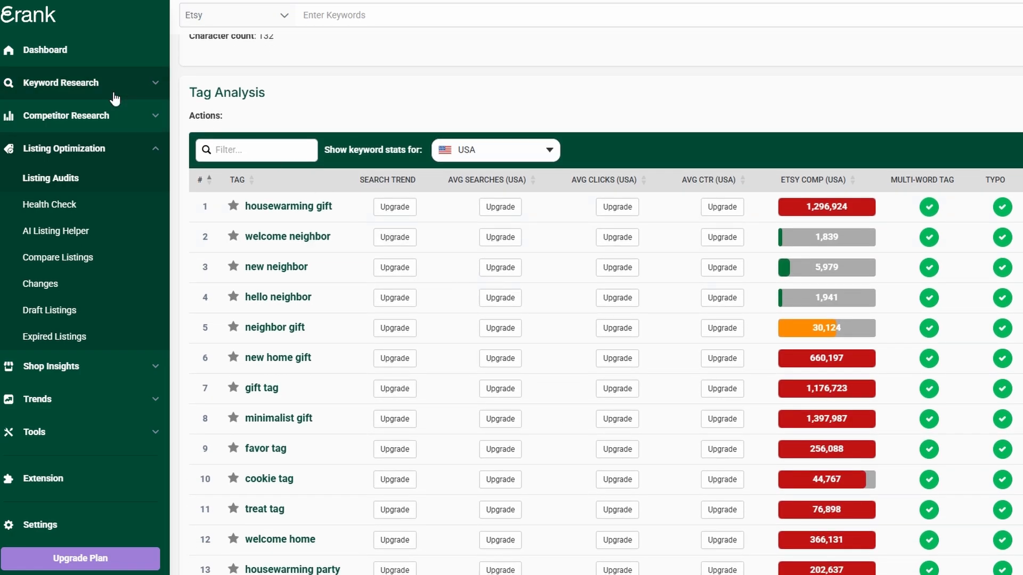
{"action": "left_click", "coordinate": [62, 82]}
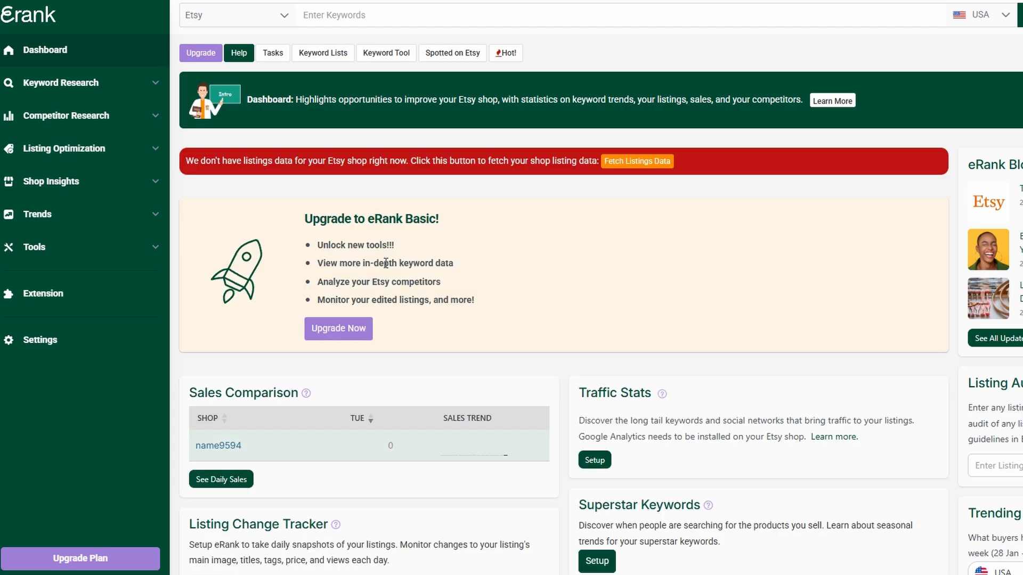
- Scroll down the Dashboard to the Traffic Stats panel
{"action": "scroll", "scroll_direction": "down", "scroll_amount": 3}
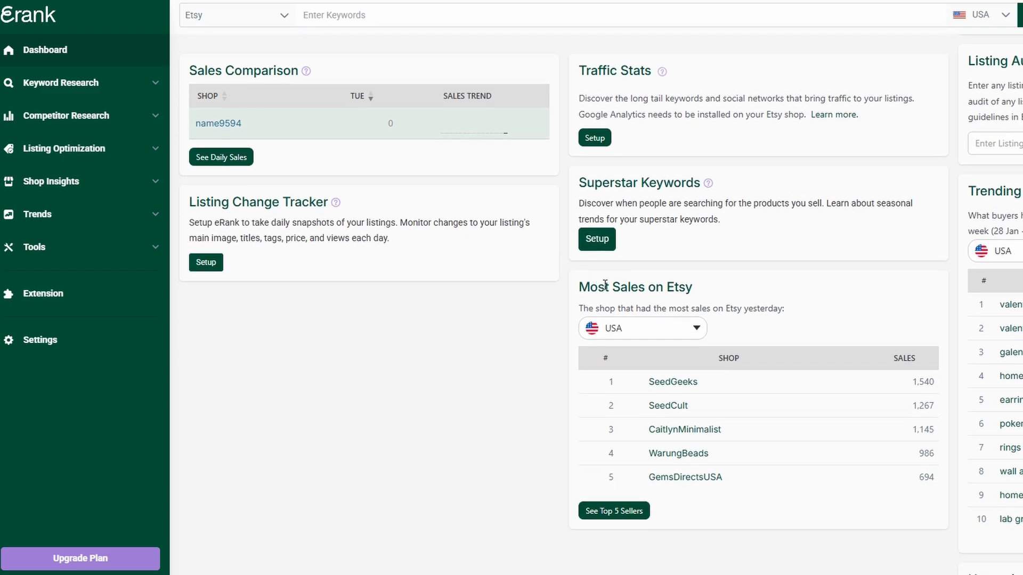
{"action": "scroll", "scroll_direction": "down", "scroll_amount": 3}
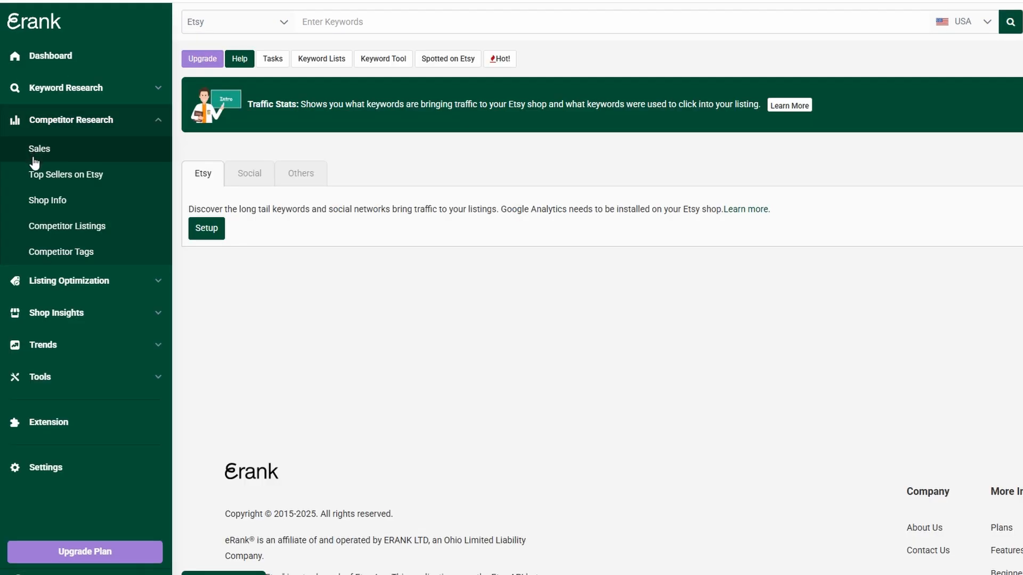
- View Competitor Sales, Top Sellers on Etsy, then CaitlynMinimalist's shop stats
{"action": "left_click", "coordinate": [66, 174]}
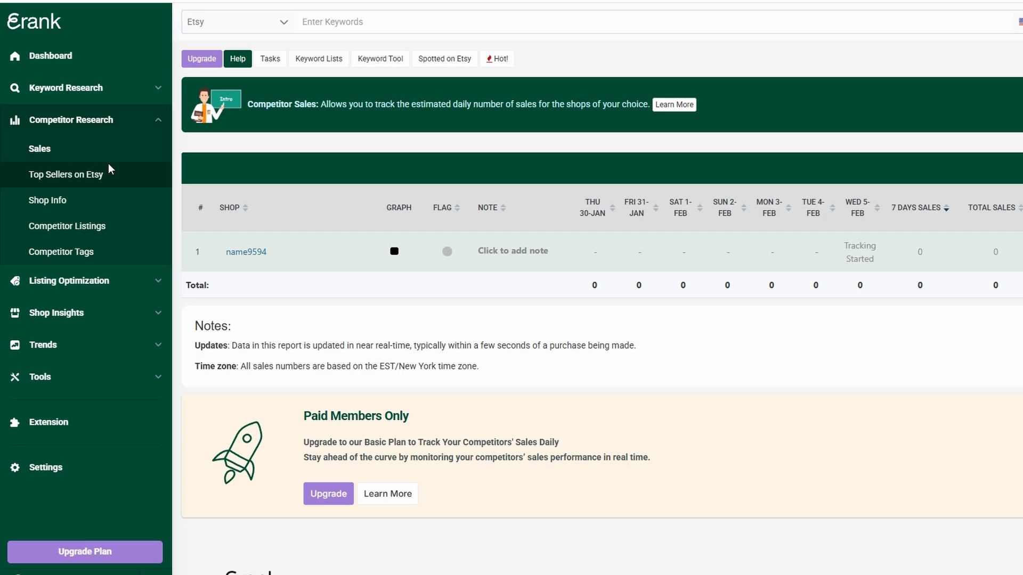
{"action": "left_click", "coordinate": [65, 174]}
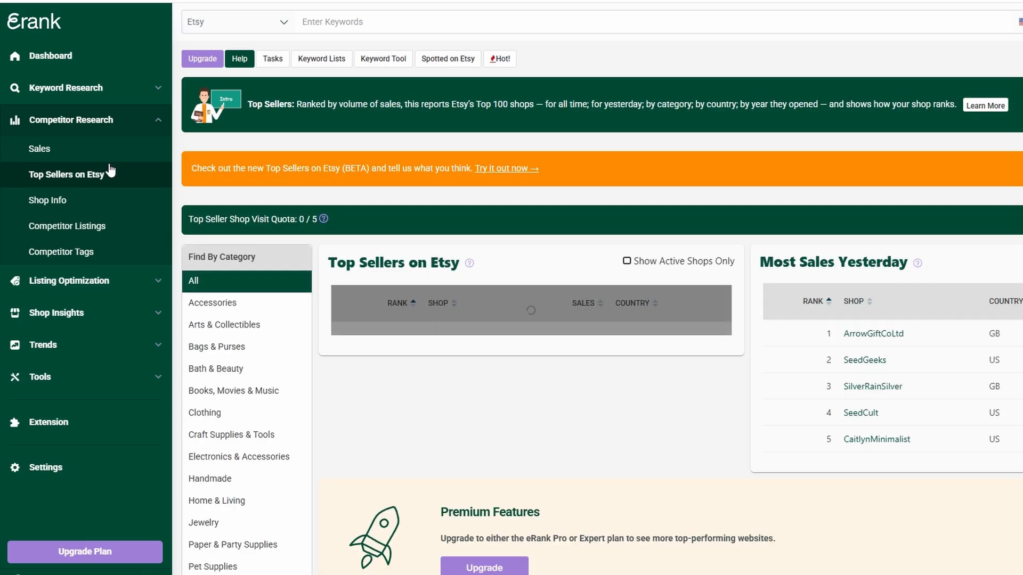
{"action": "scroll", "scroll_direction": "down", "scroll_amount": 3}
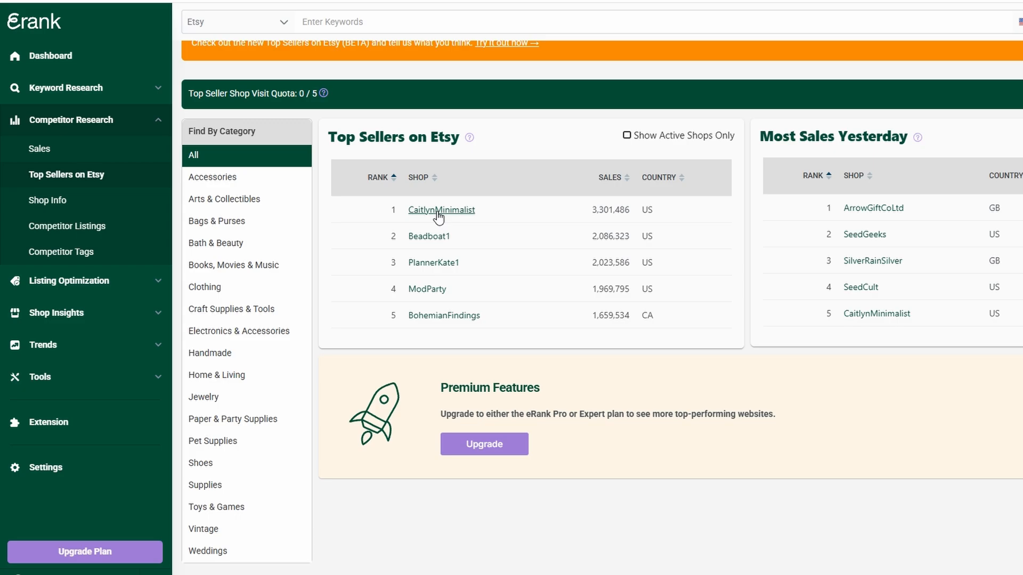
{"action": "left_click", "coordinate": [442, 209]}
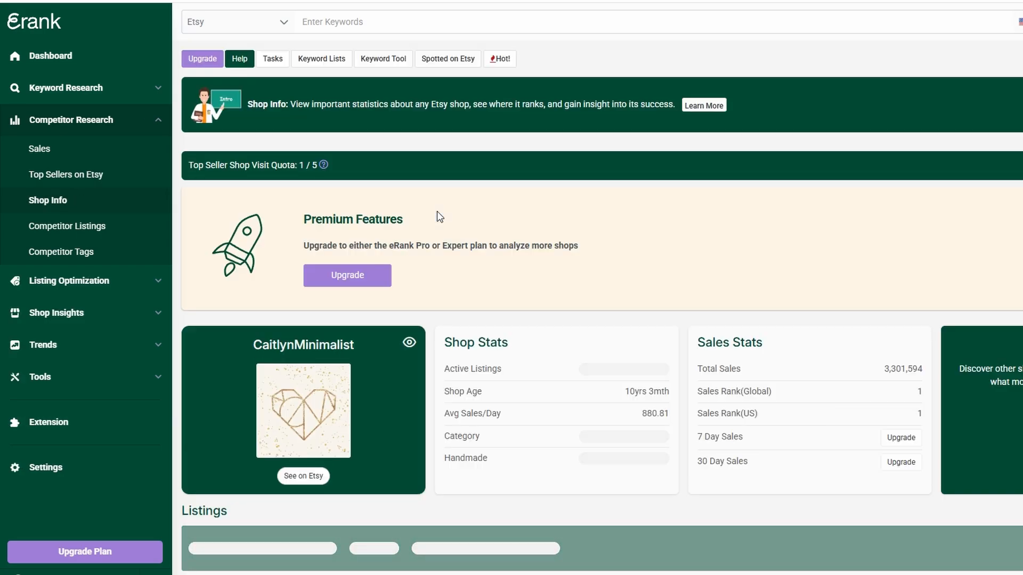
{"action": "scroll", "scroll_direction": "down", "scroll_amount": 3}
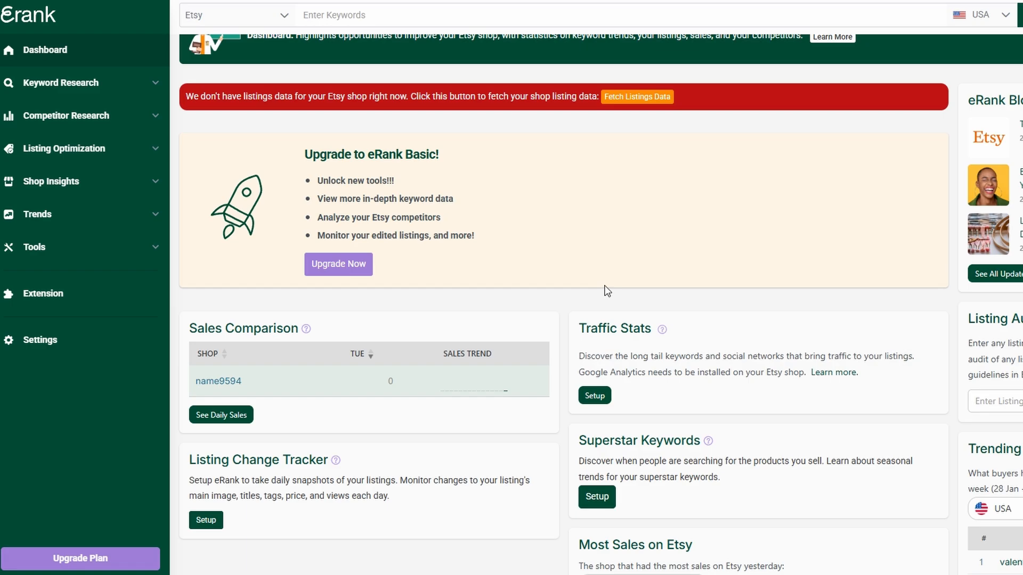
{"action": "mouse_move", "coordinate": [71, 104]}
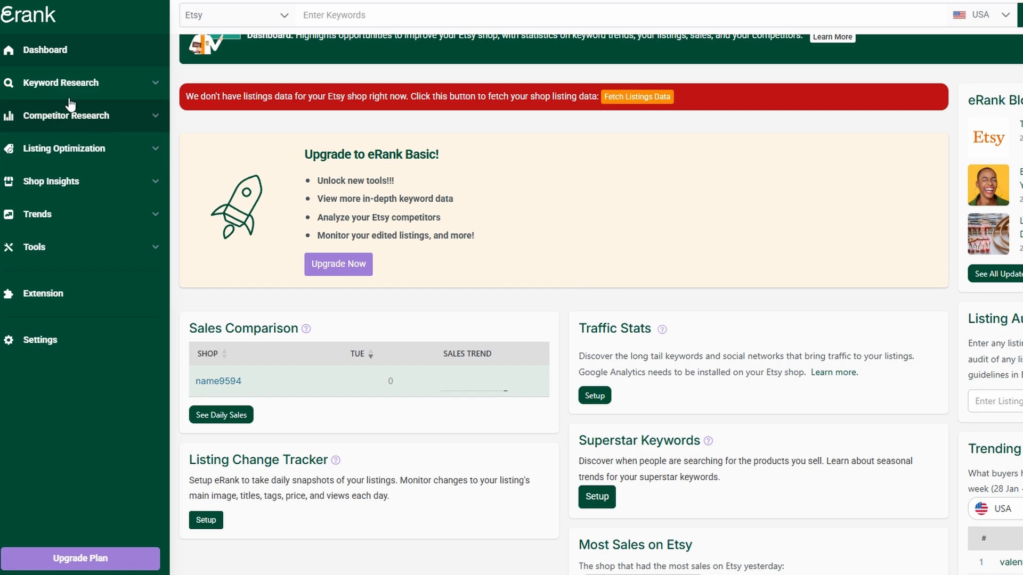
- Open the Bulk Keyword Tool from the Keyword Research sidebar section
{"action": "left_click", "coordinate": [63, 82]}
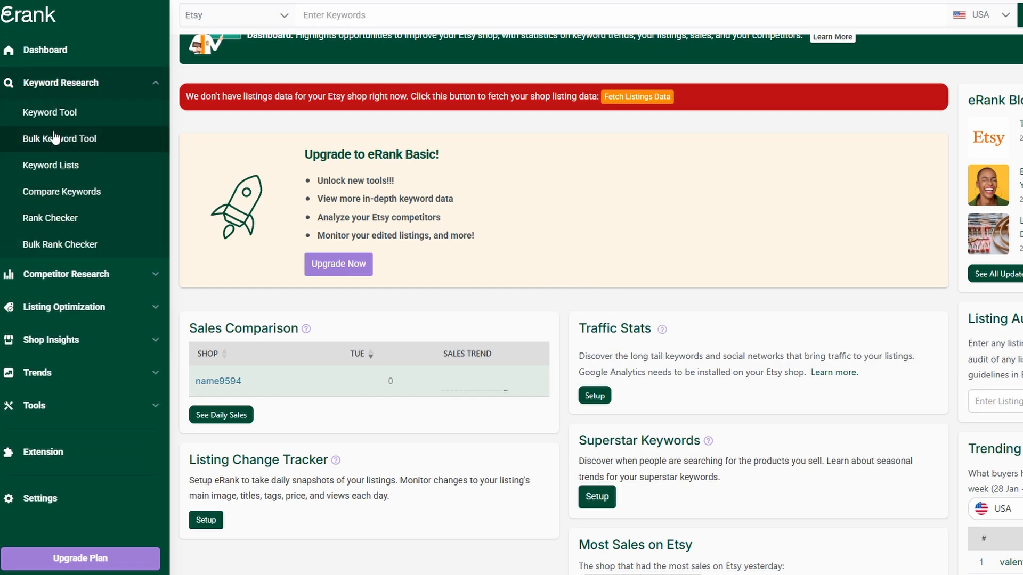
{"action": "left_click", "coordinate": [60, 139]}
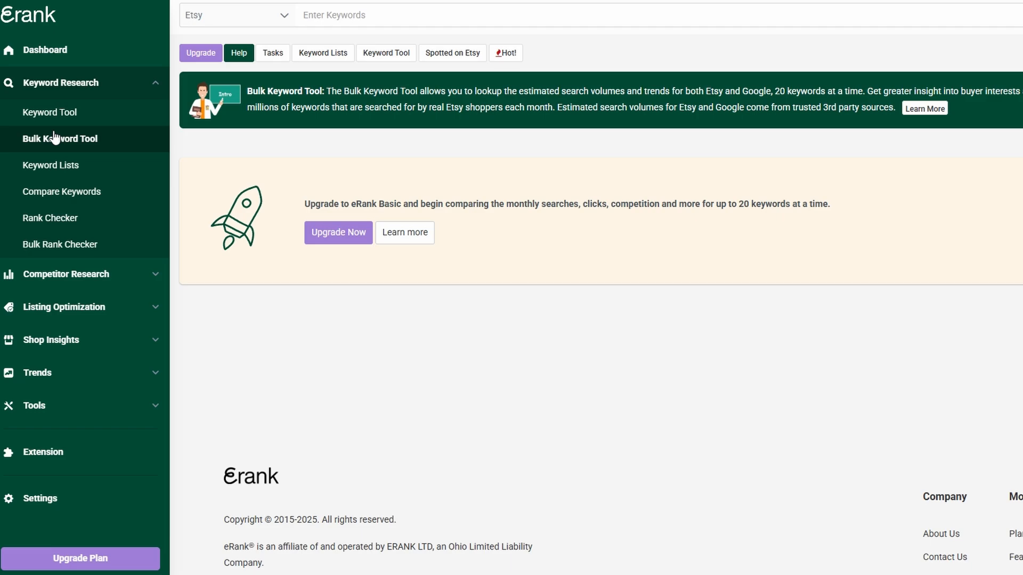